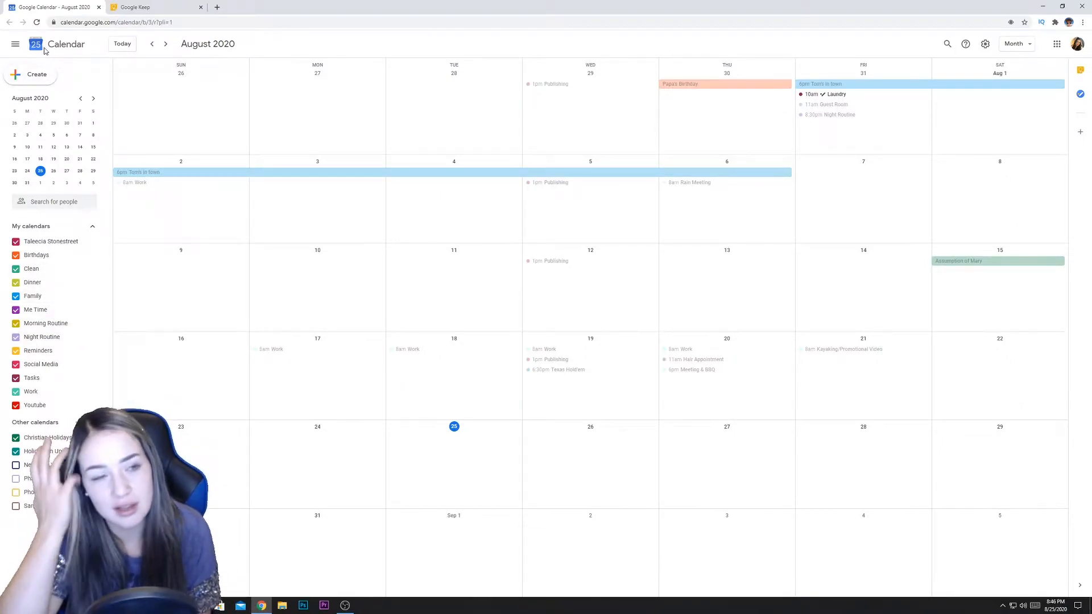
mouse_move(985, 44)
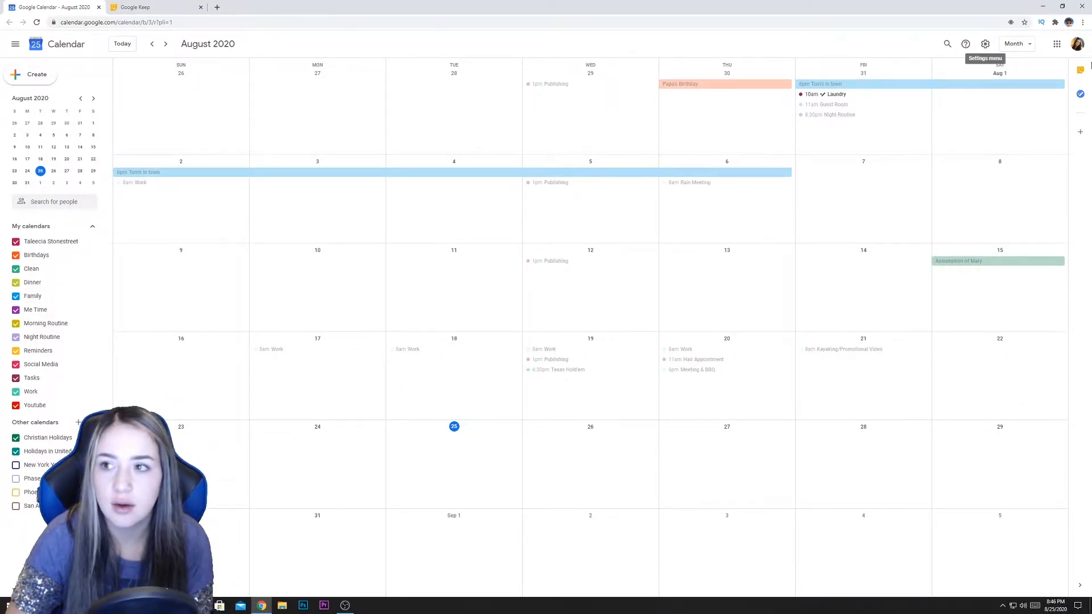
mouse_move(204, 183)
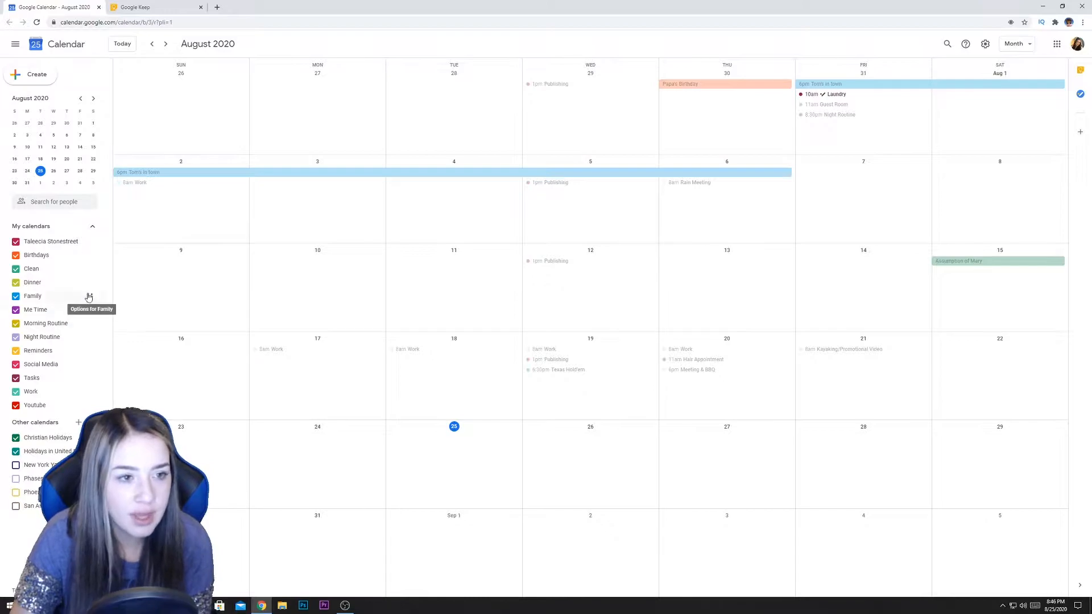
mouse_move(66, 391)
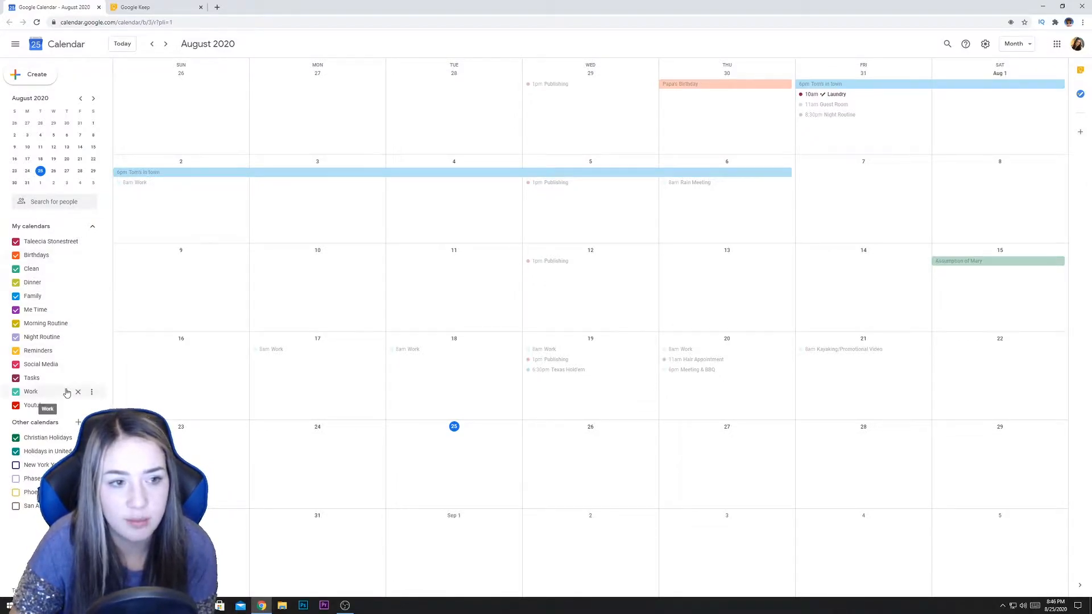
mouse_move(31, 378)
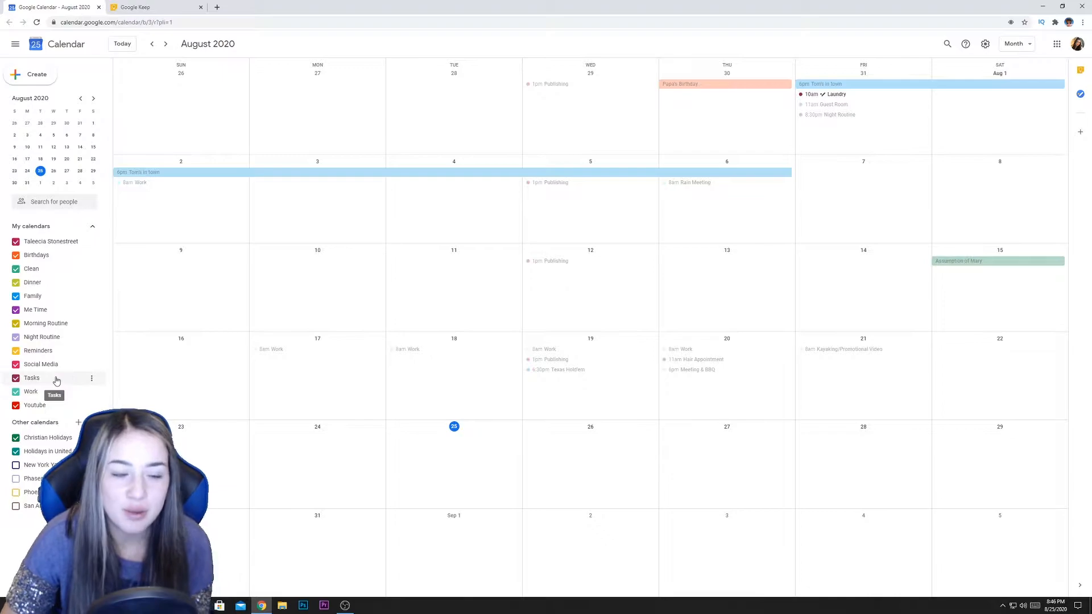
mouse_move(49, 296)
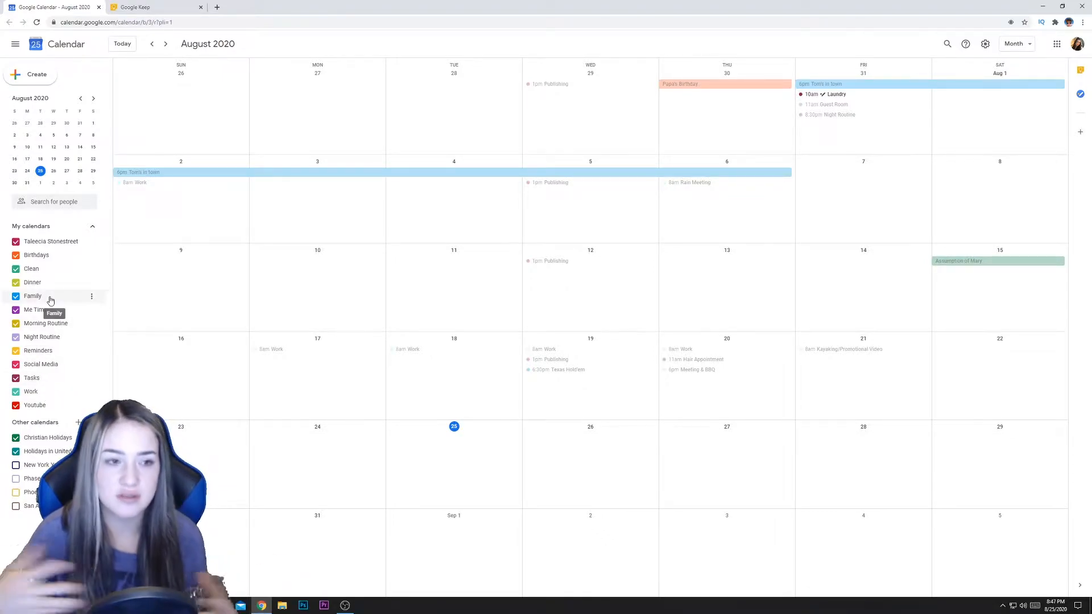
mouse_move(35, 310)
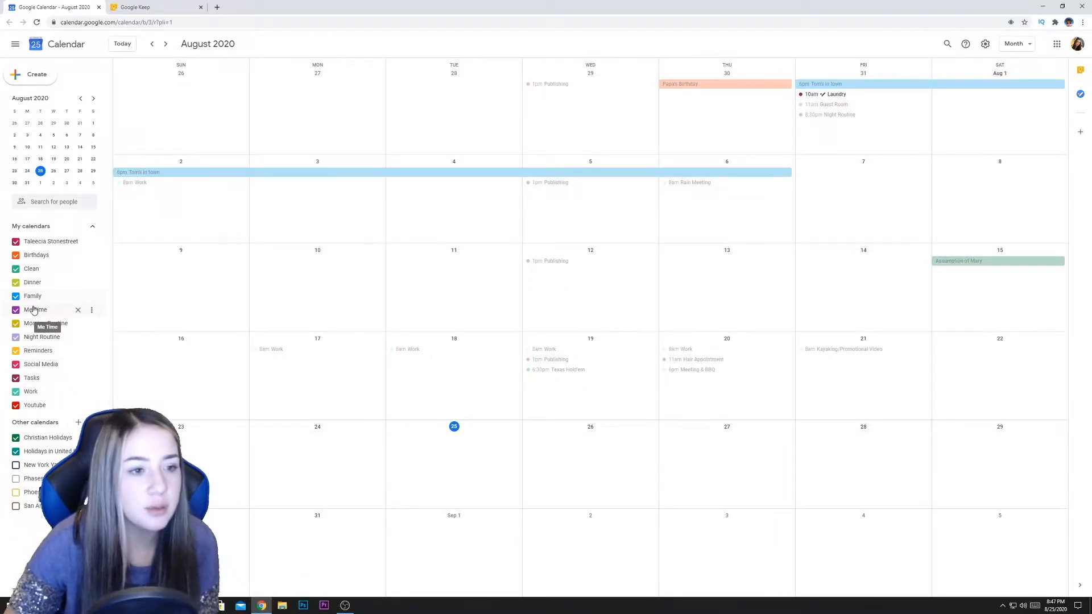
mouse_move(37, 249)
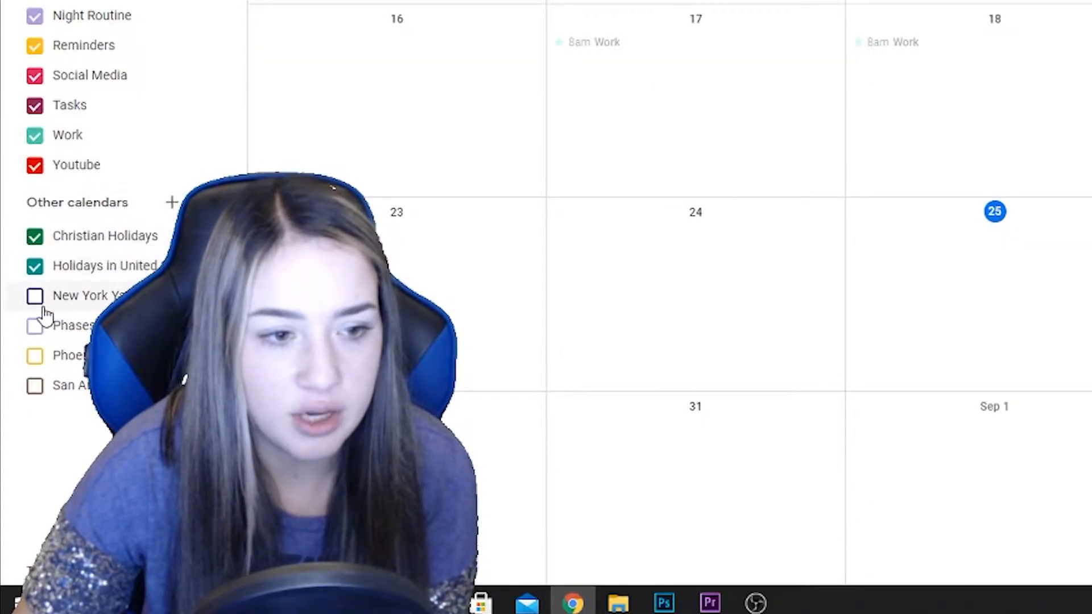
Toggle the New York Yankees calendar on and off, then start creating a new calendar
left_click(34, 295)
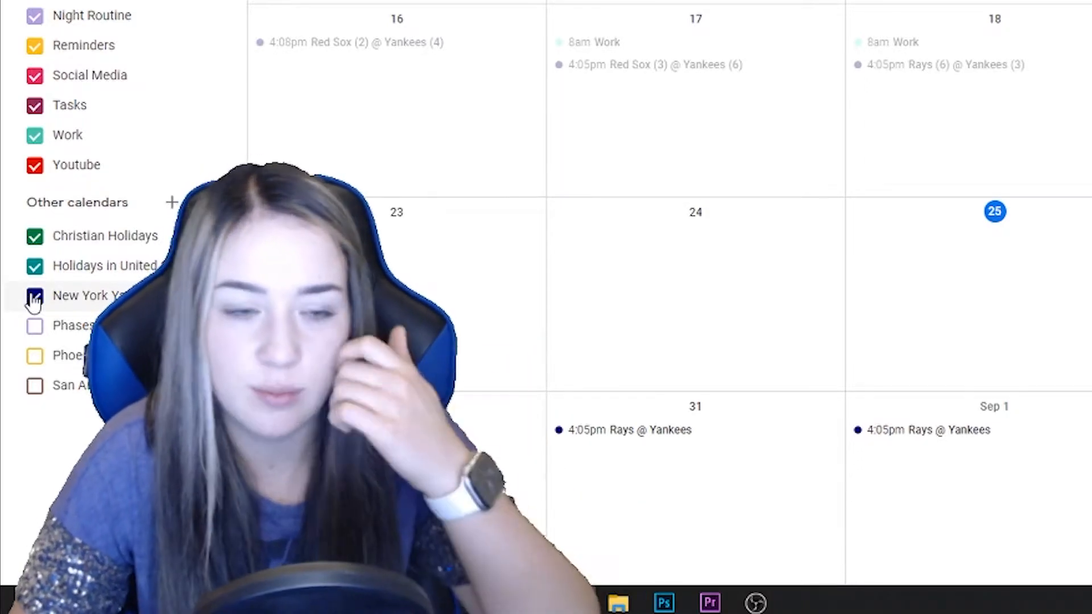
left_click(34, 295)
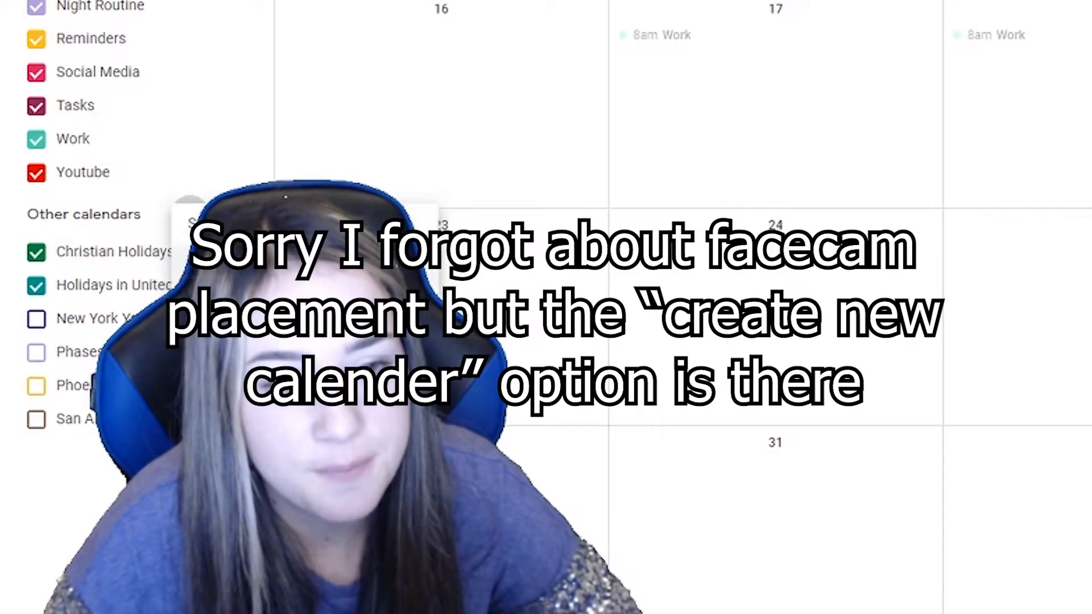
left_click(90, 225)
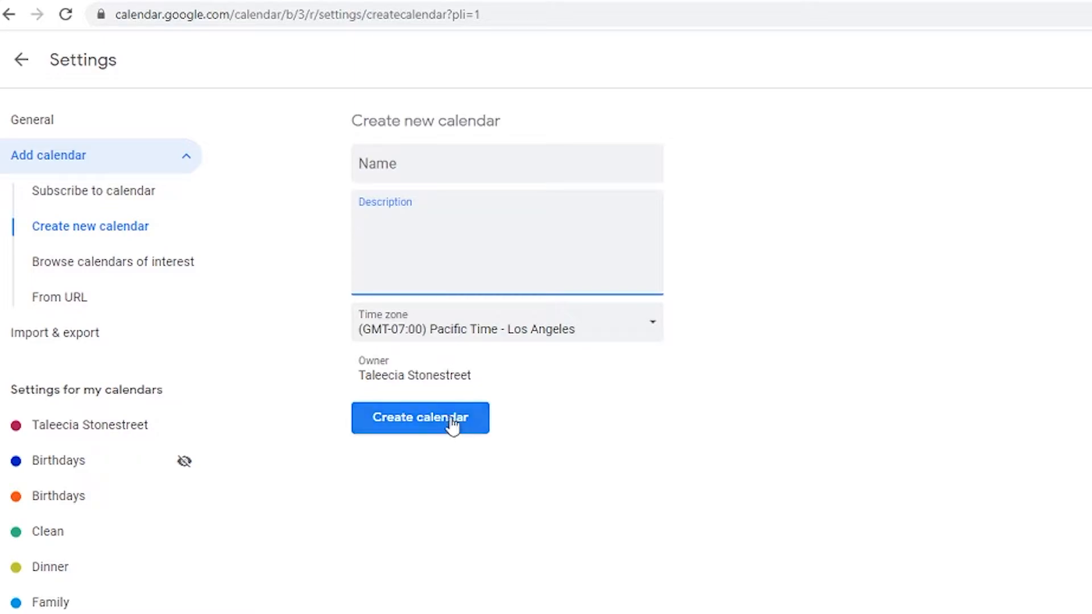
scroll("down", 3)
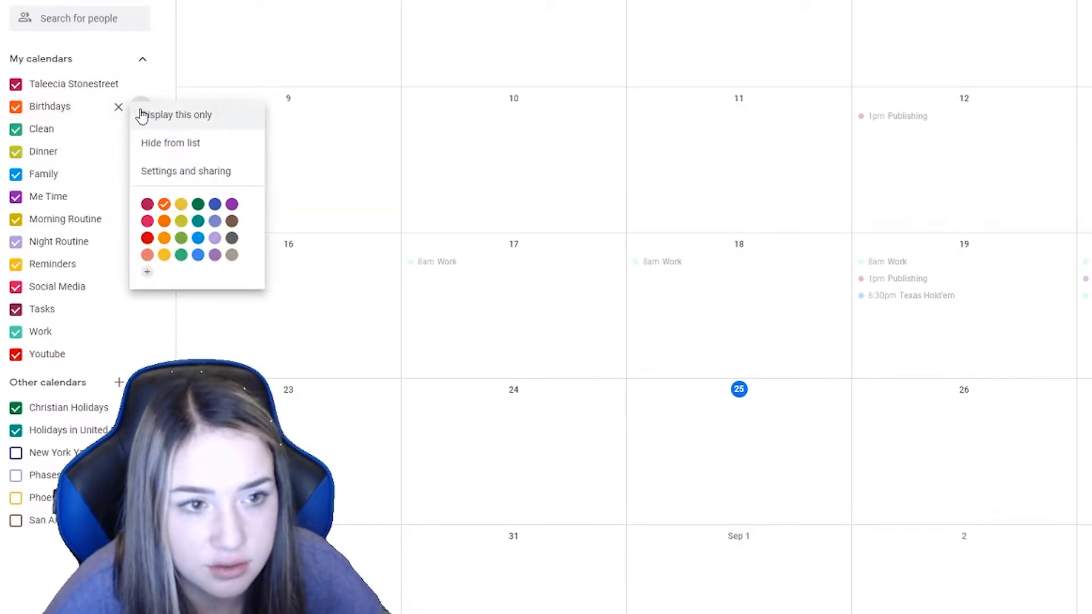
mouse_move(89, 124)
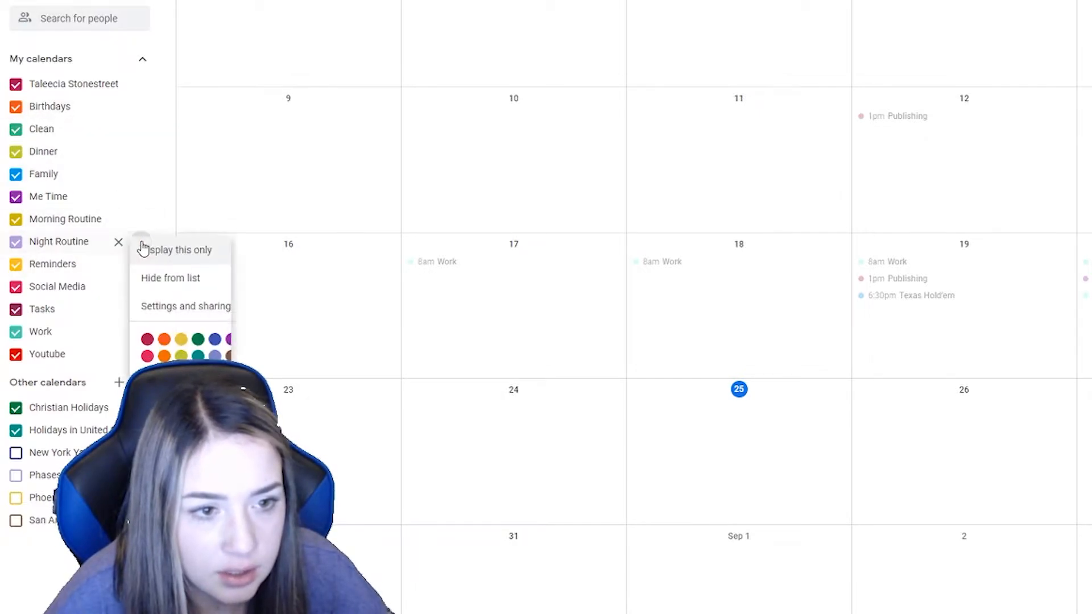
Reach Settings and sharing for the Night Routine calendar from its three-dot options
left_click(14, 241)
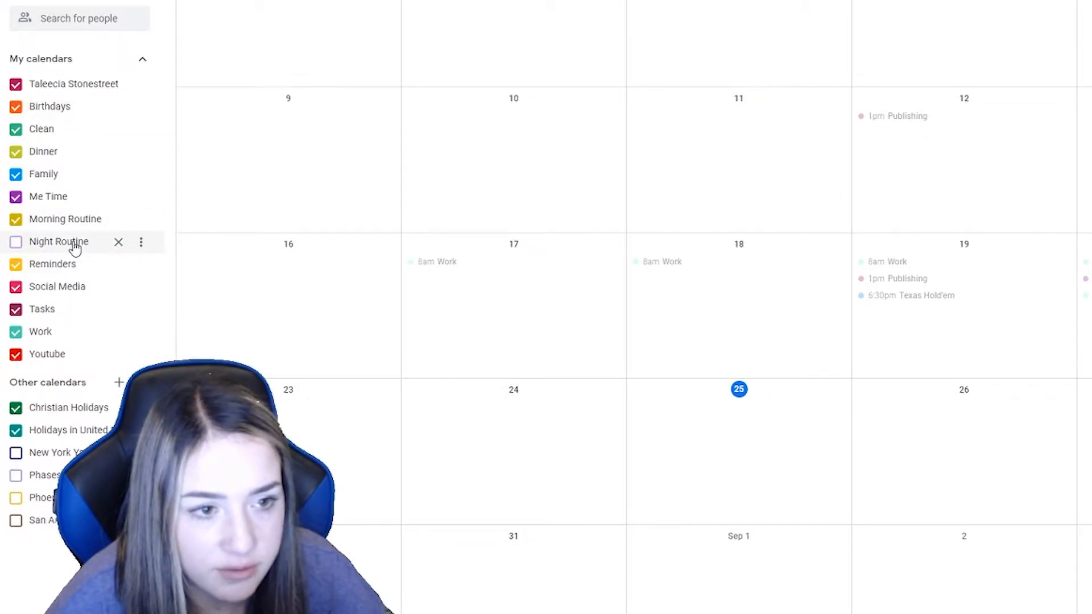
left_click(141, 241)
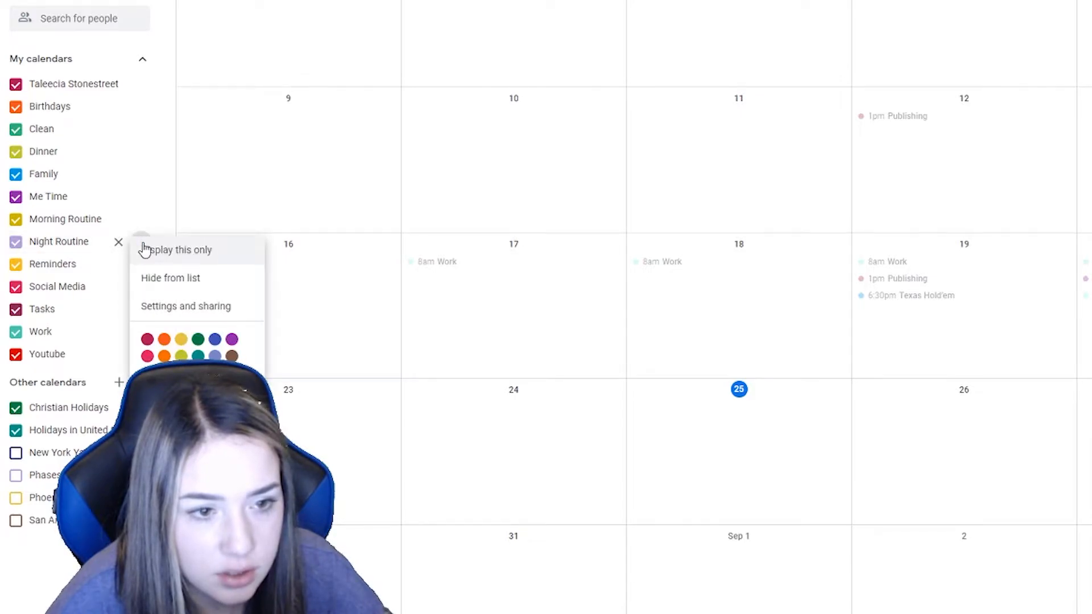
left_click(185, 306)
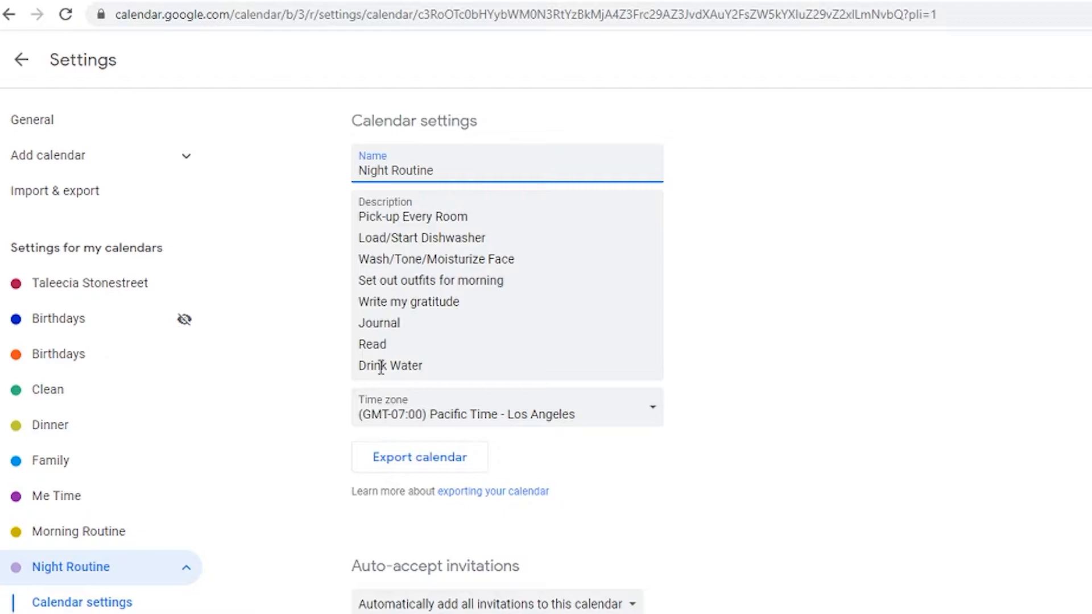
mouse_move(570, 303)
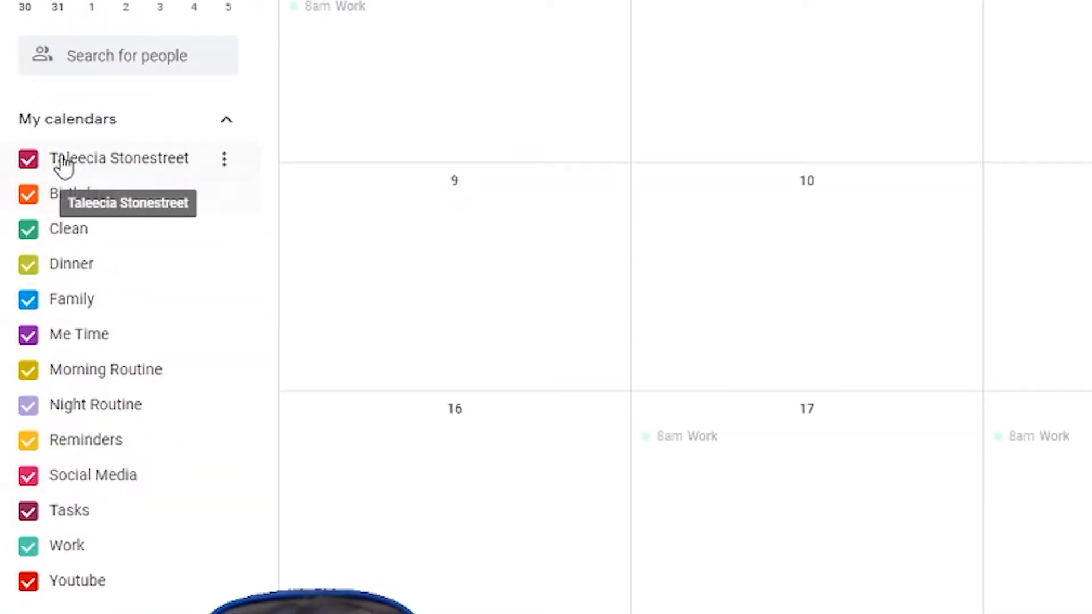
mouse_move(108, 285)
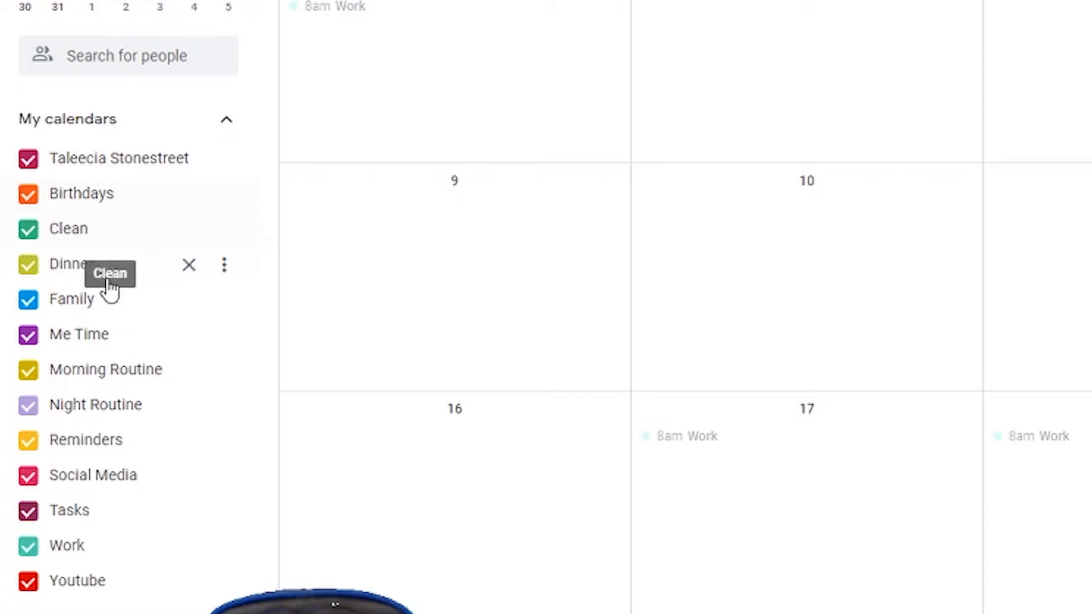
mouse_move(143, 250)
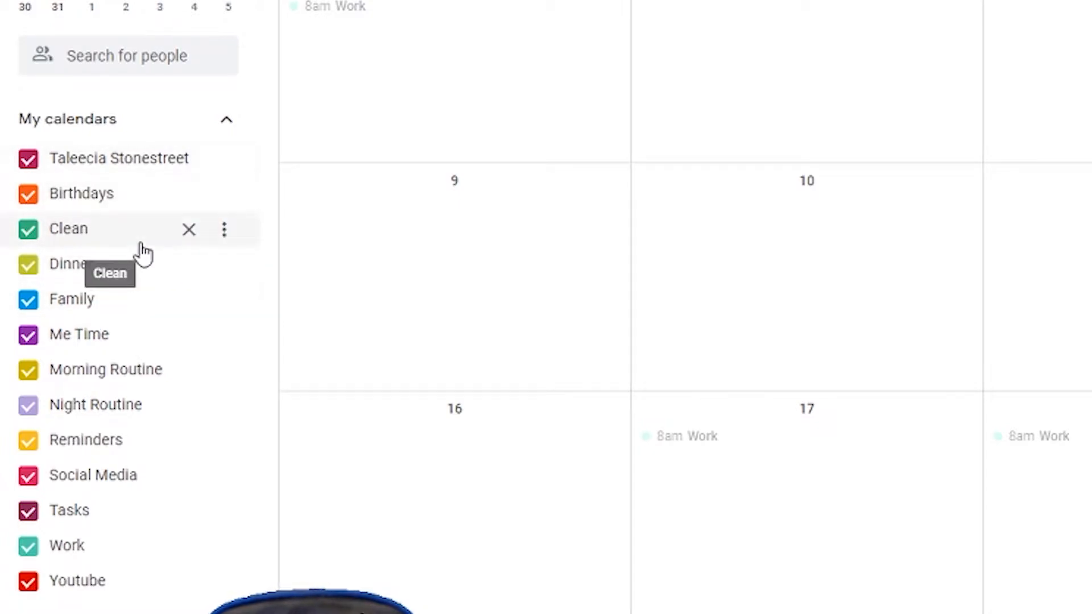
mouse_move(62, 237)
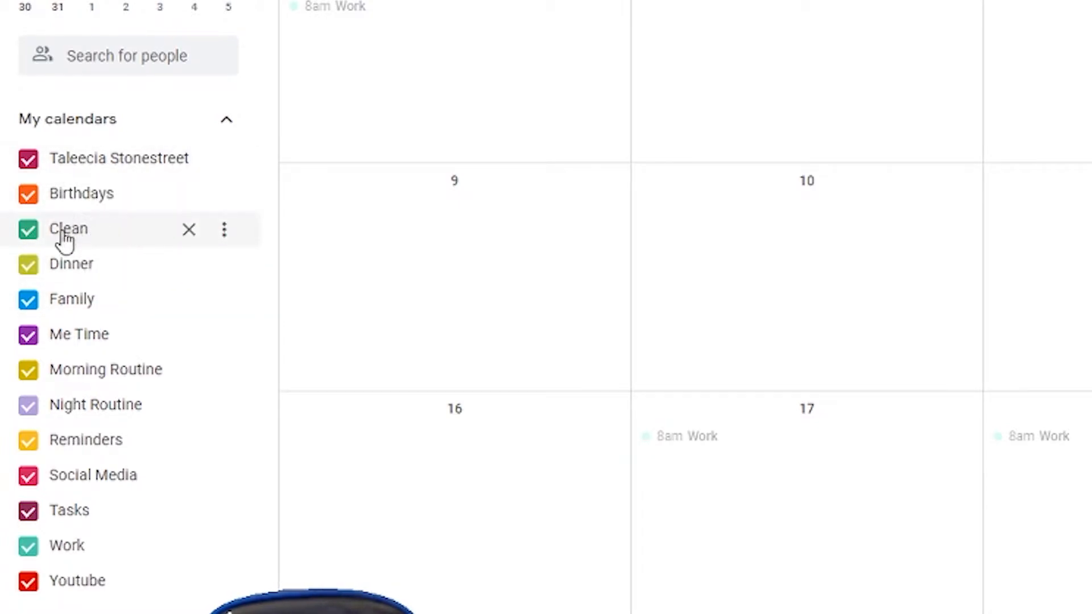
mouse_move(224, 228)
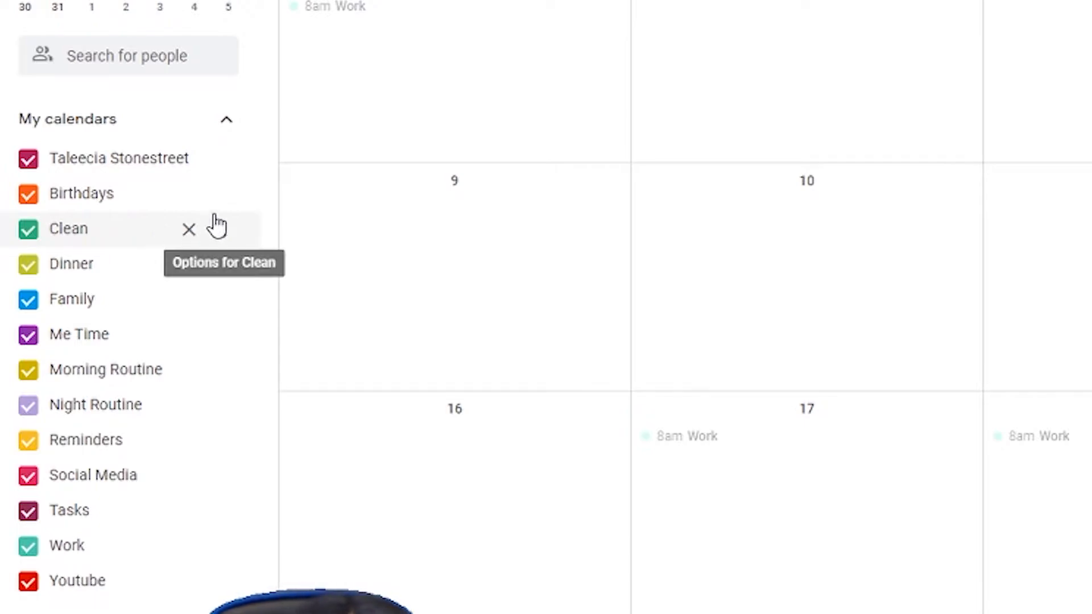
mouse_move(108, 270)
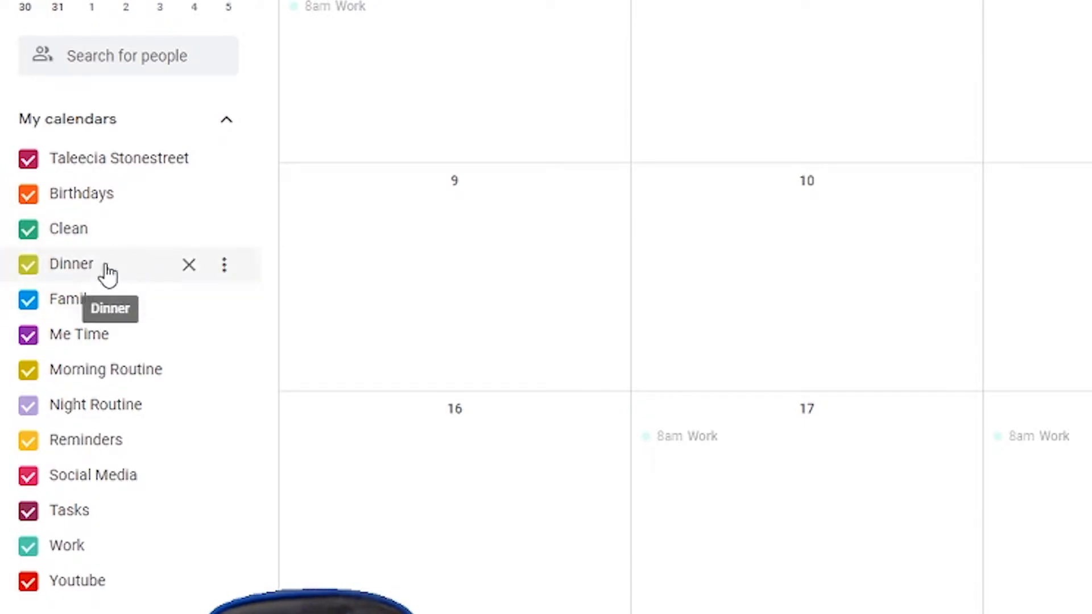
mouse_move(78, 334)
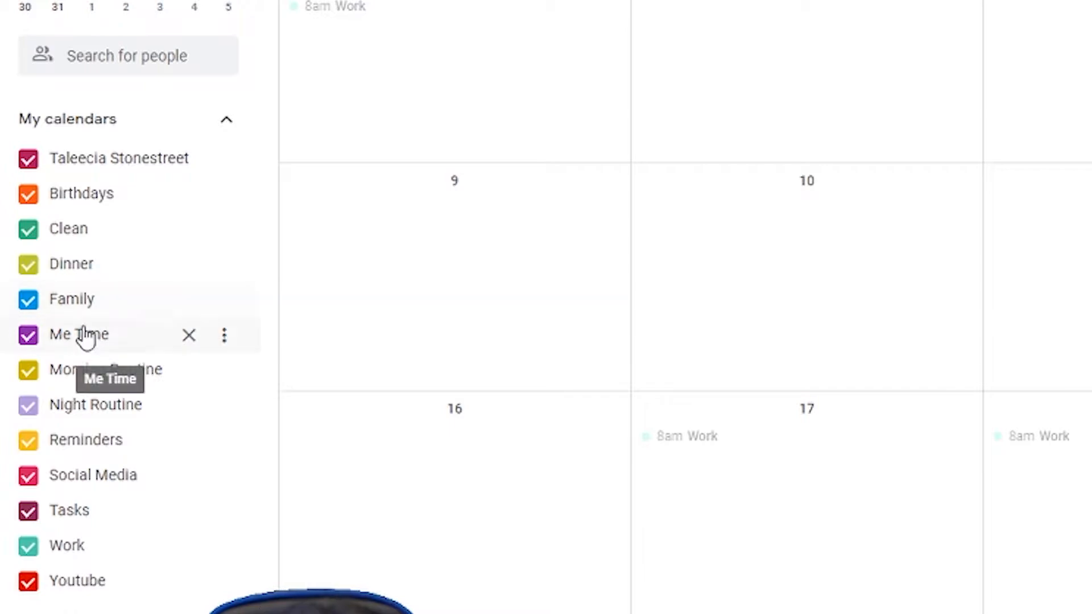
mouse_move(115, 342)
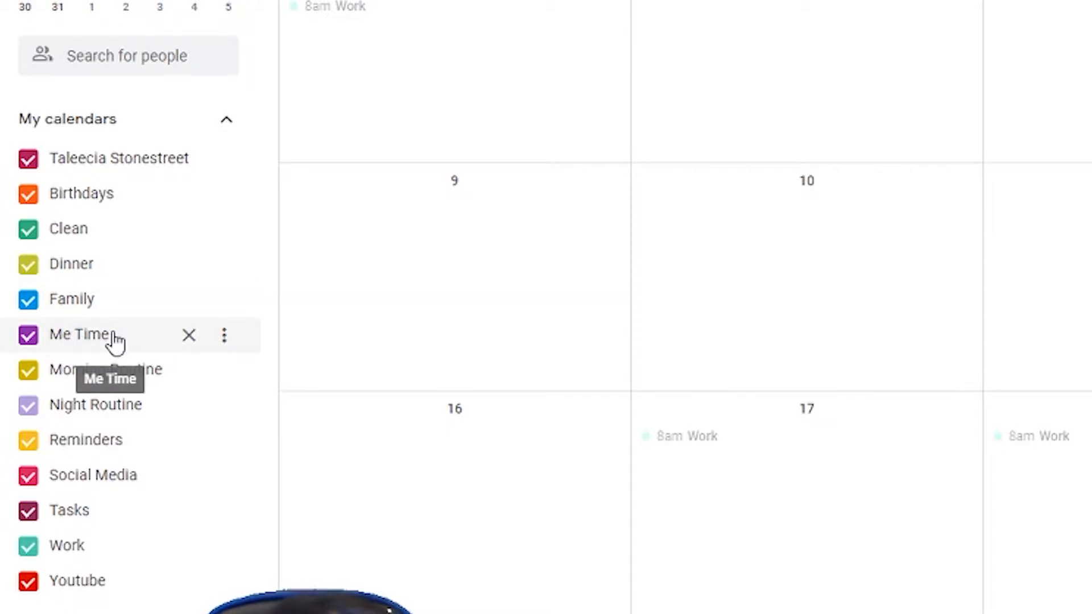
mouse_move(122, 361)
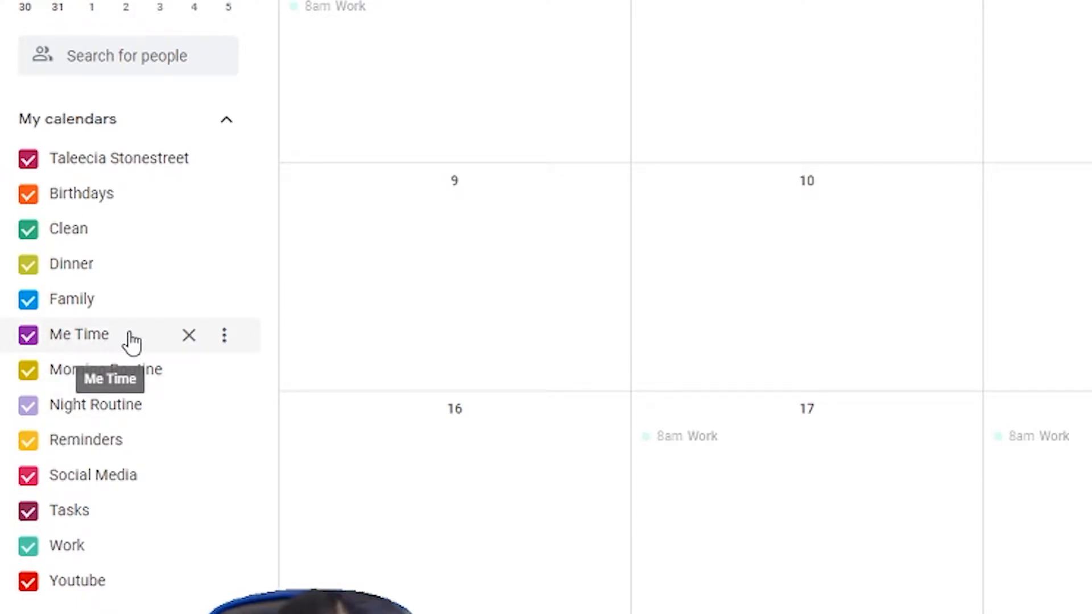
mouse_move(94, 331)
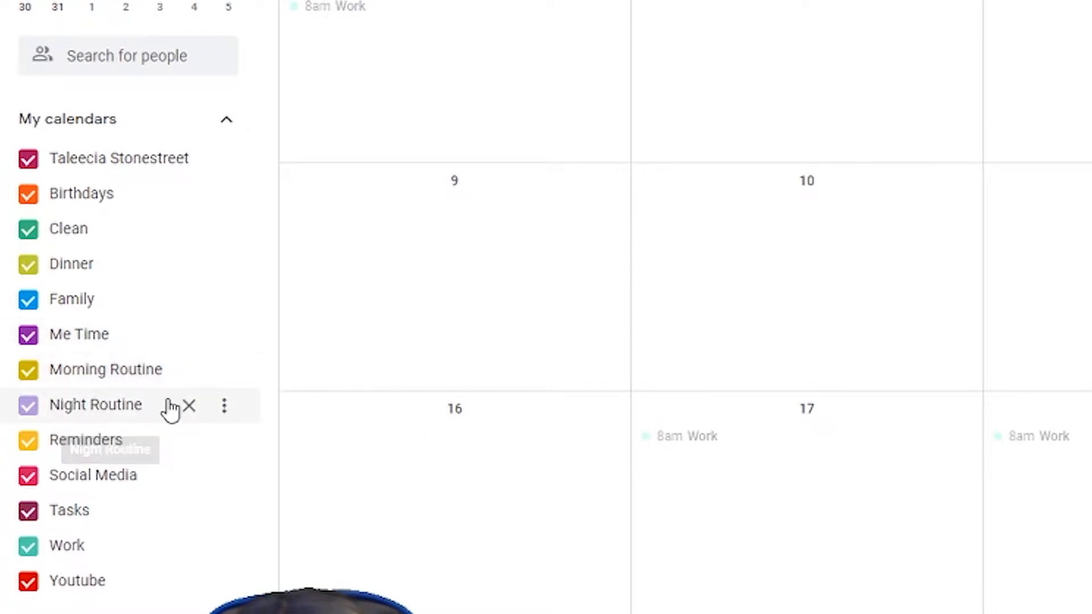
mouse_move(131, 449)
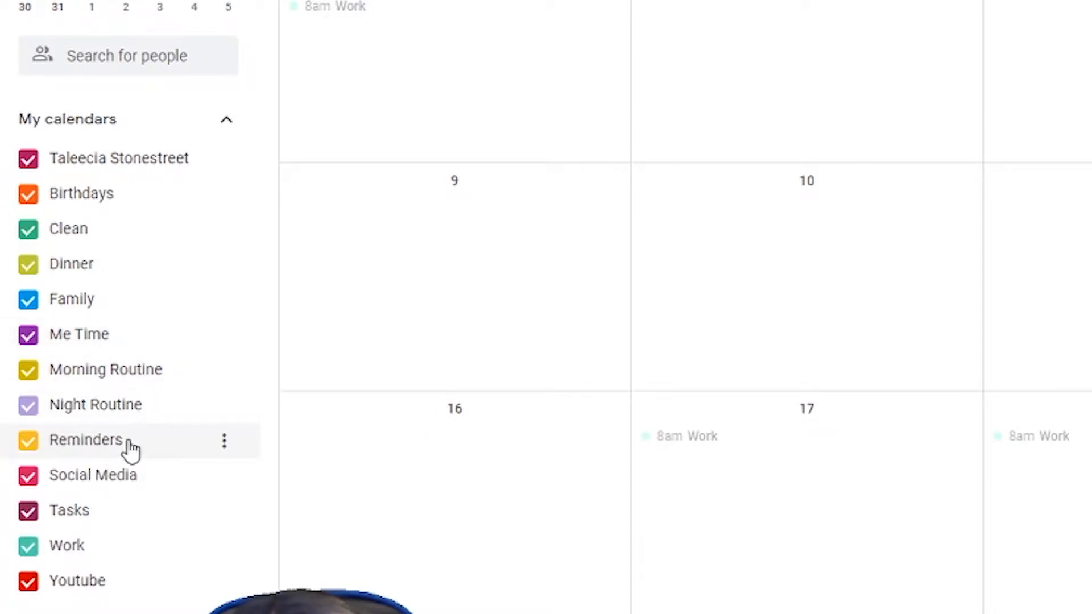
mouse_move(104, 450)
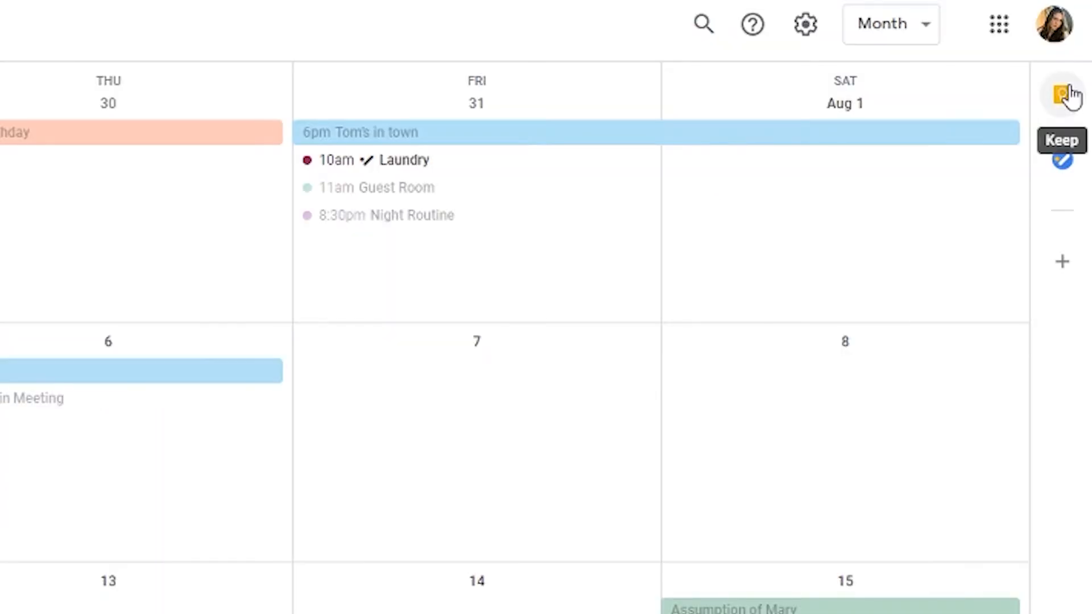
left_click(1060, 92)
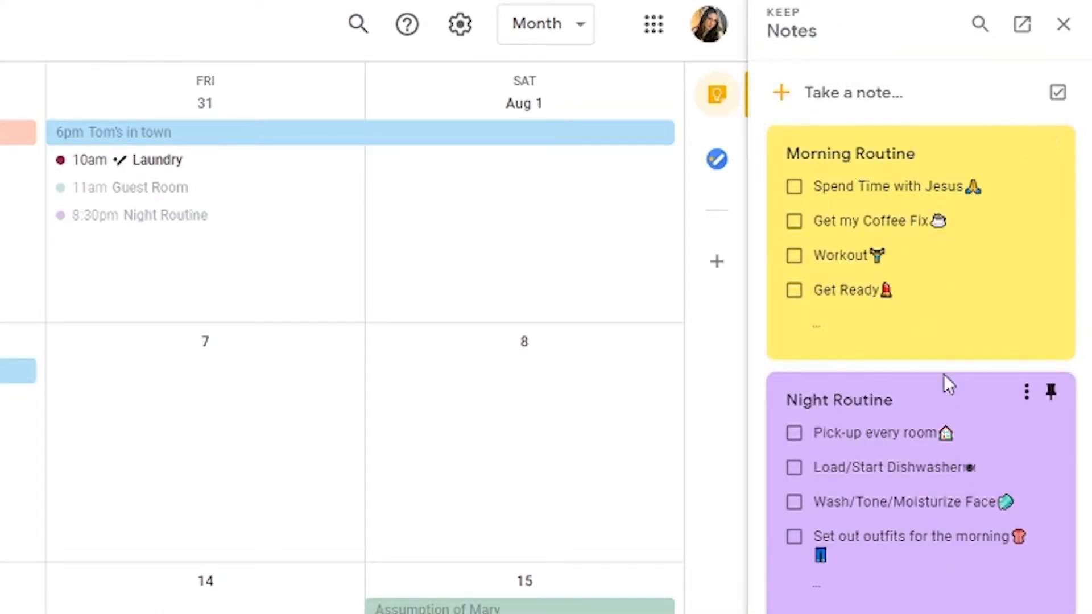
mouse_move(794, 240)
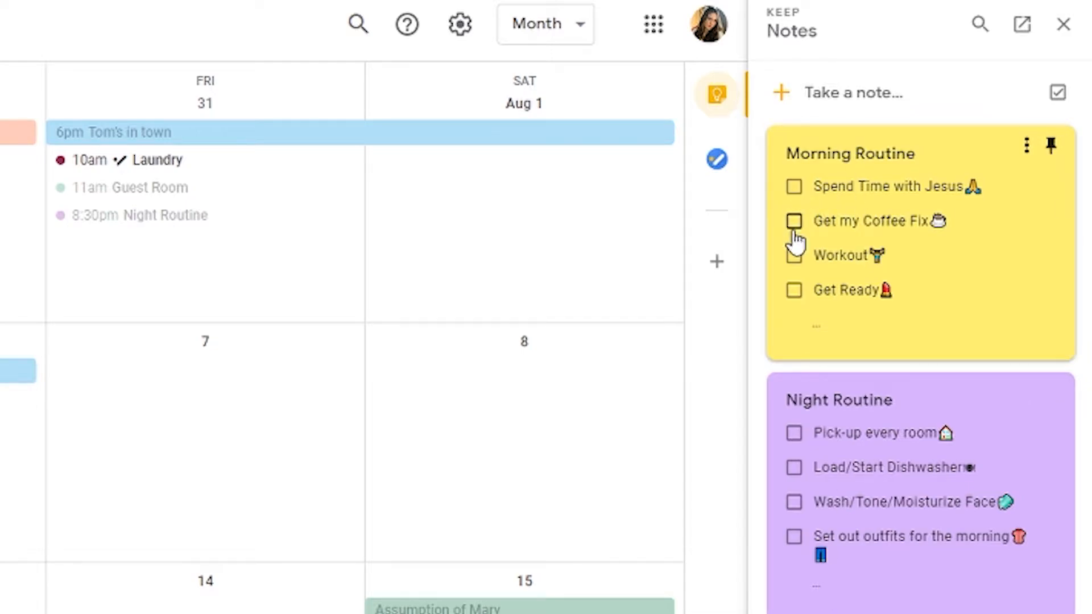
mouse_move(1064, 23)
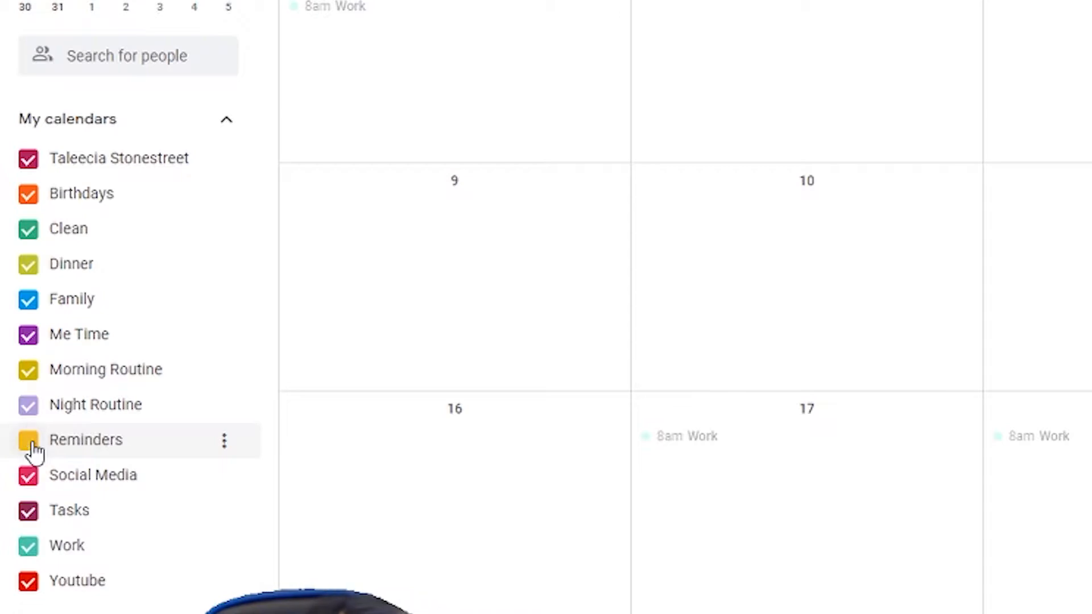
mouse_move(32, 202)
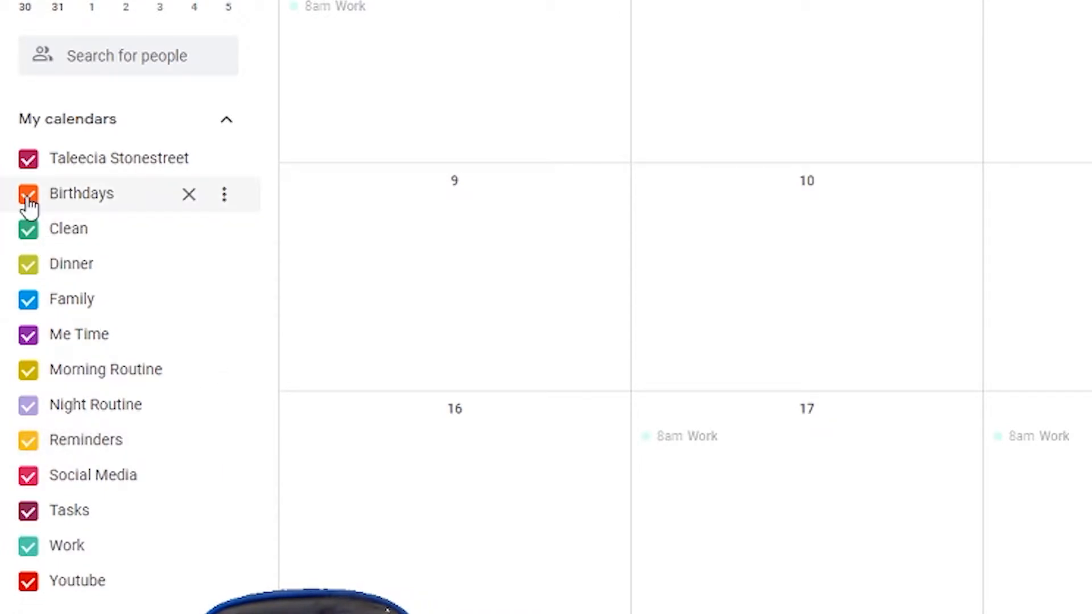
left_click(28, 193)
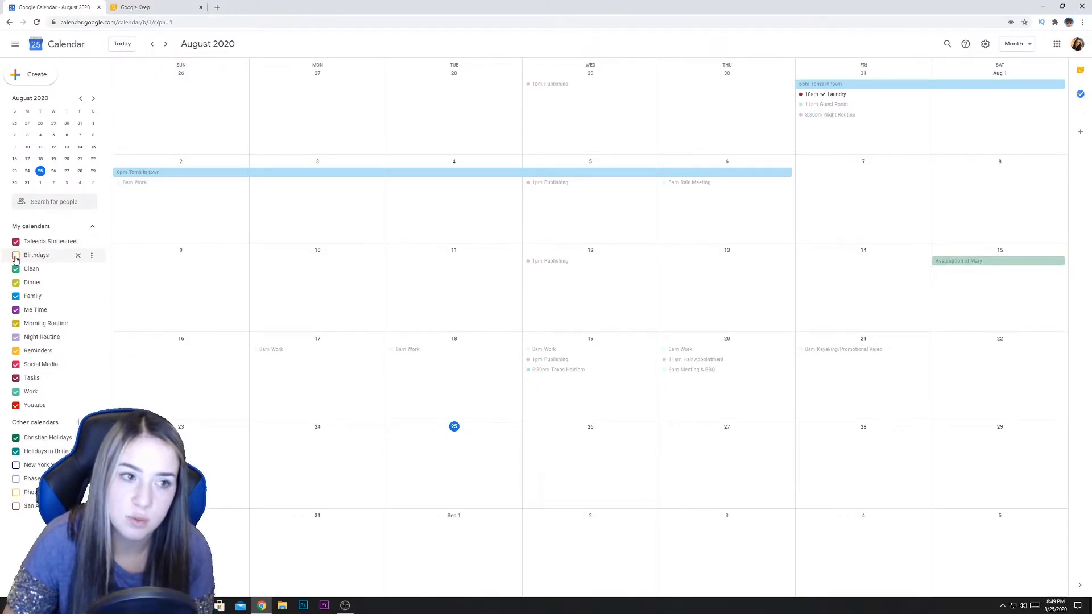
left_click(14, 255)
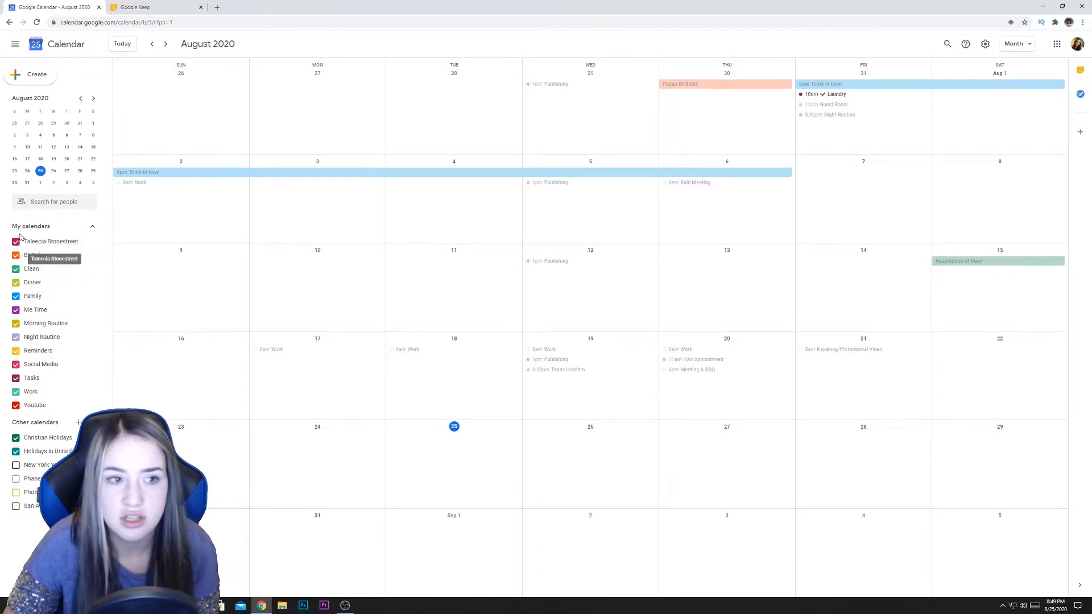
mouse_move(35, 309)
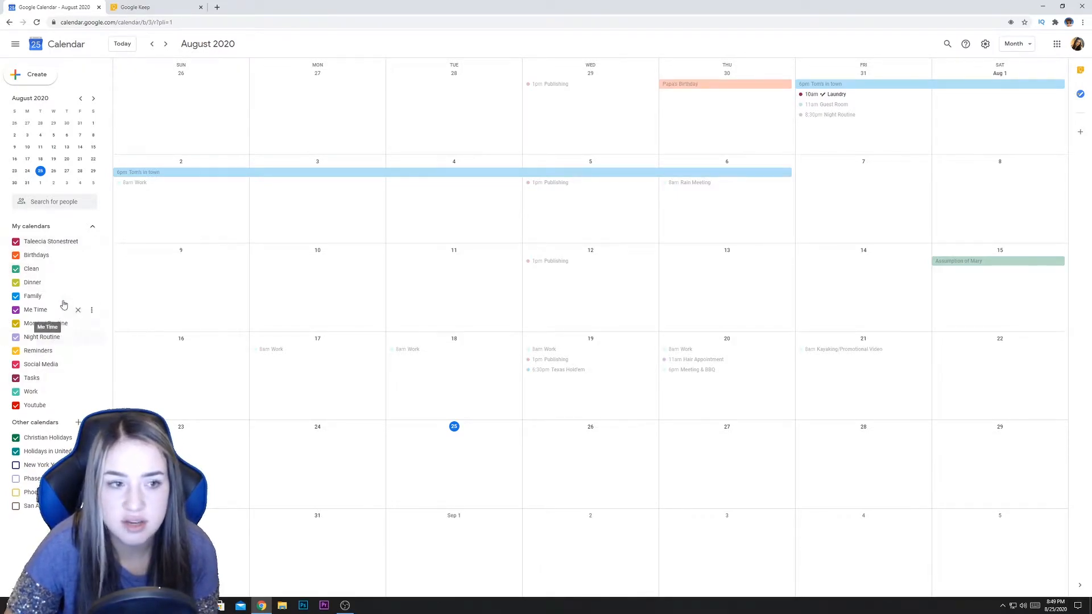
mouse_move(272, 309)
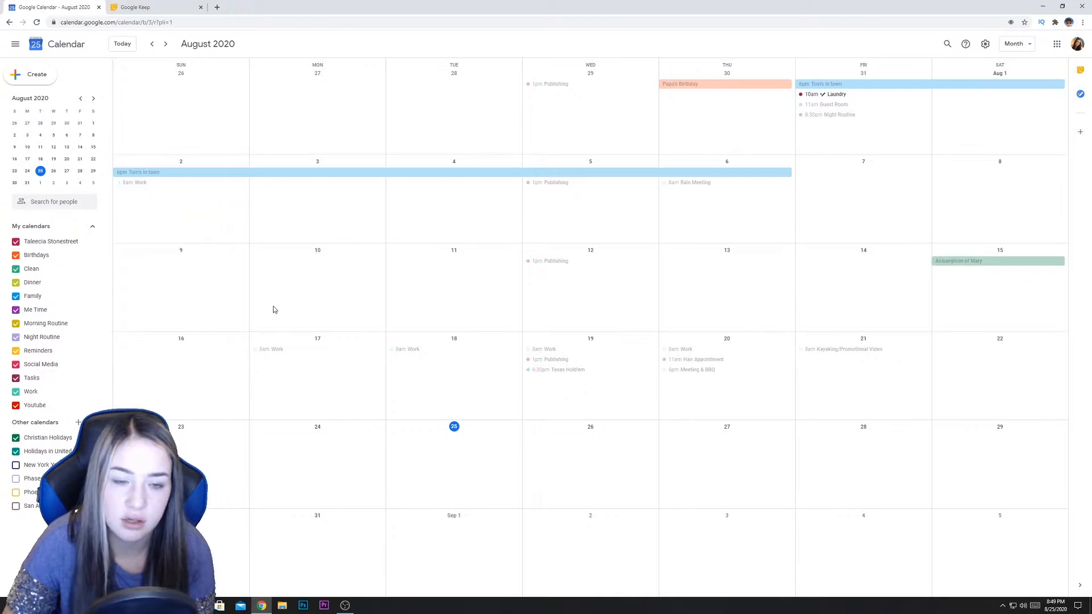
mouse_move(35, 309)
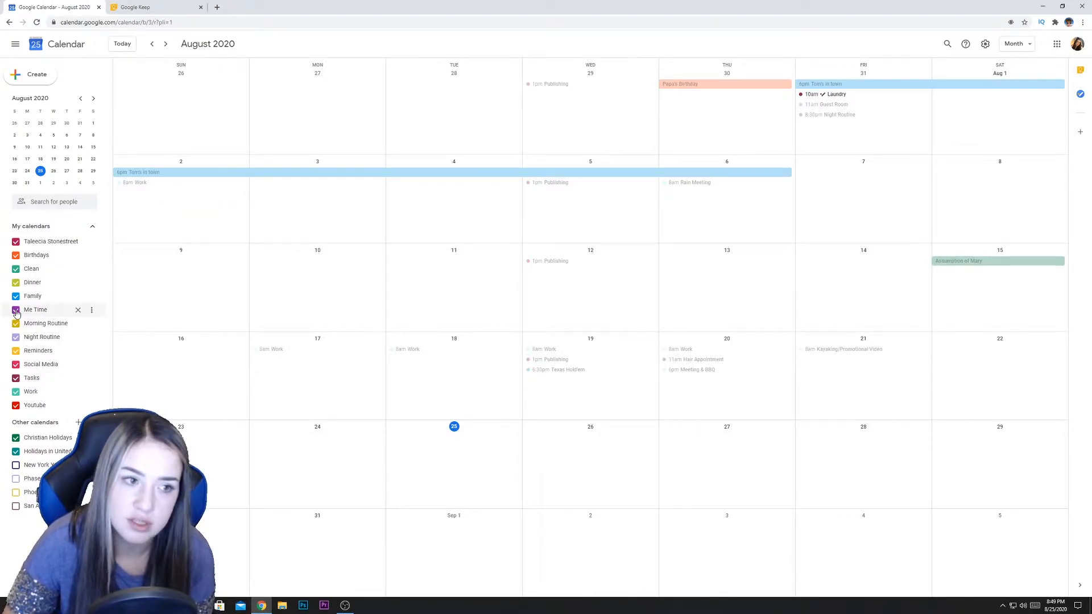
mouse_move(36, 309)
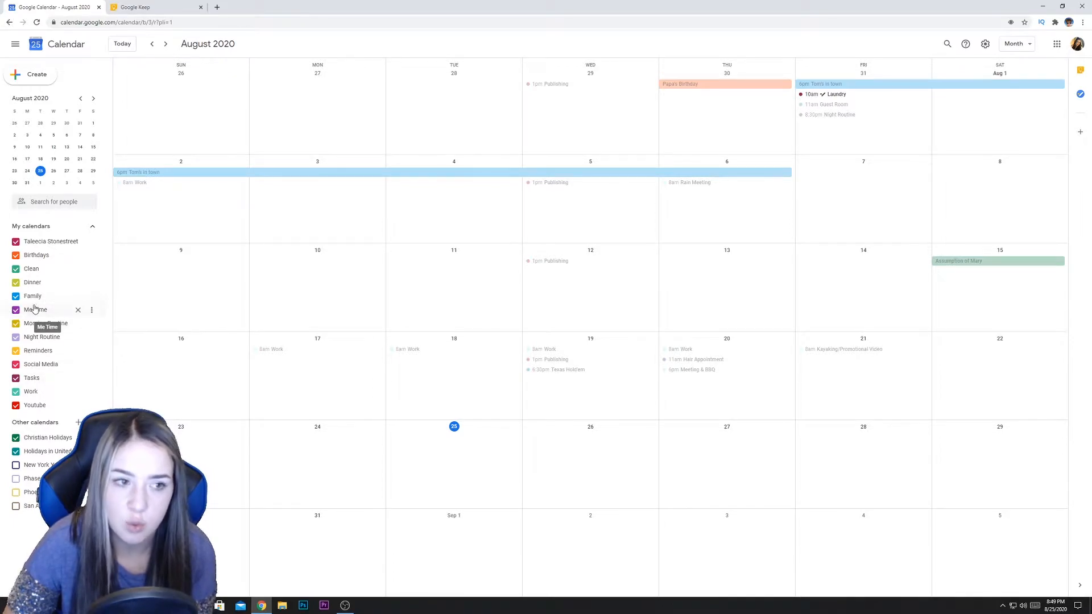
mouse_move(33, 255)
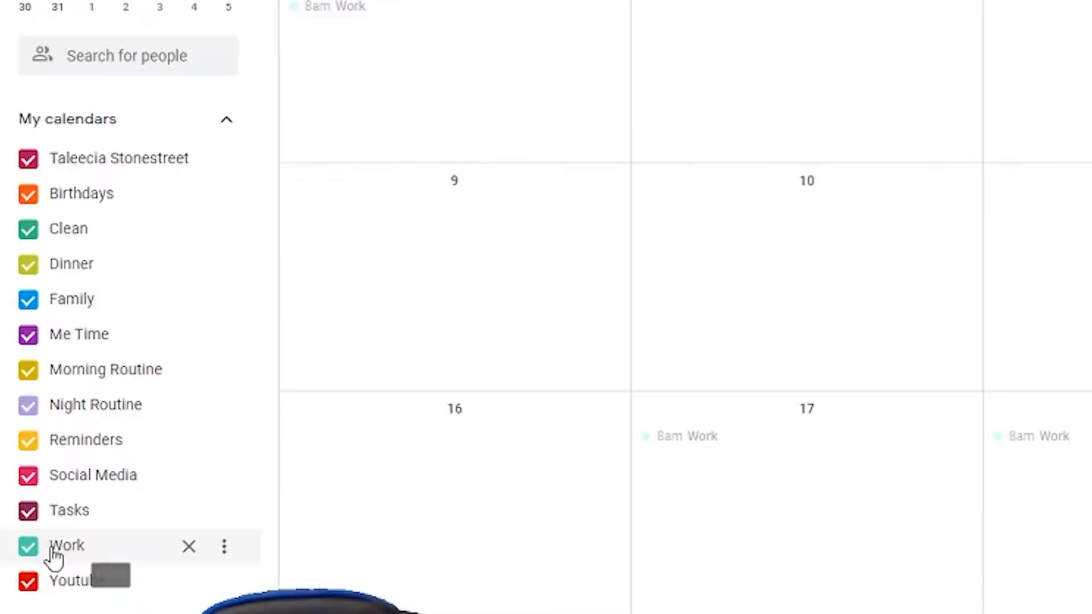
mouse_move(108, 488)
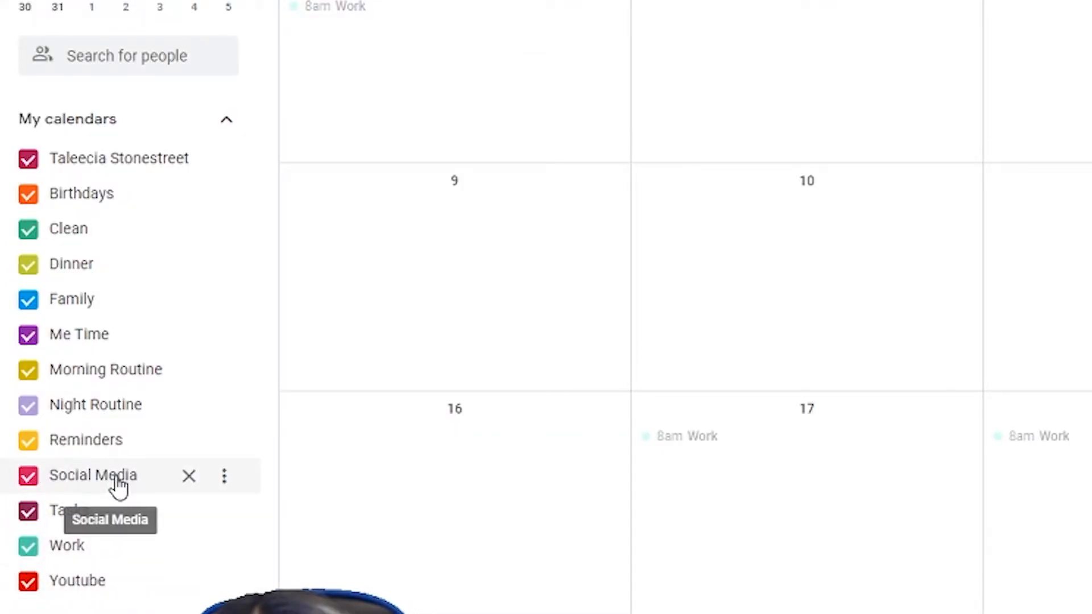
mouse_move(119, 500)
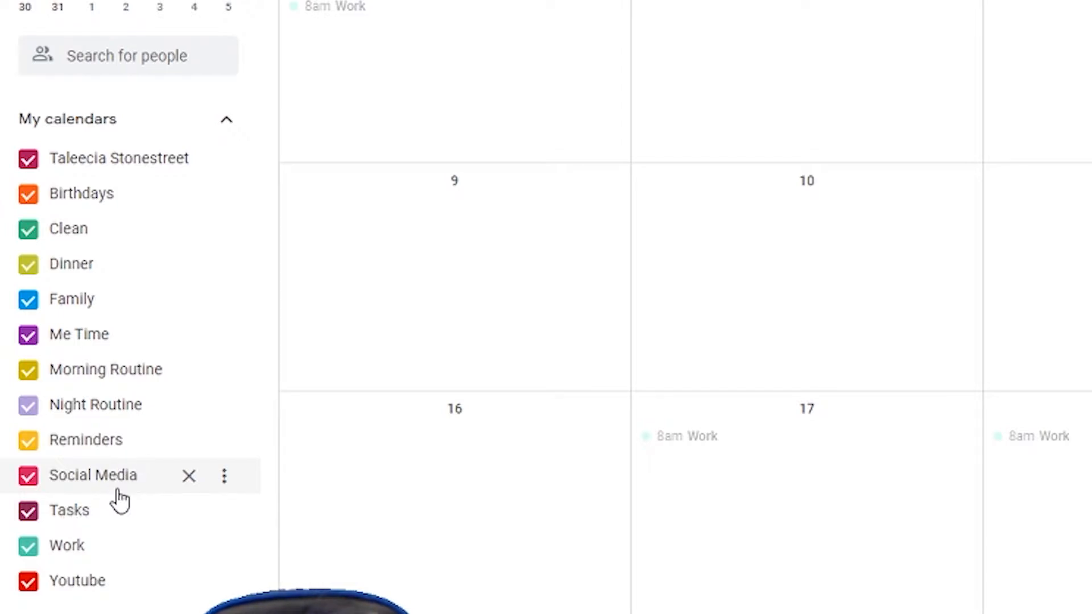
mouse_move(114, 498)
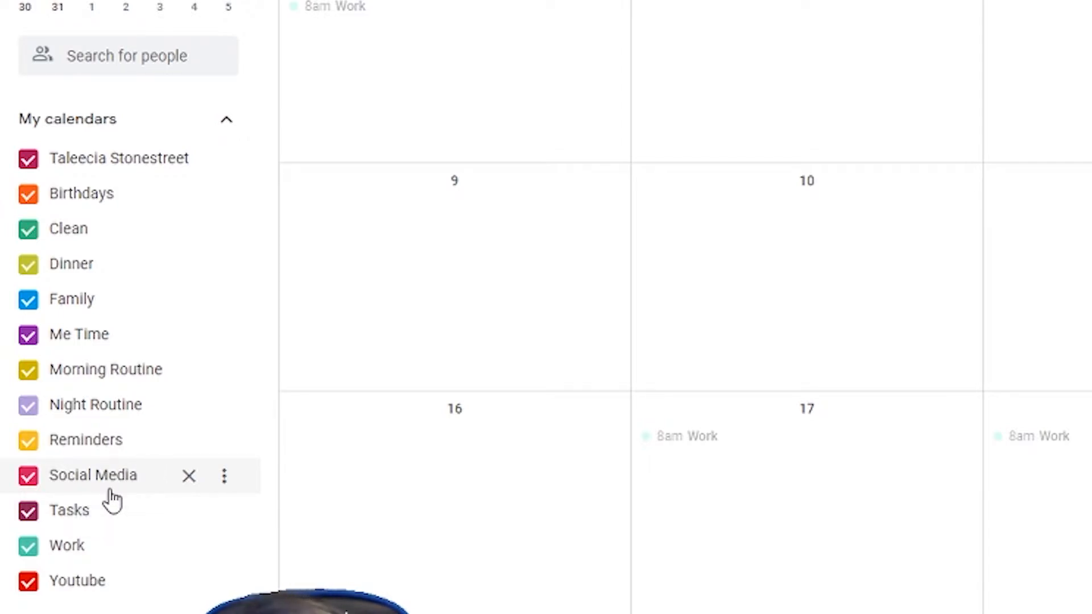
mouse_move(36, 498)
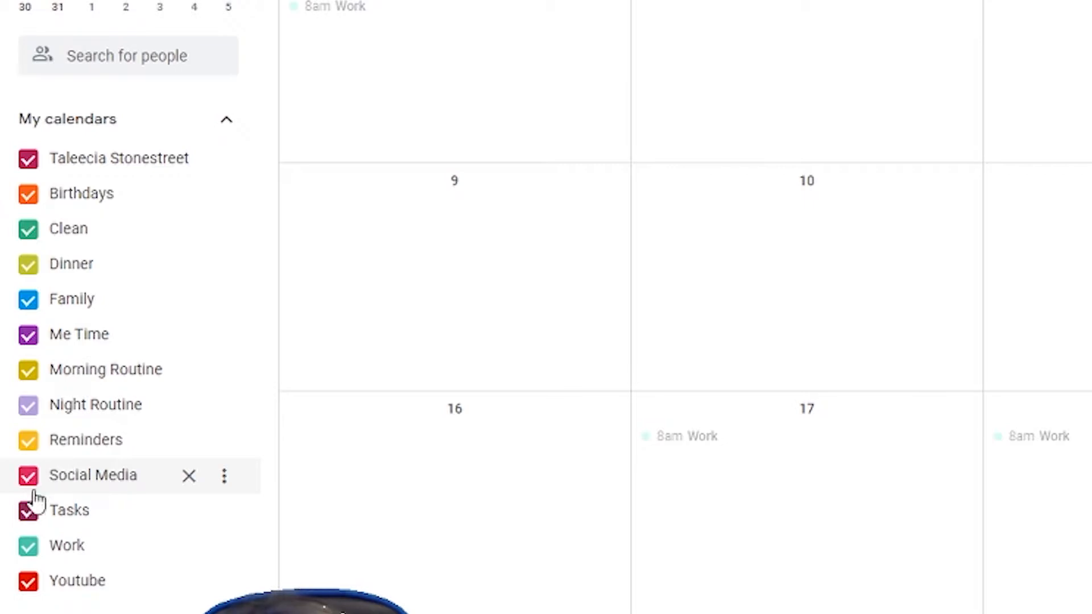
mouse_move(68, 509)
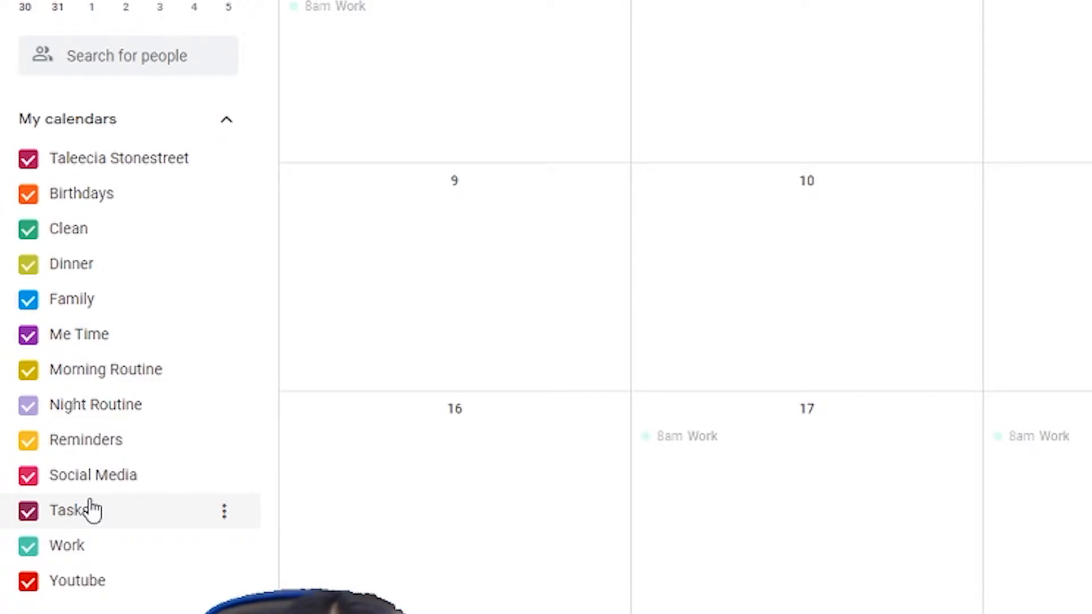
mouse_move(66, 545)
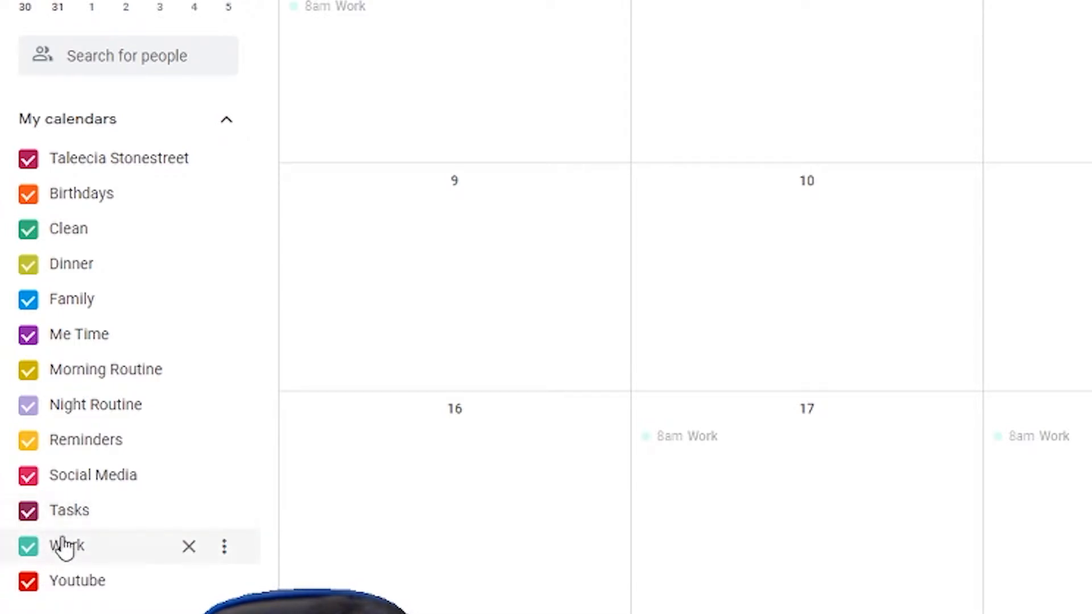
mouse_move(132, 597)
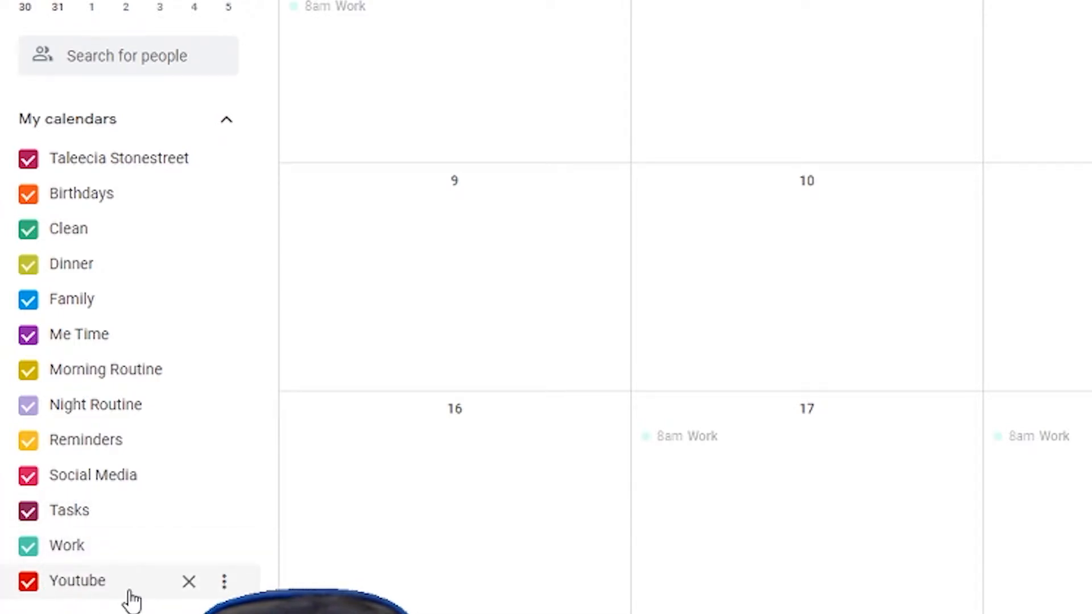
mouse_move(138, 600)
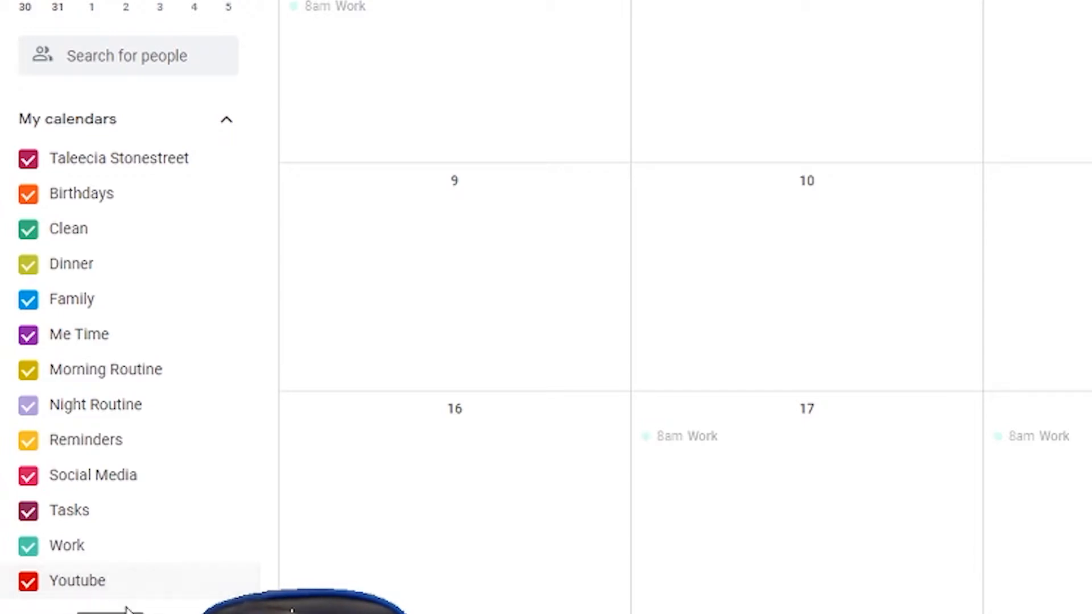
mouse_move(112, 581)
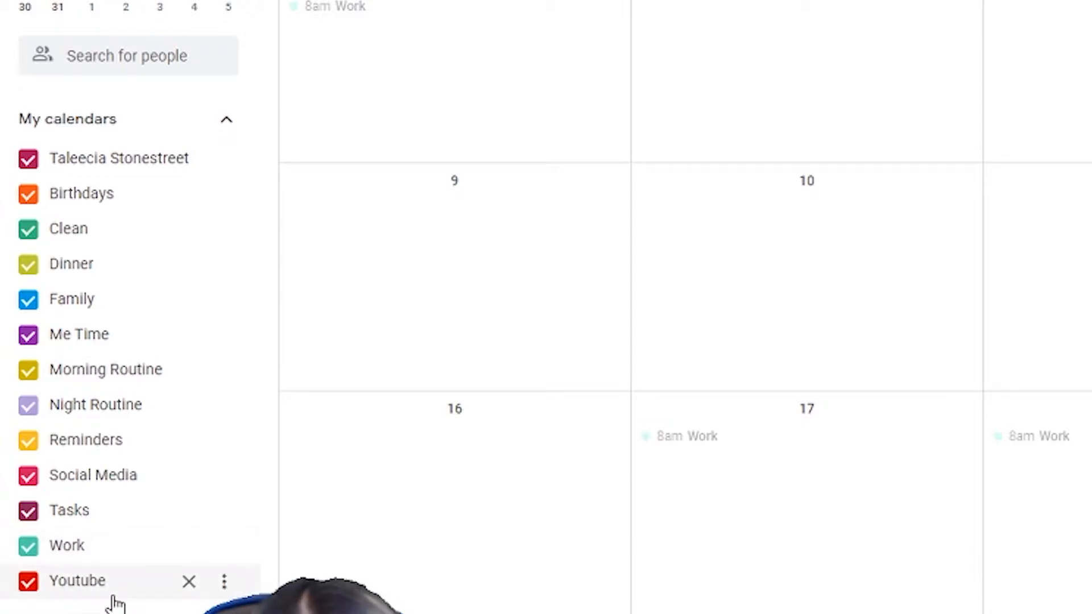
mouse_move(116, 278)
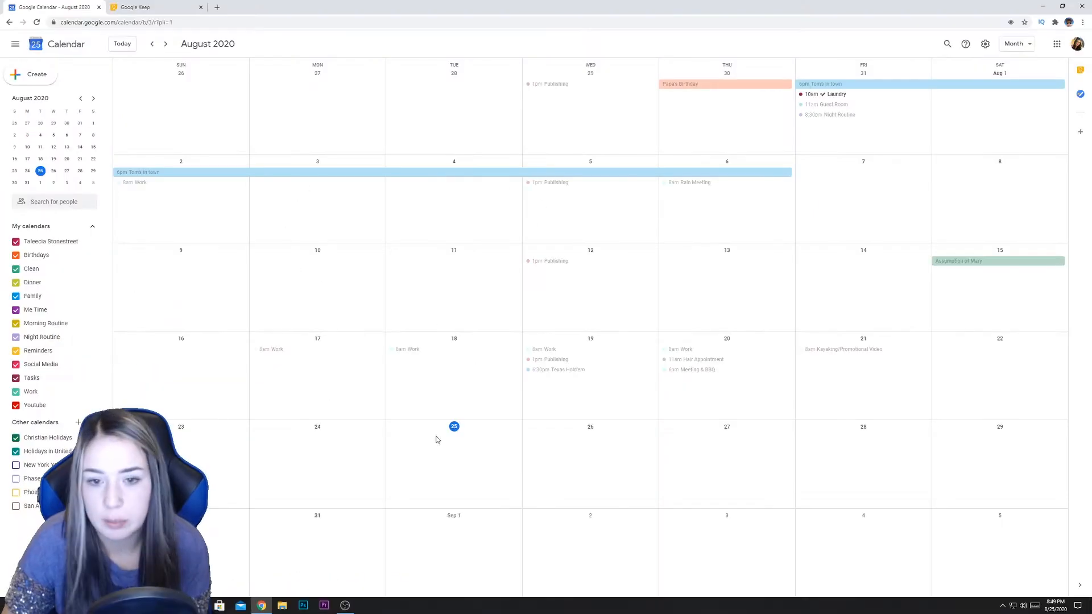
mouse_move(45, 323)
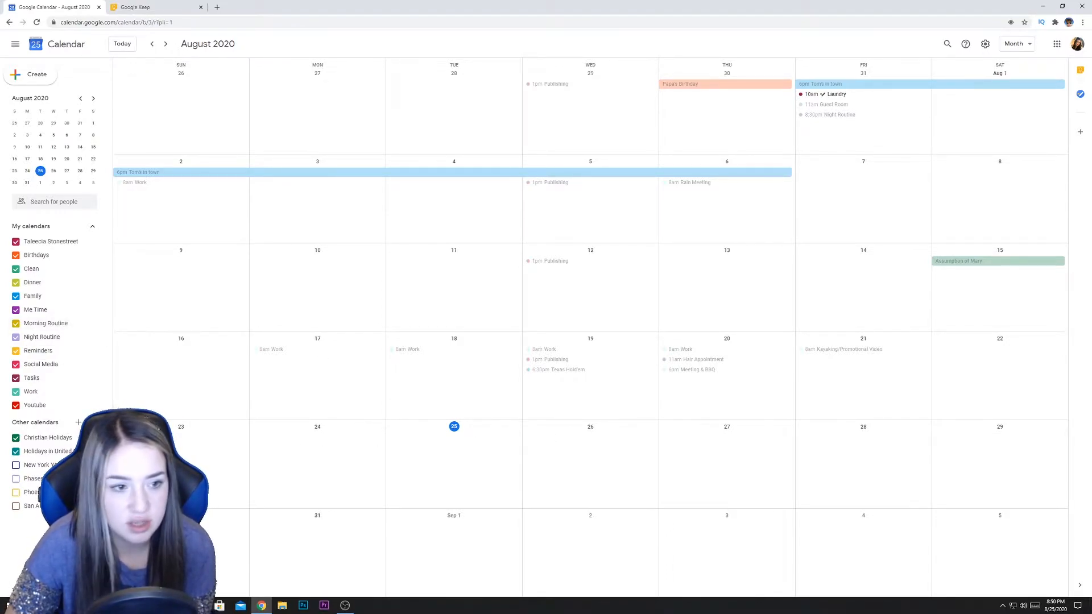
mouse_move(680, 444)
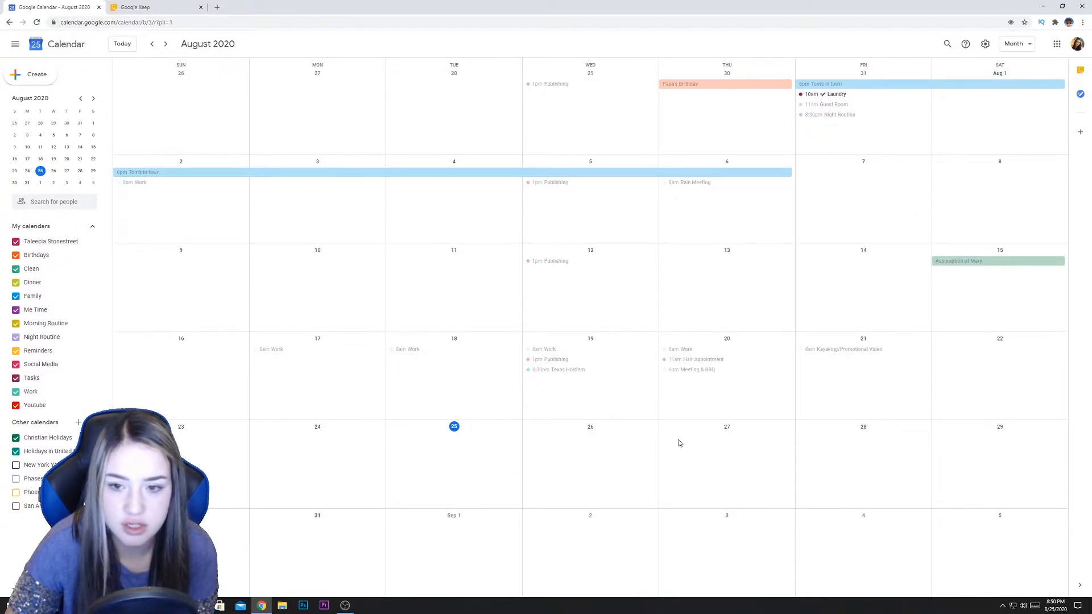
mouse_move(693, 464)
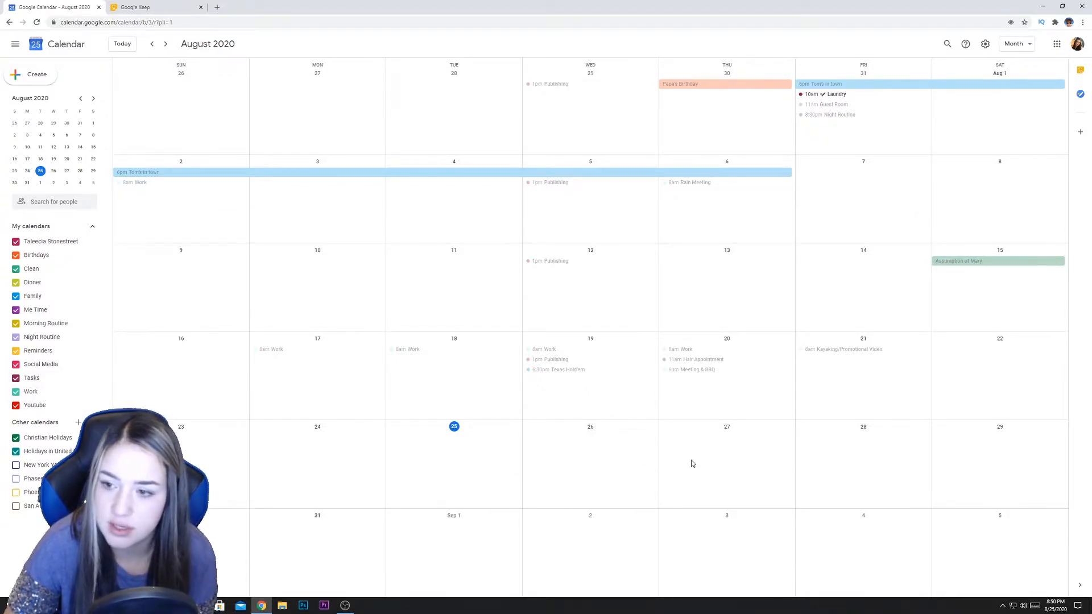
mouse_move(866, 447)
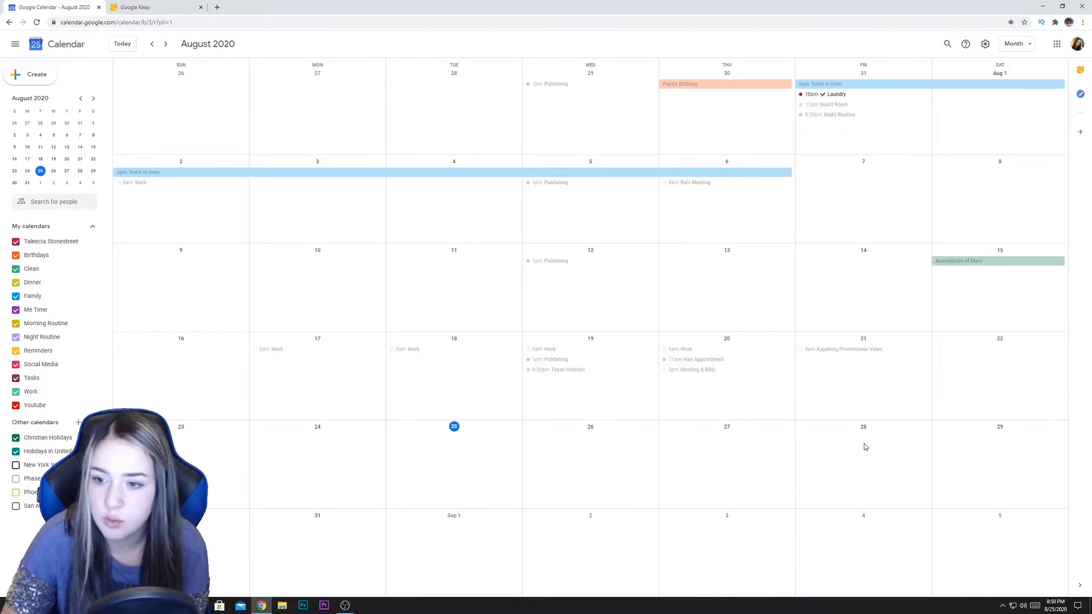
Draft a Work event on Friday, August 28 from 8:00am to 6:00pm
left_click(863, 463)
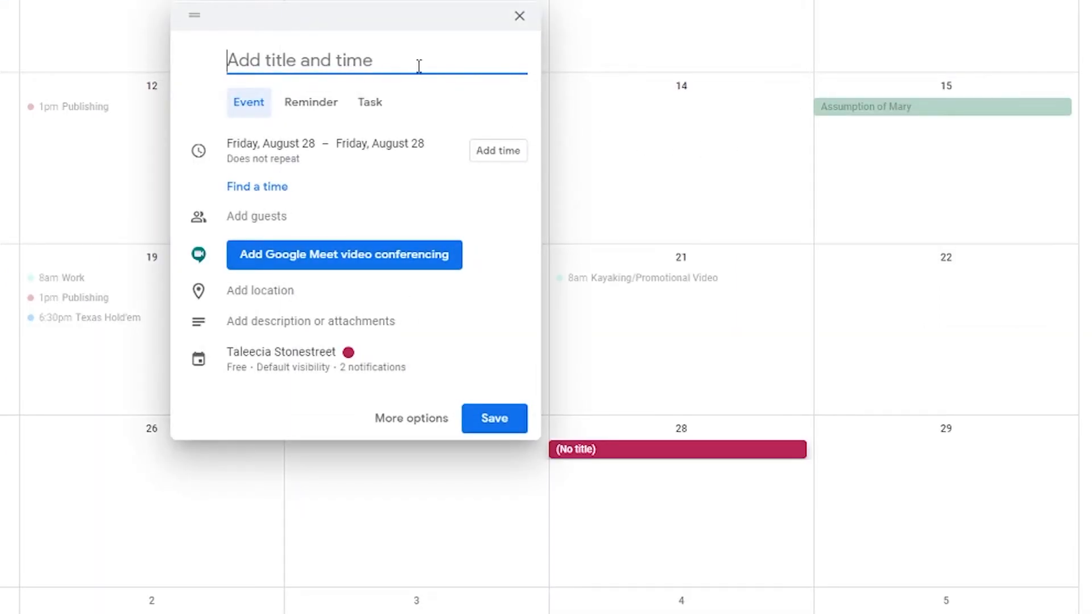
type("W")
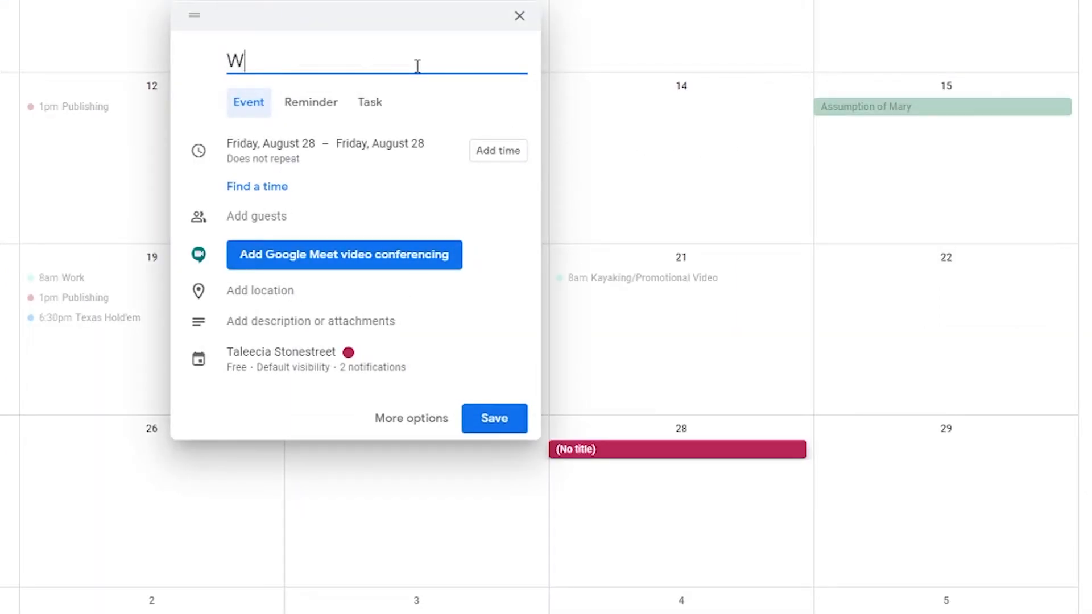
type("ork")
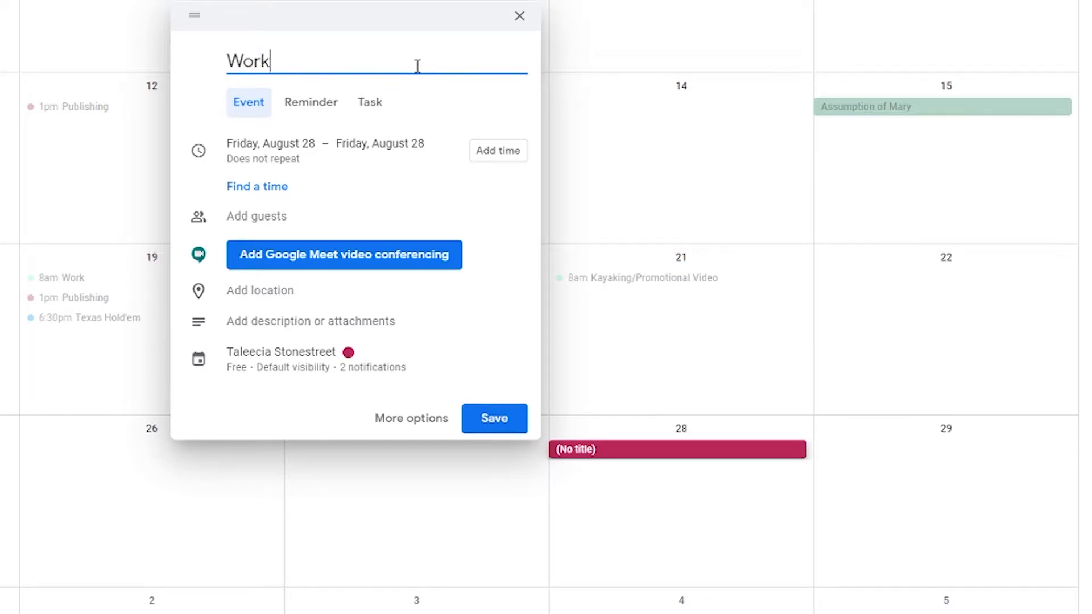
left_click(497, 150)
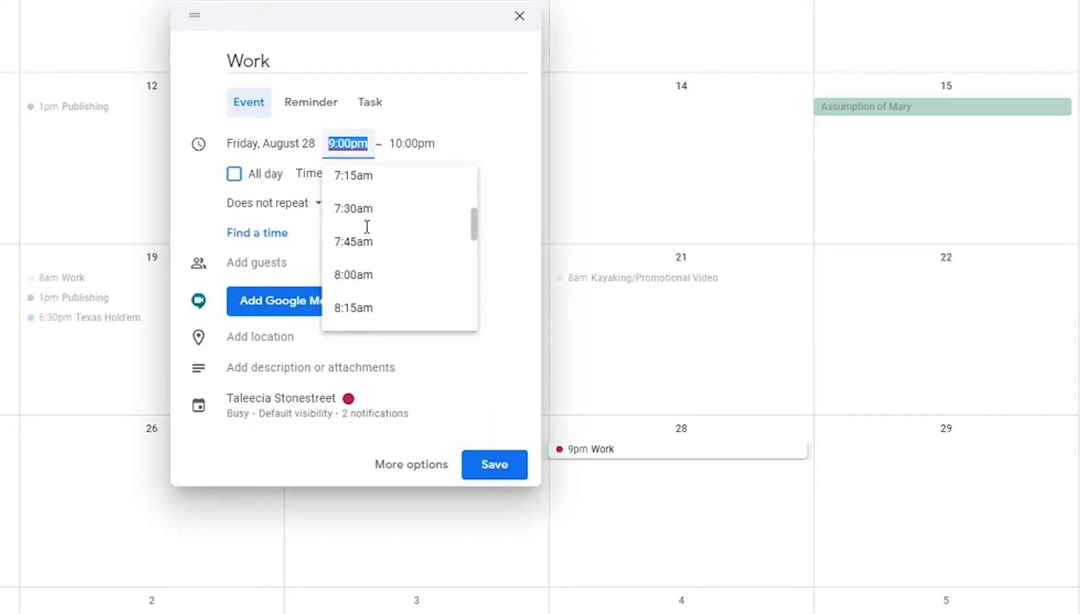
left_click(352, 274)
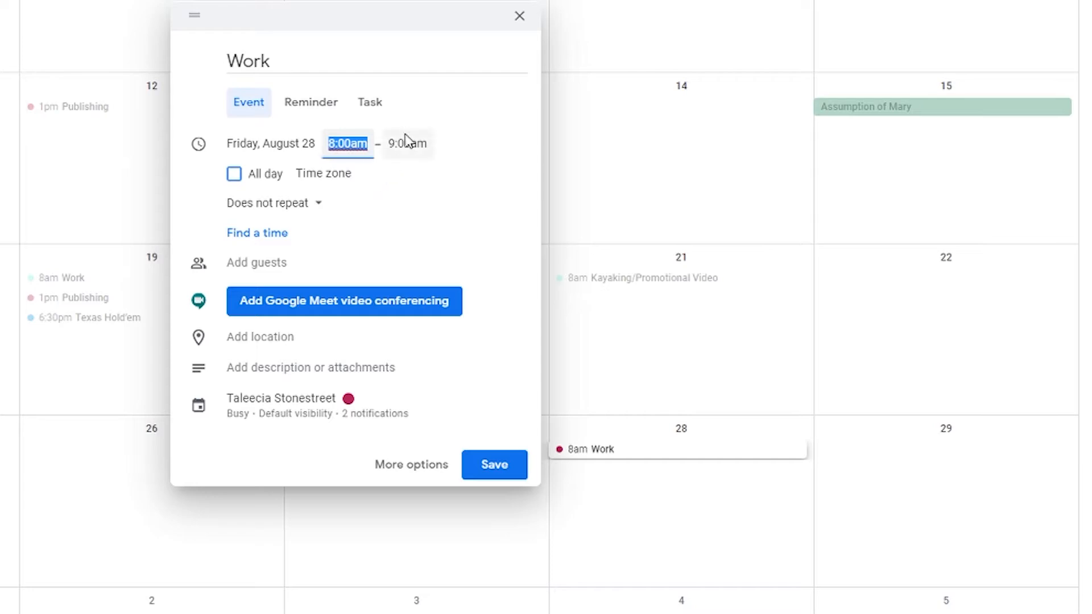
left_click(407, 143)
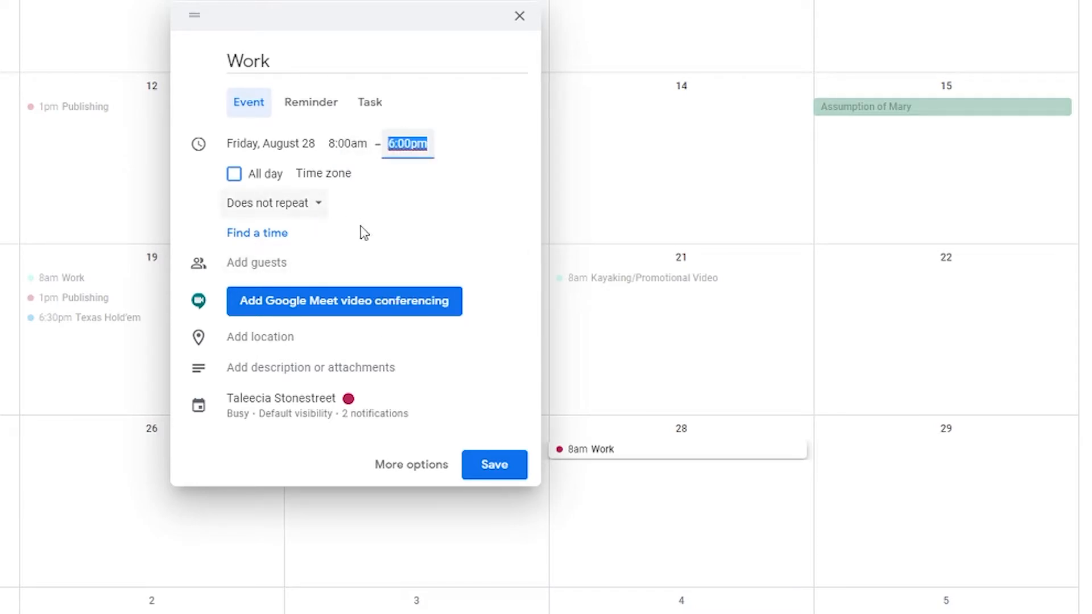
mouse_move(334, 412)
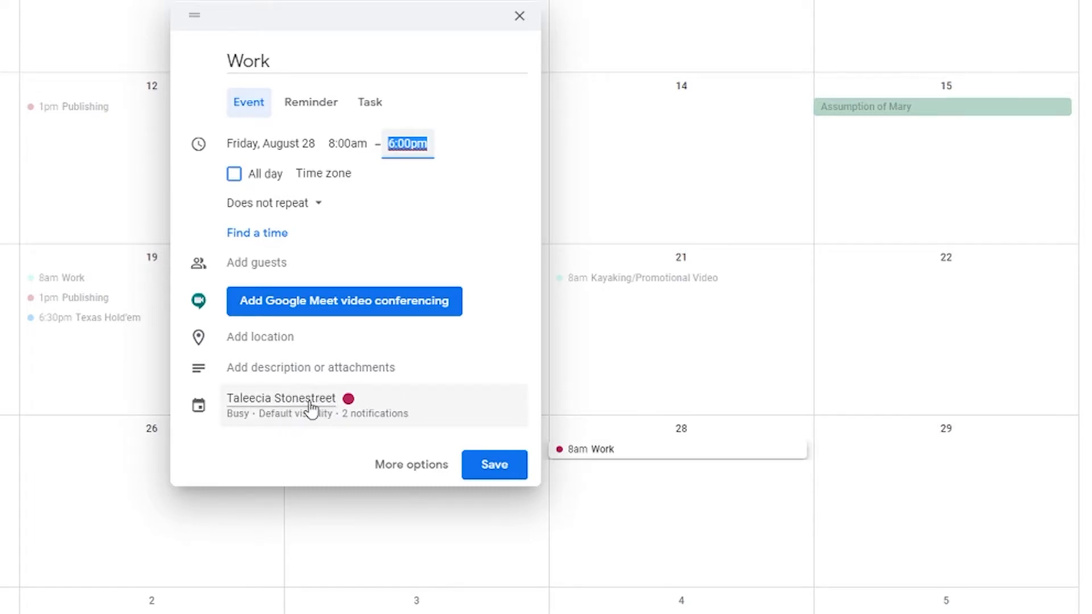
File the event under the Work calendar and save it
left_click(281, 398)
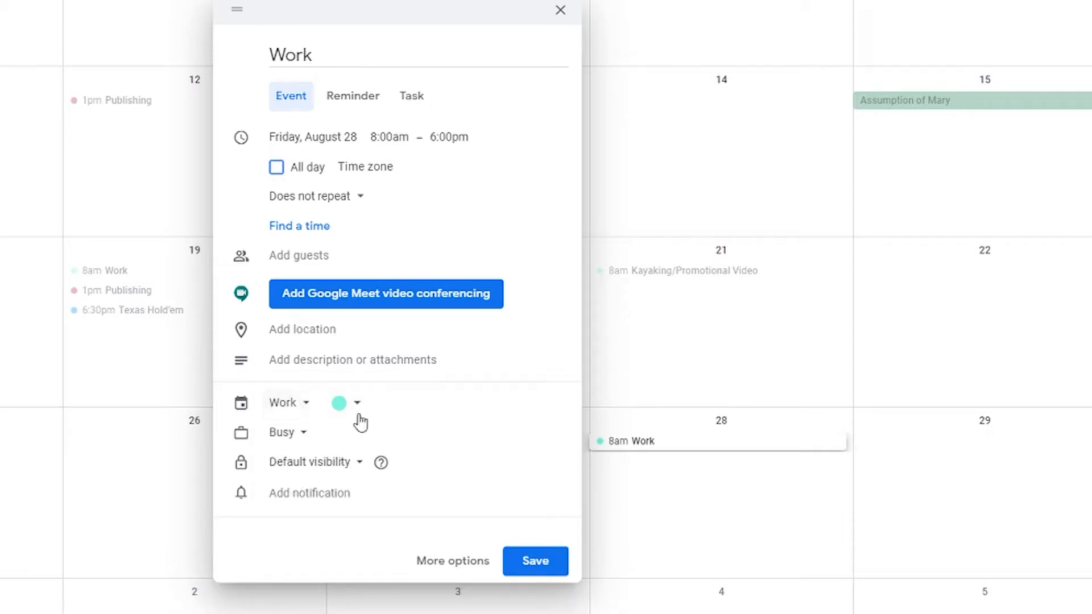
mouse_move(539, 512)
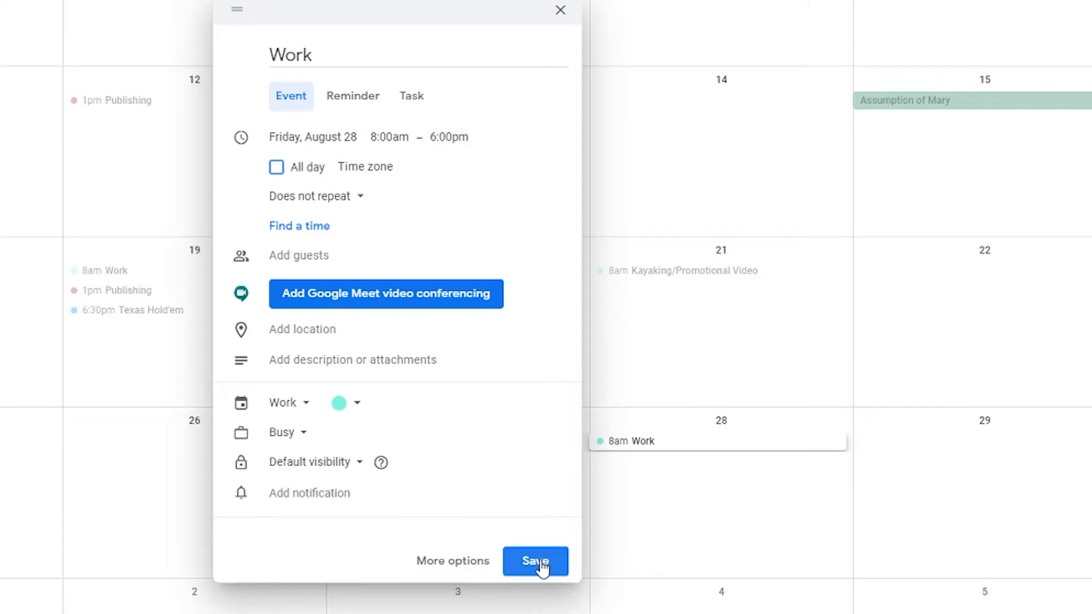
left_click(535, 560)
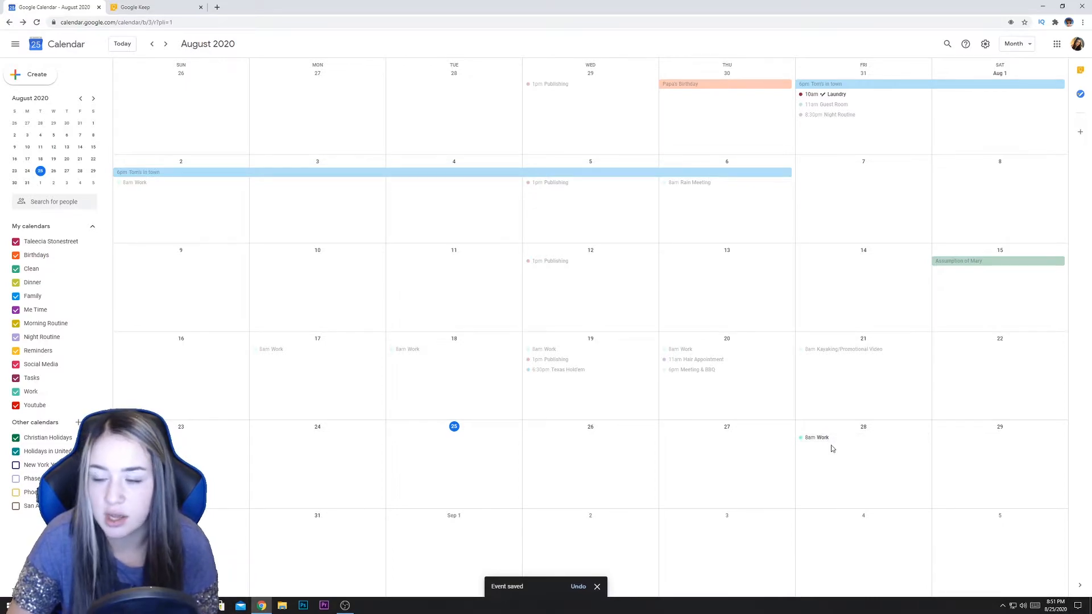
mouse_move(822, 437)
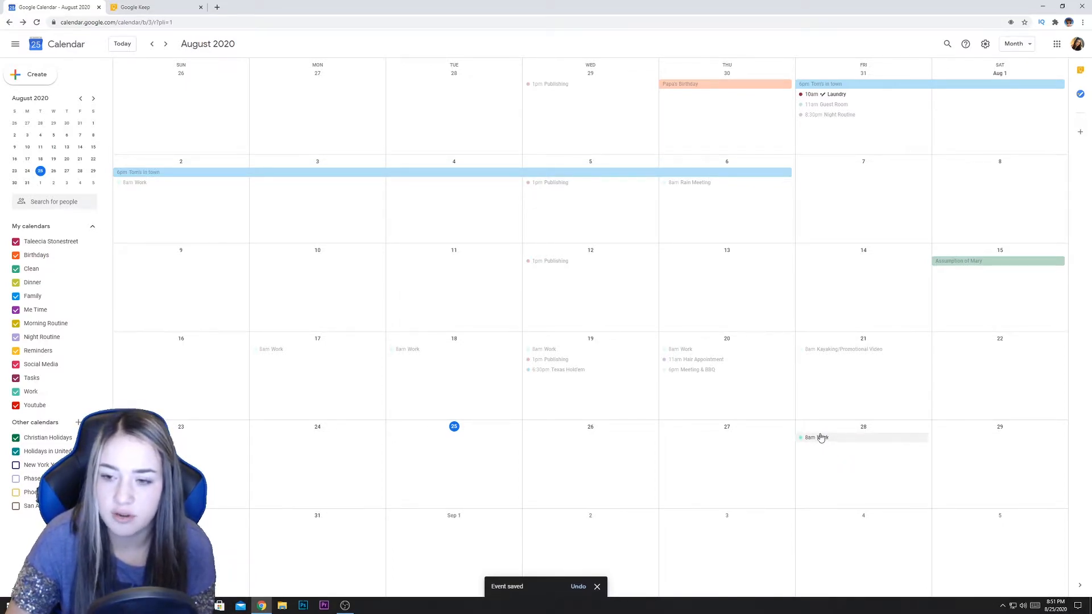
mouse_move(860, 445)
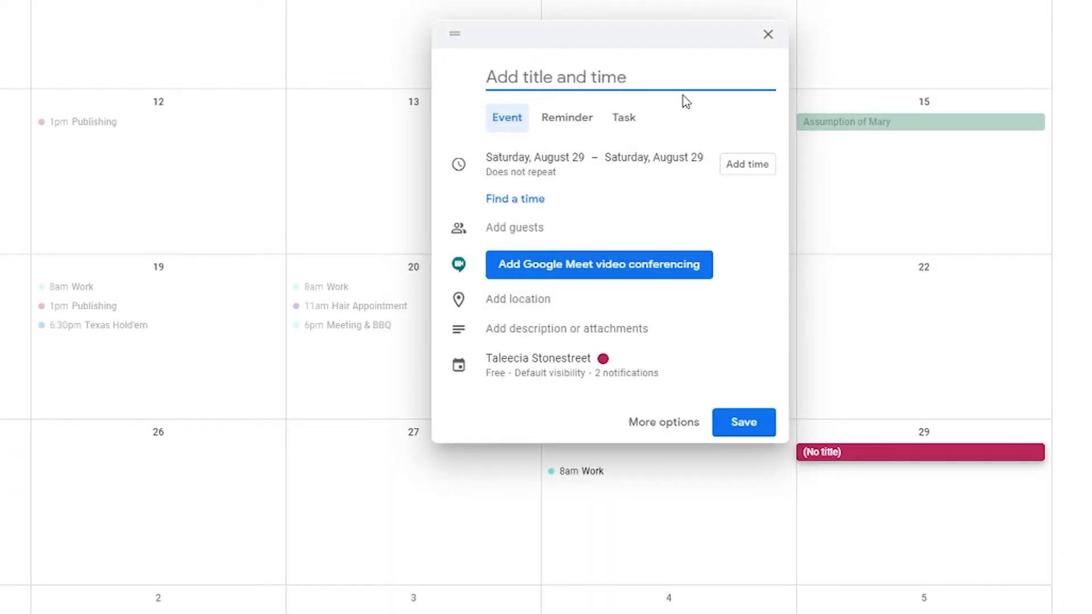
Title the Saturday, August 29 event Work, reusing the earlier 8am–6pm Work calendar entry
type("Work")
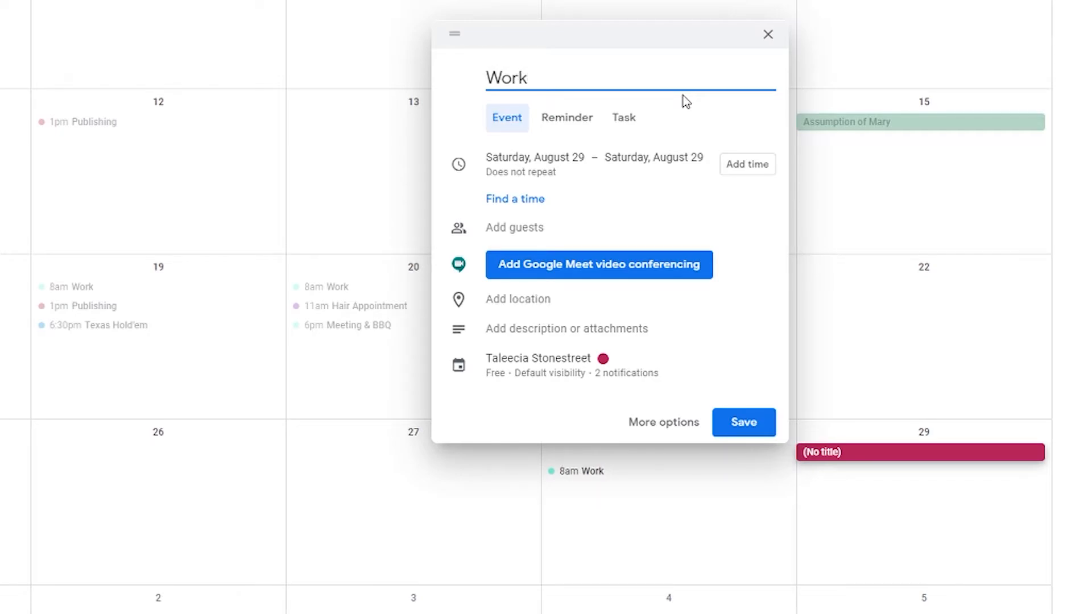
left_click(746, 164)
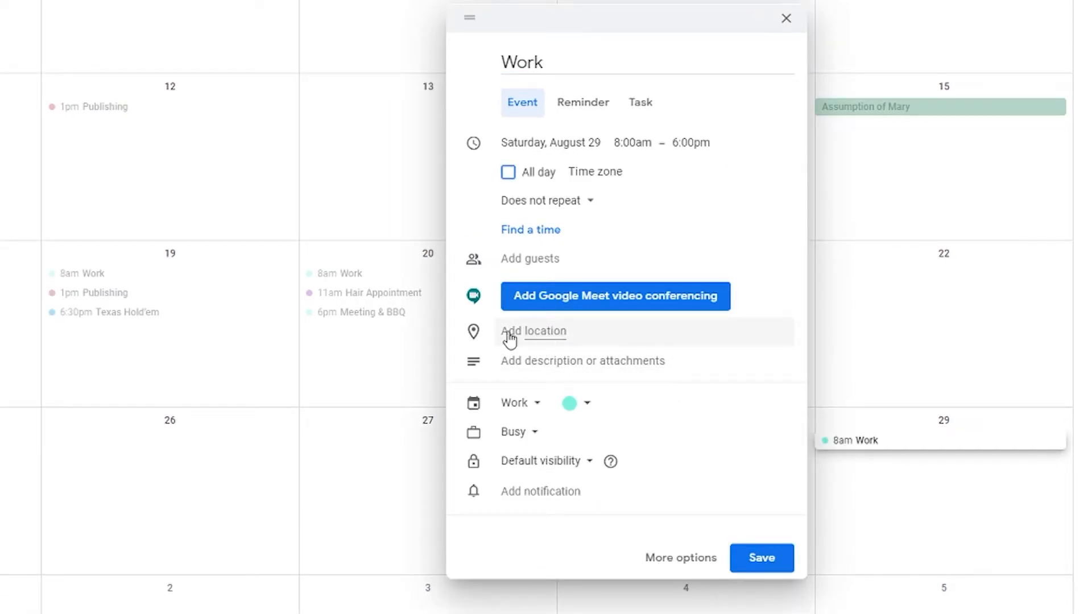
mouse_move(576, 364)
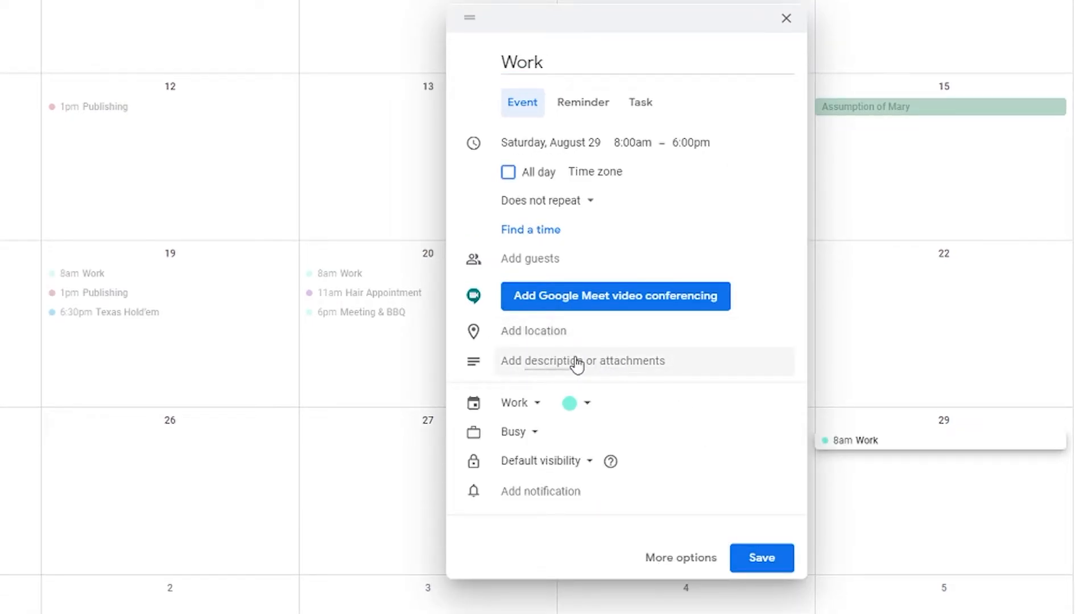
mouse_move(620, 368)
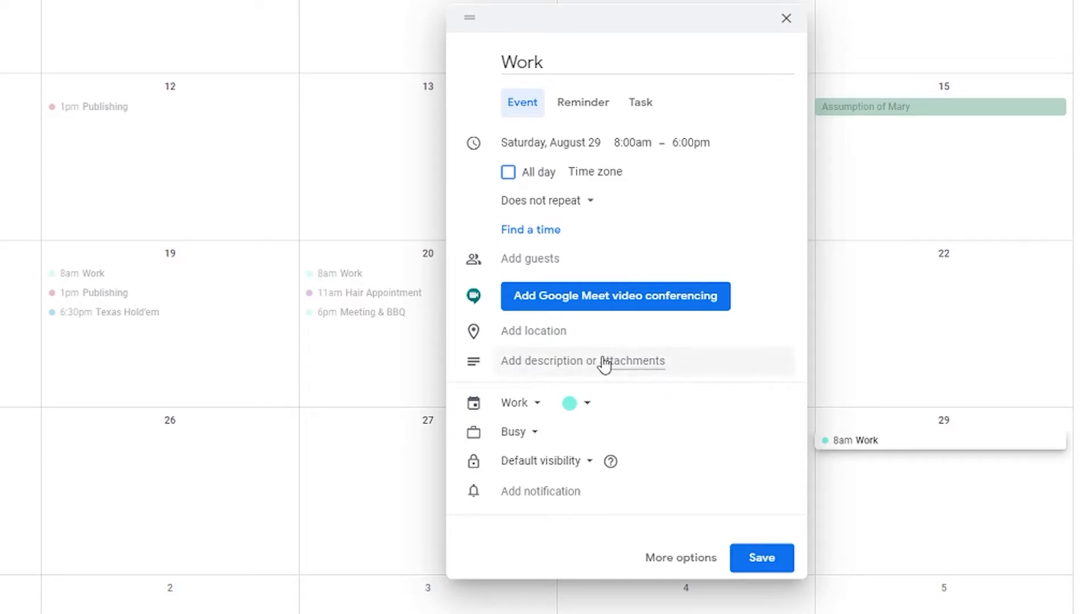
mouse_move(761, 558)
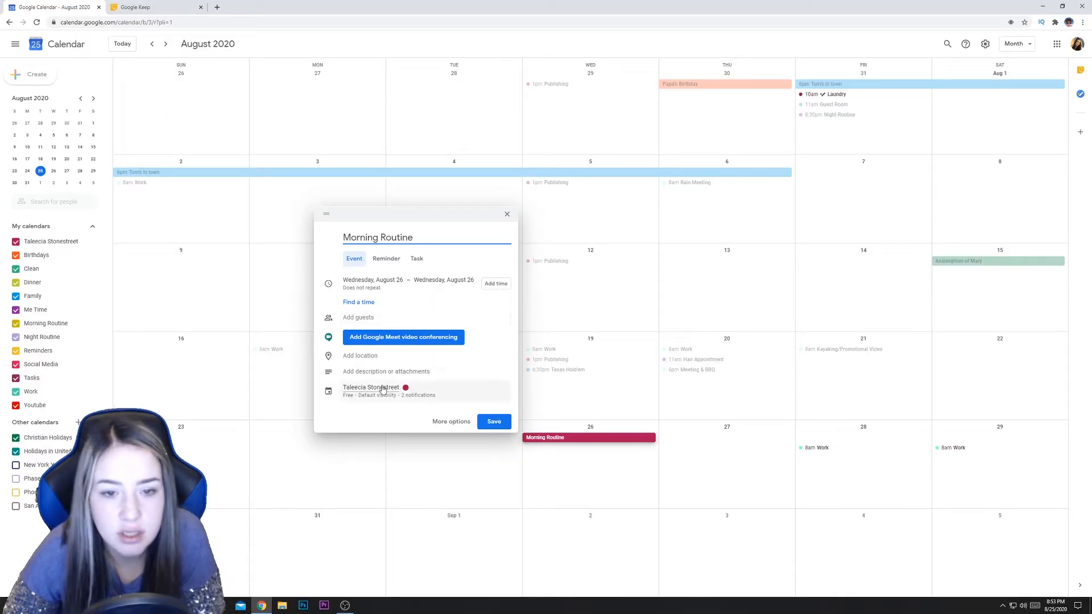
Make Morning Routine end at 11am, repeat daily, and save it
left_click(370, 388)
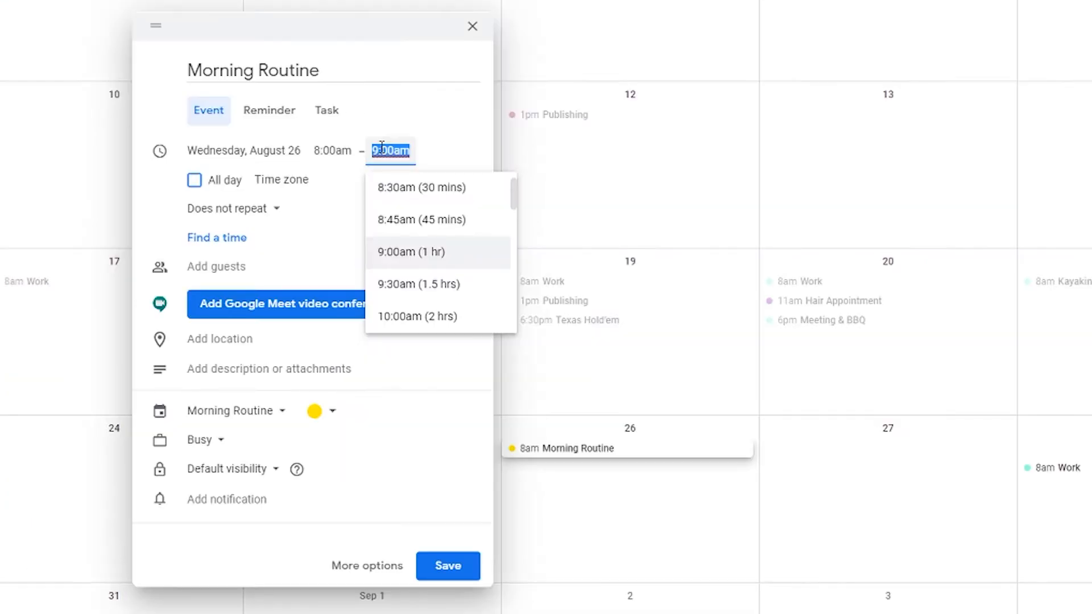
type("11")
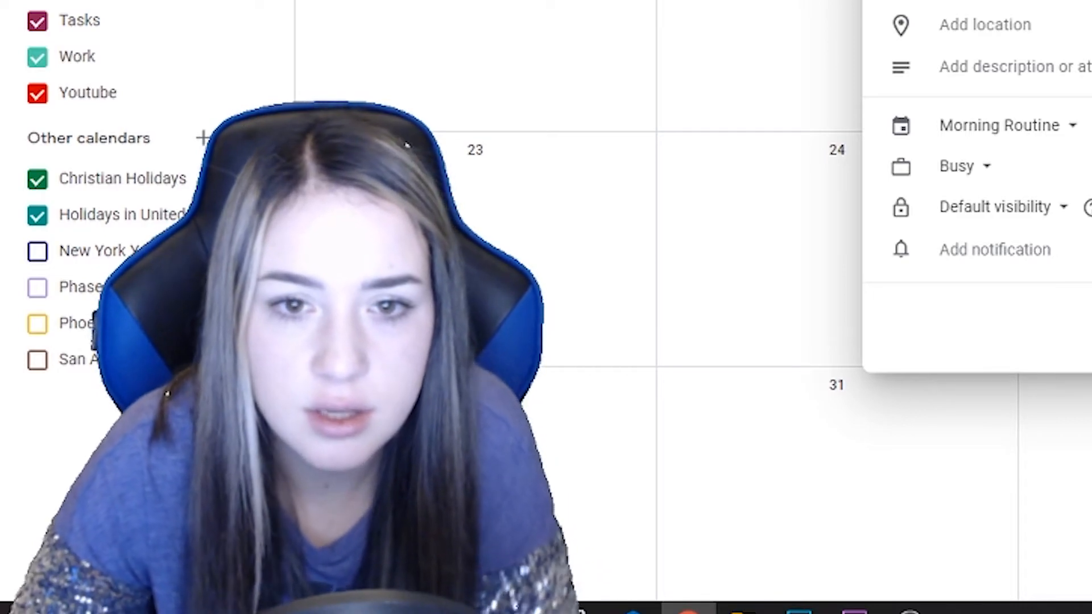
left_click(260, 238)
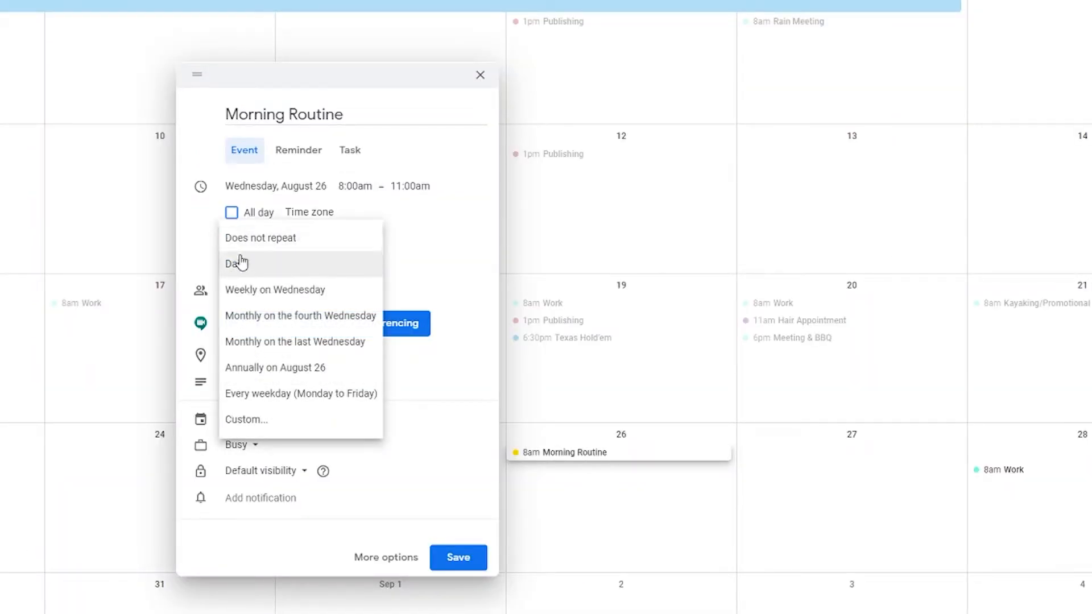
mouse_move(262, 255)
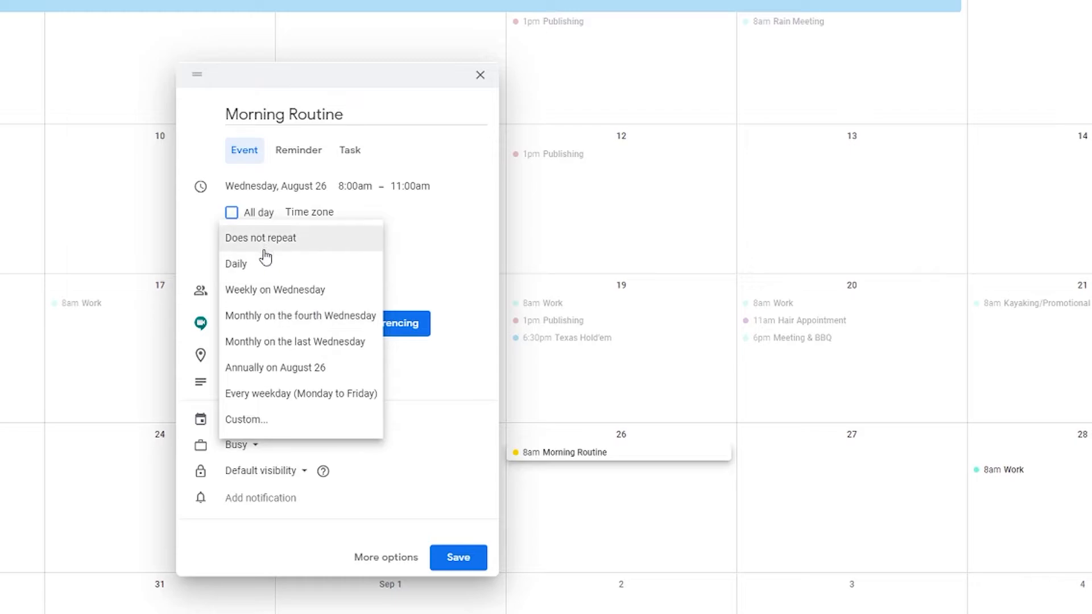
left_click(235, 262)
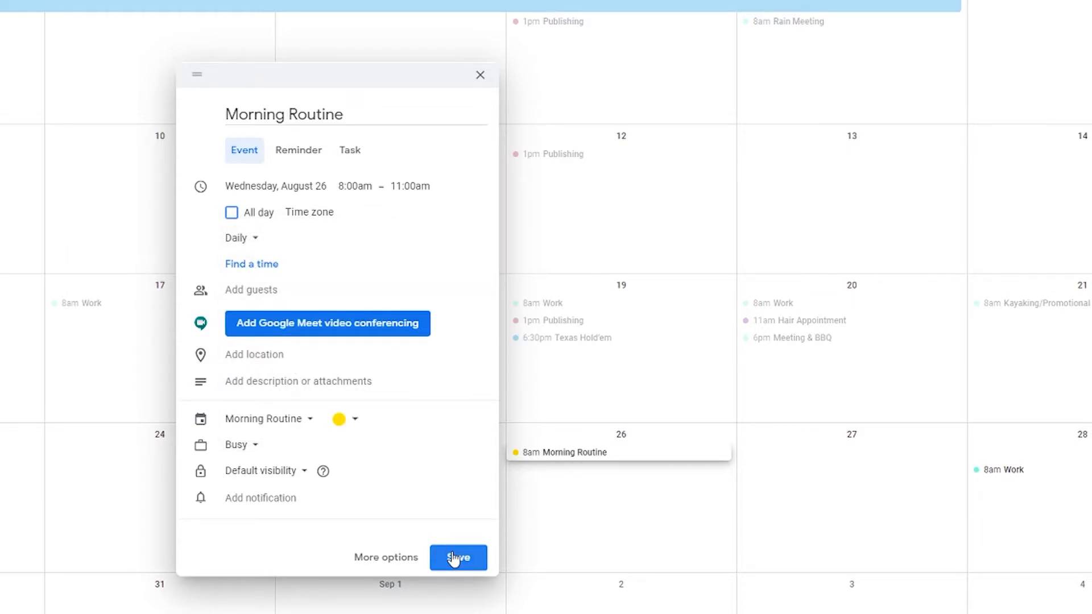
left_click(457, 557)
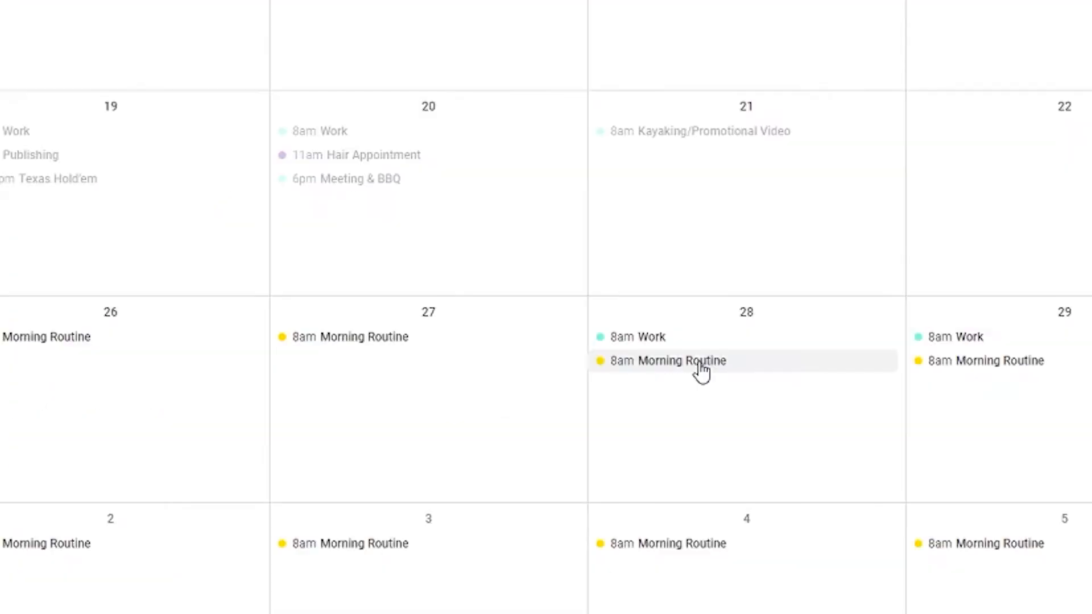
Edit the August 28 Morning Routine to run 5:30am to 8:00am
left_click(667, 360)
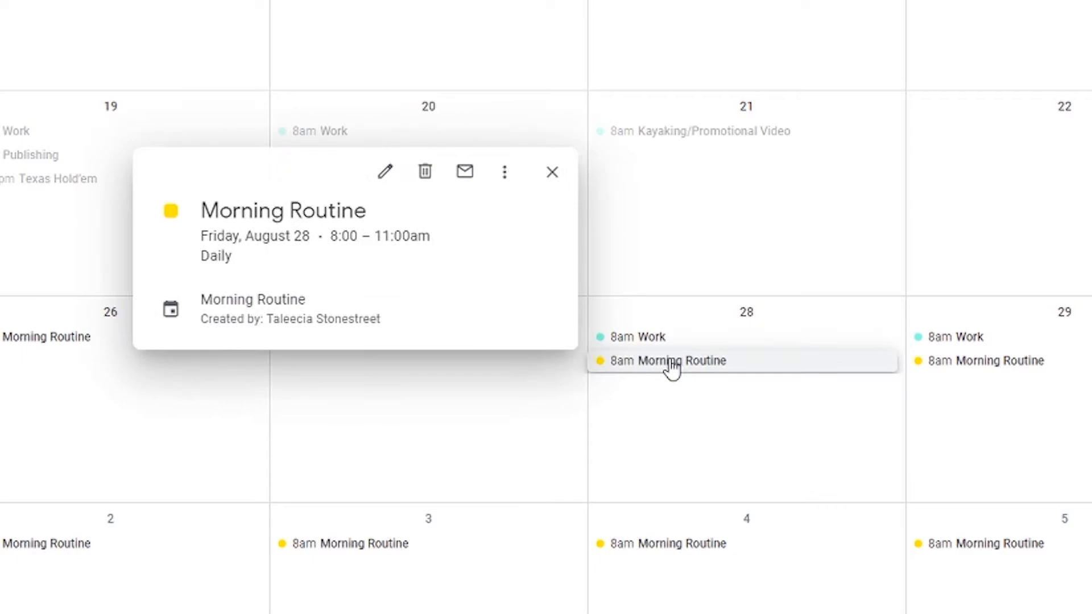
left_click(384, 171)
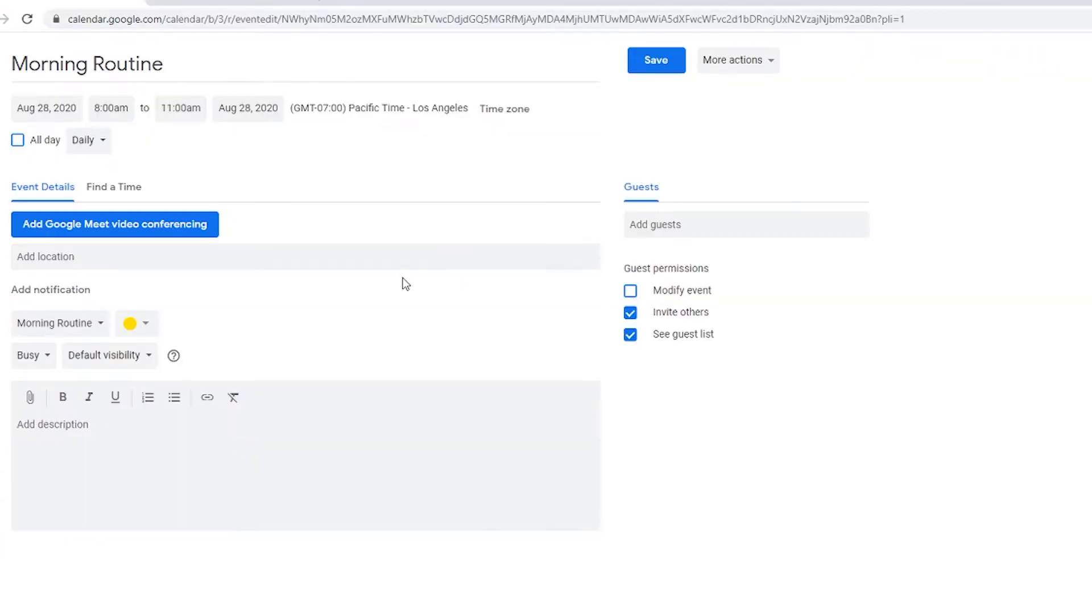
mouse_move(100, 102)
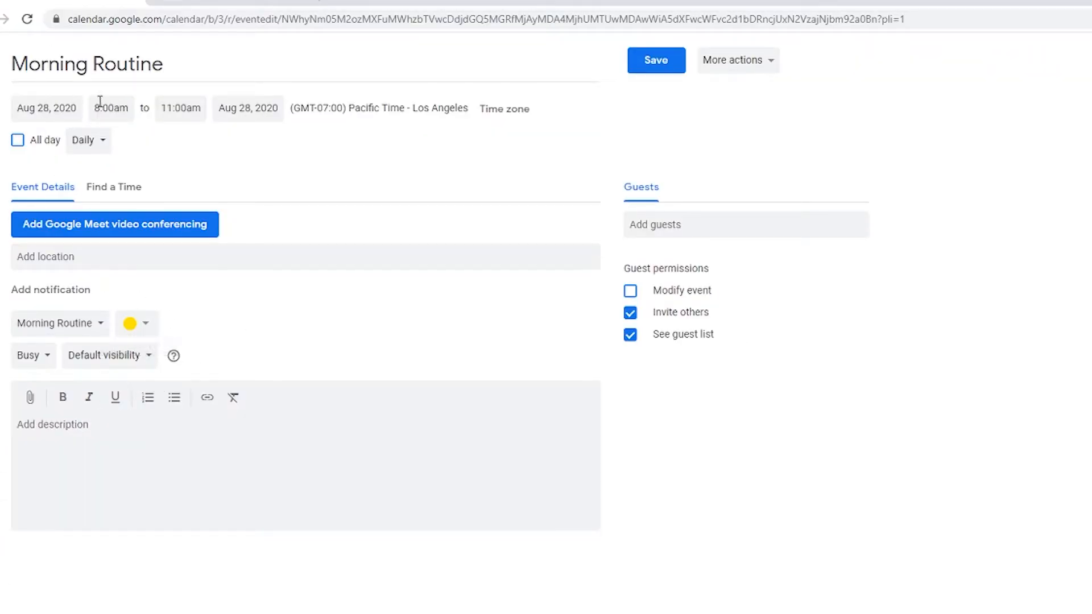
left_click(110, 108)
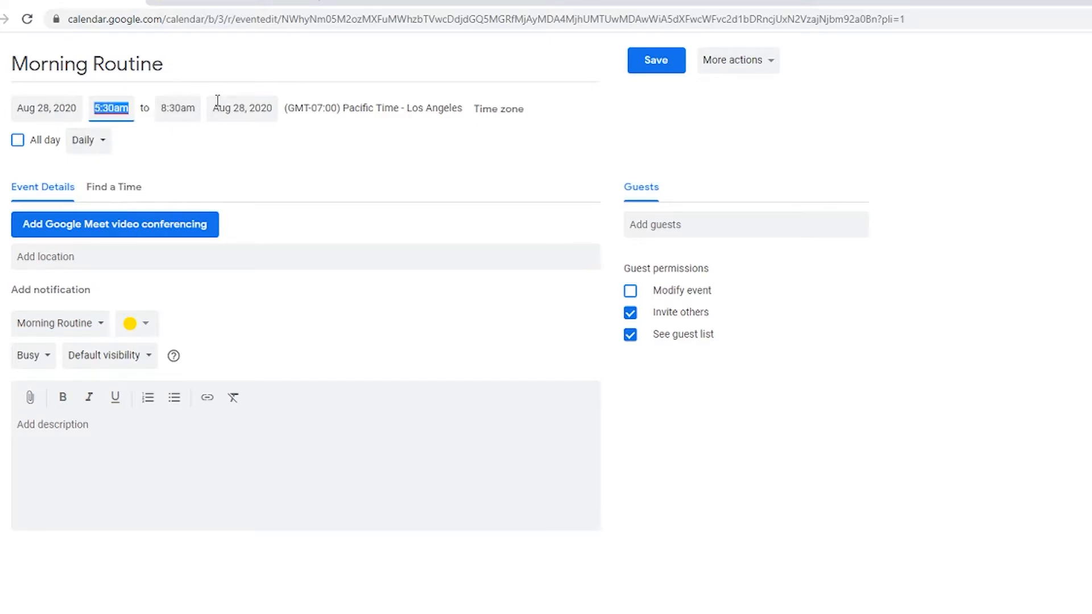
left_click(178, 108)
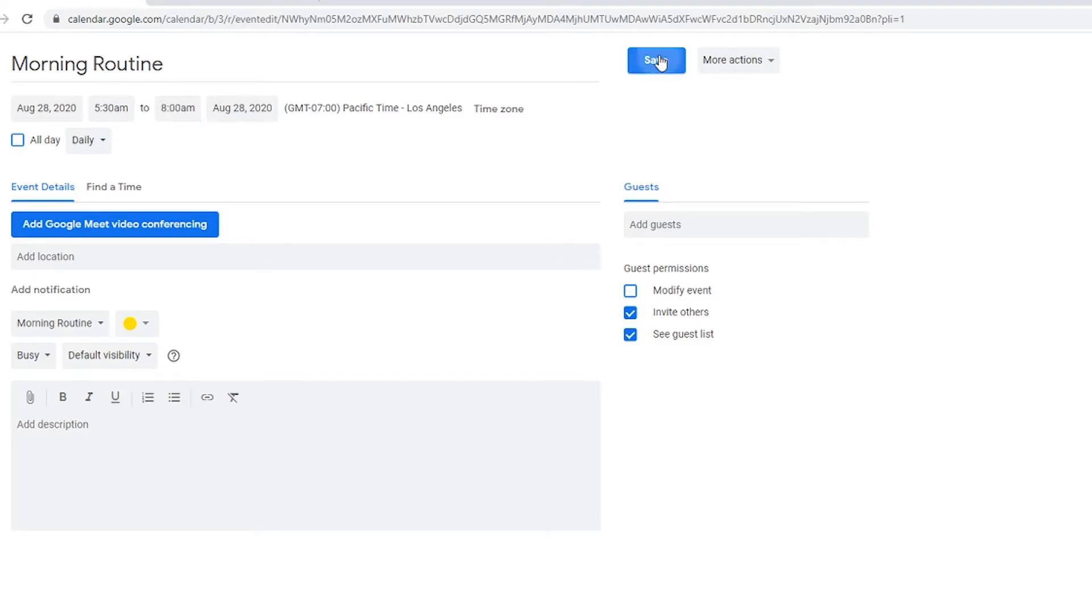
Save the new times for this occurrence only
left_click(655, 60)
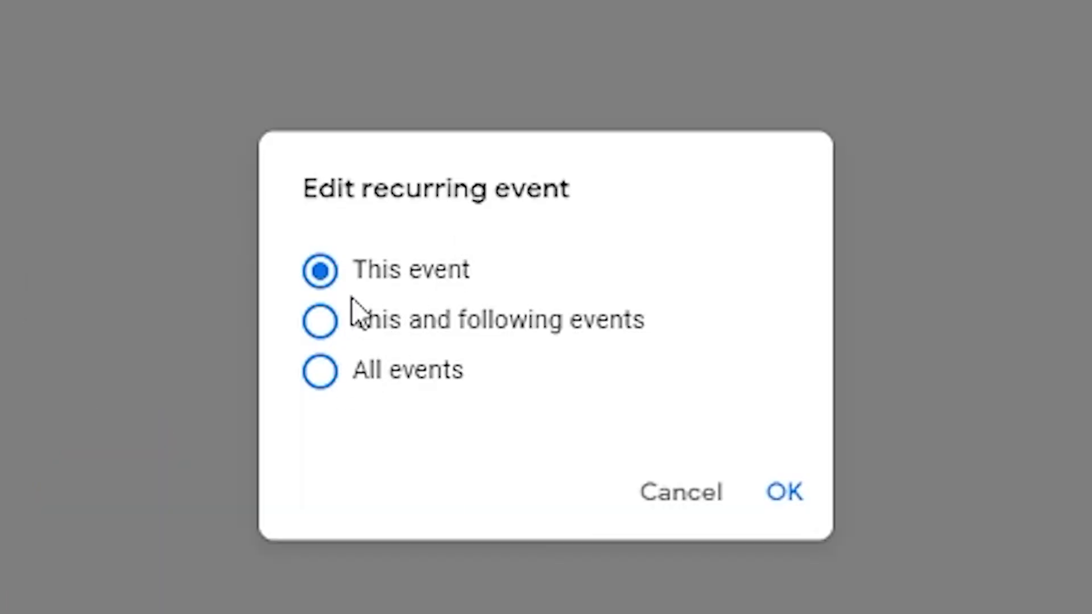
mouse_move(784, 491)
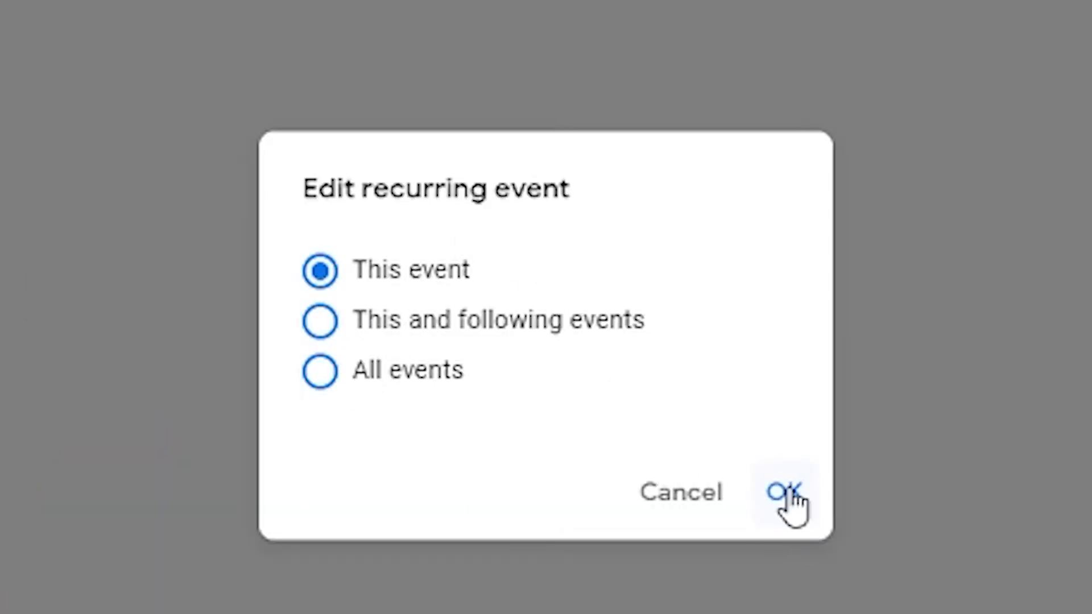
left_click(784, 493)
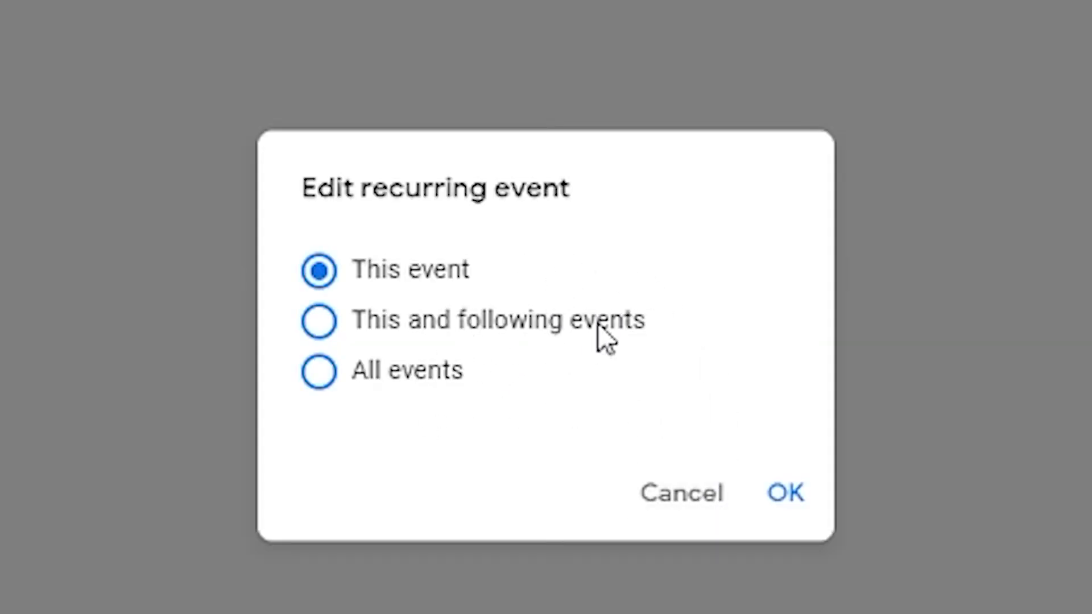
left_click(785, 492)
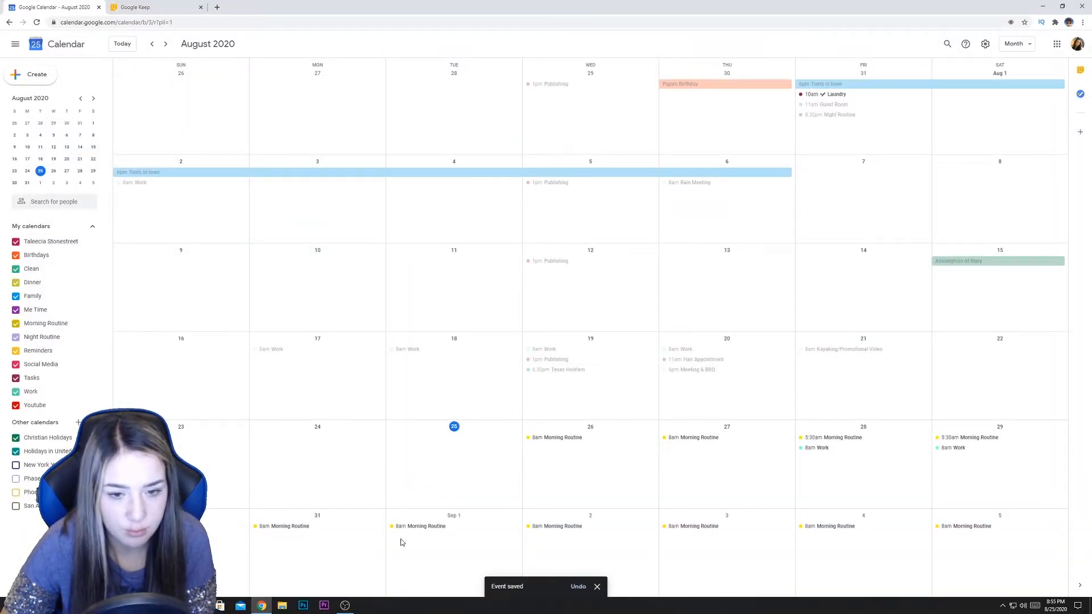
mouse_move(869, 557)
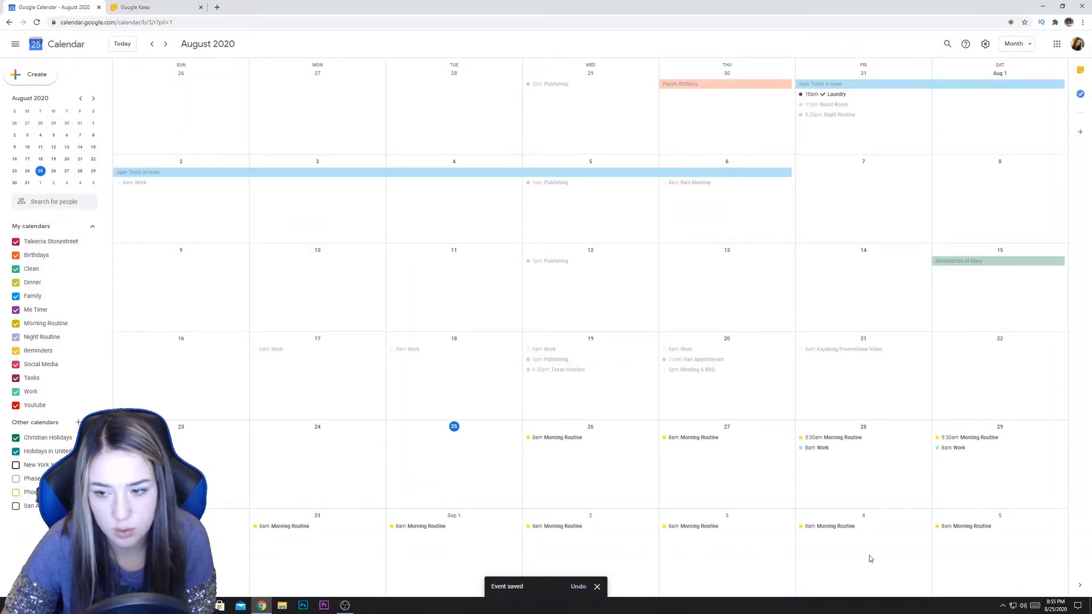
mouse_move(340, 547)
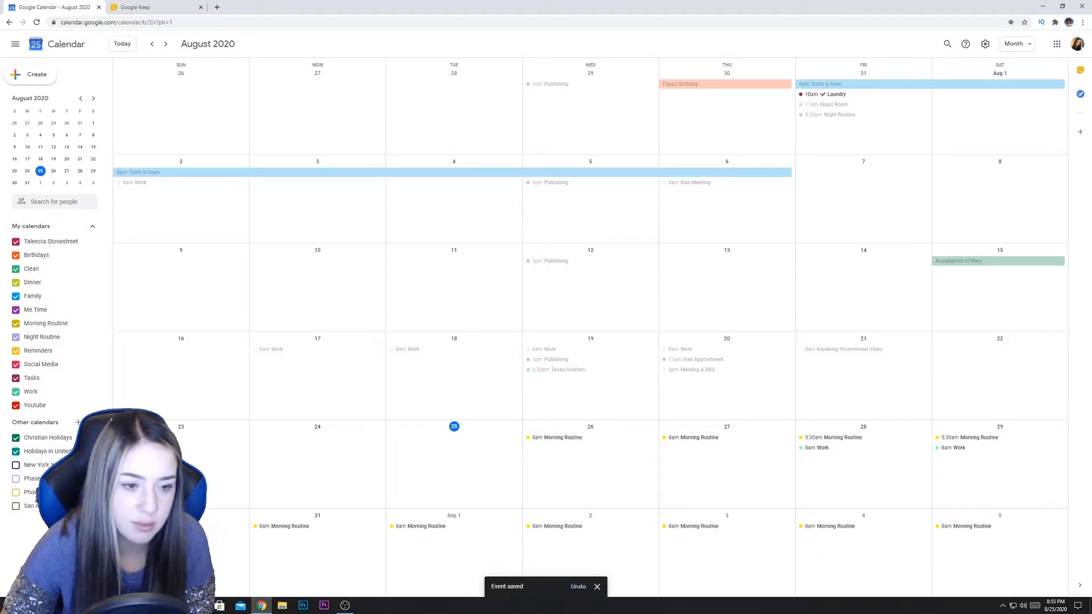
mouse_move(91, 350)
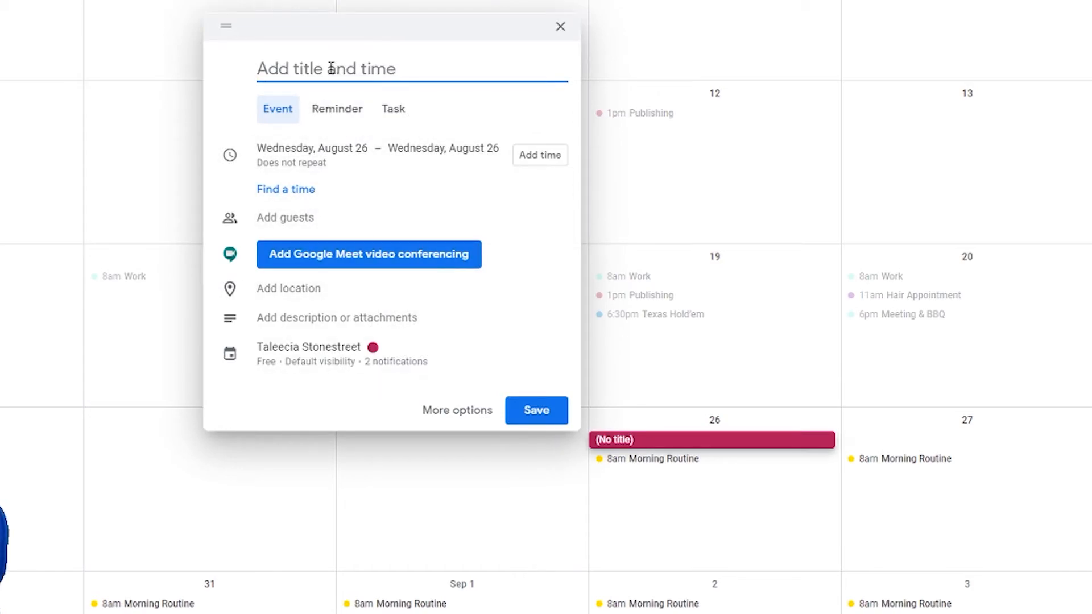
Name the event Night Routine and file it under the Night Routine calendar
type("Night")
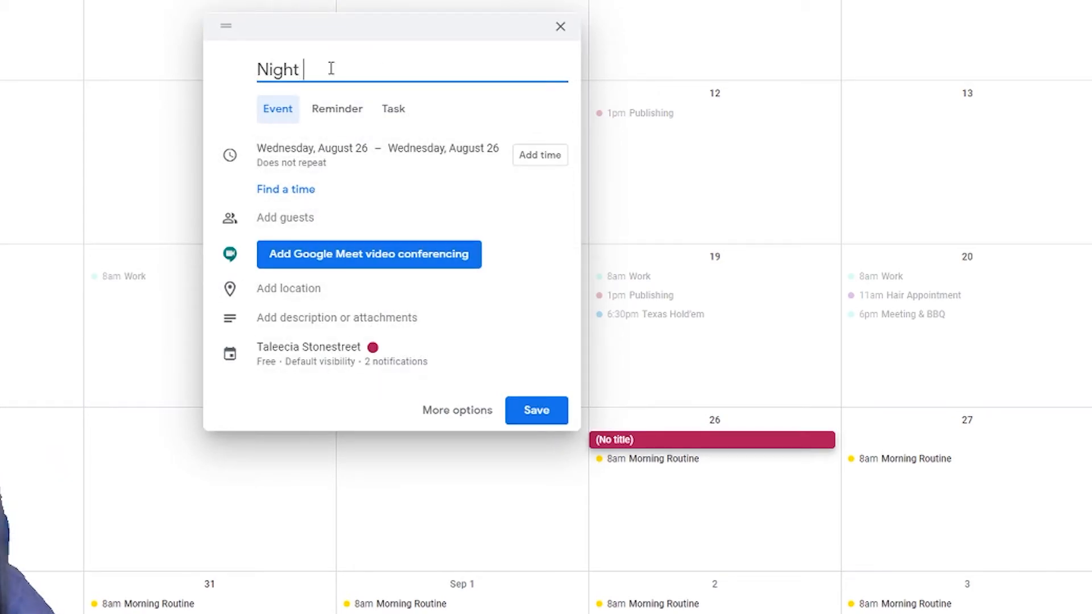
type("Routine")
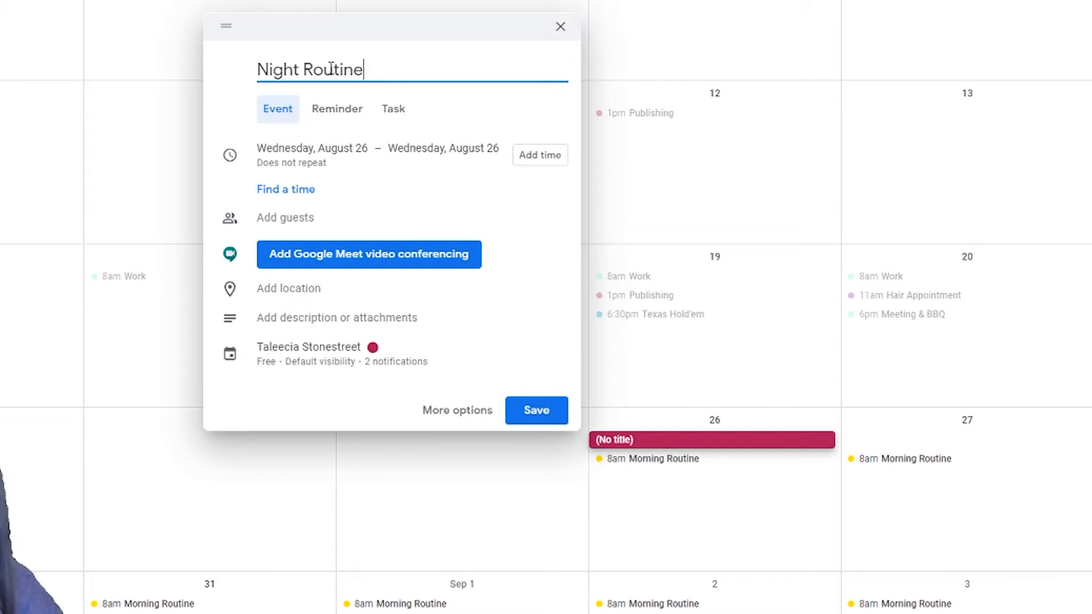
left_click(341, 352)
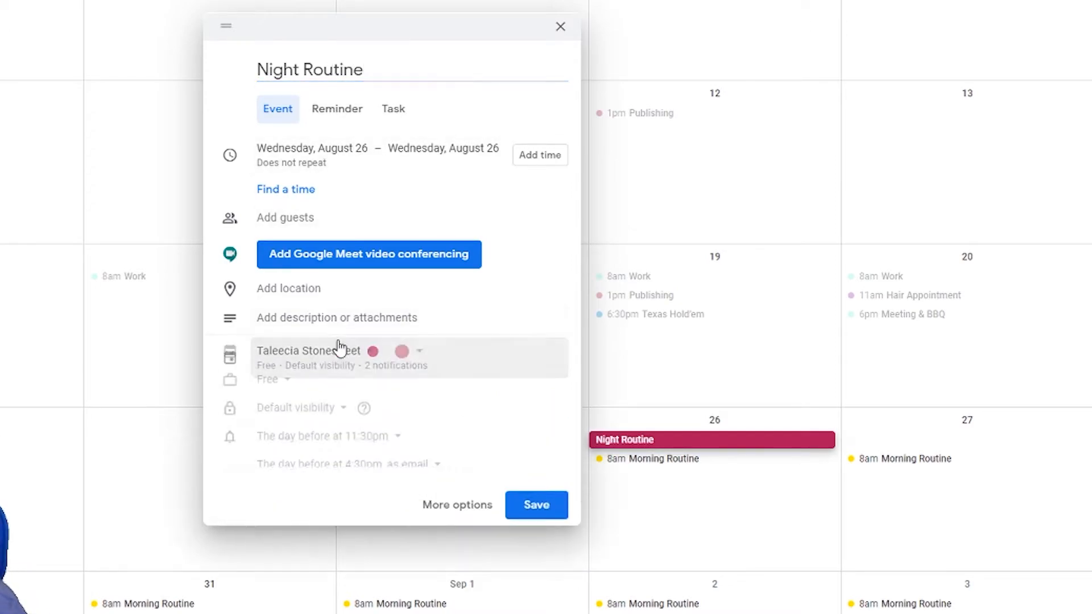
left_click(308, 359)
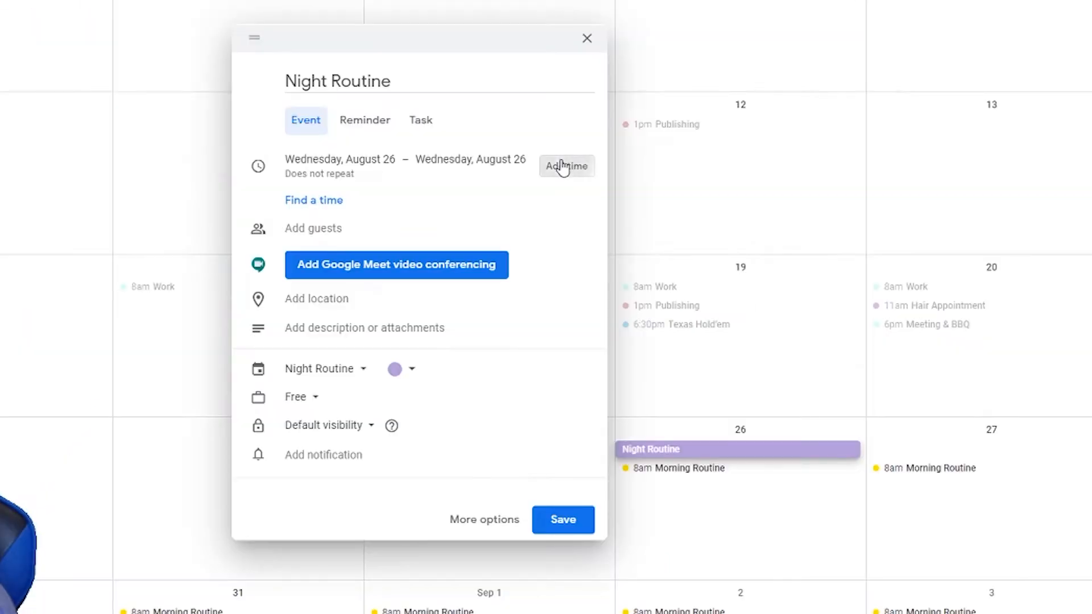
Give the event a 9–10pm time, make it repeat daily, and save it
left_click(566, 166)
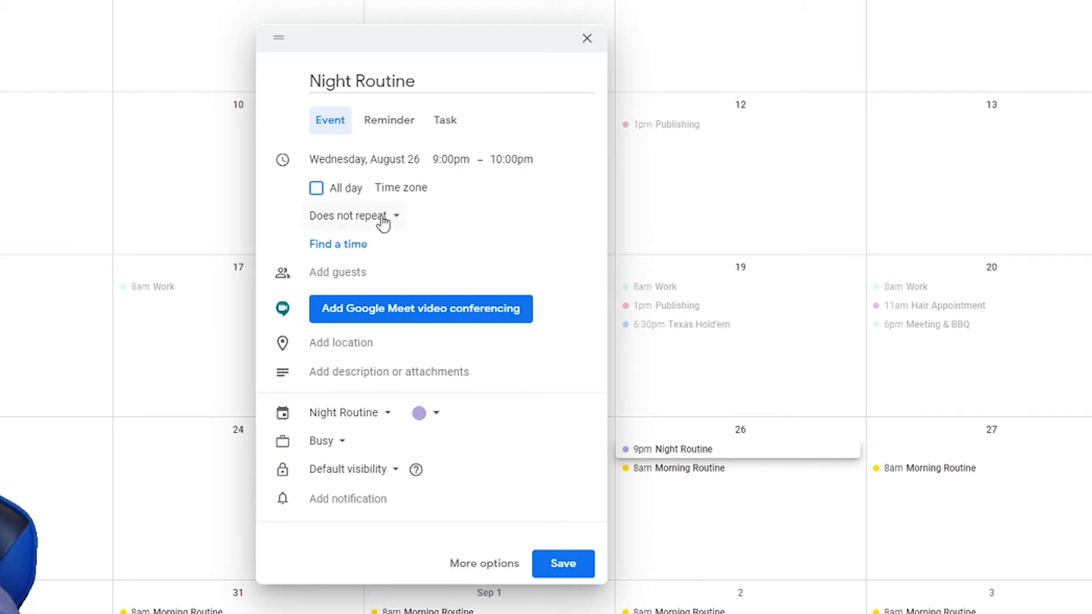
left_click(352, 215)
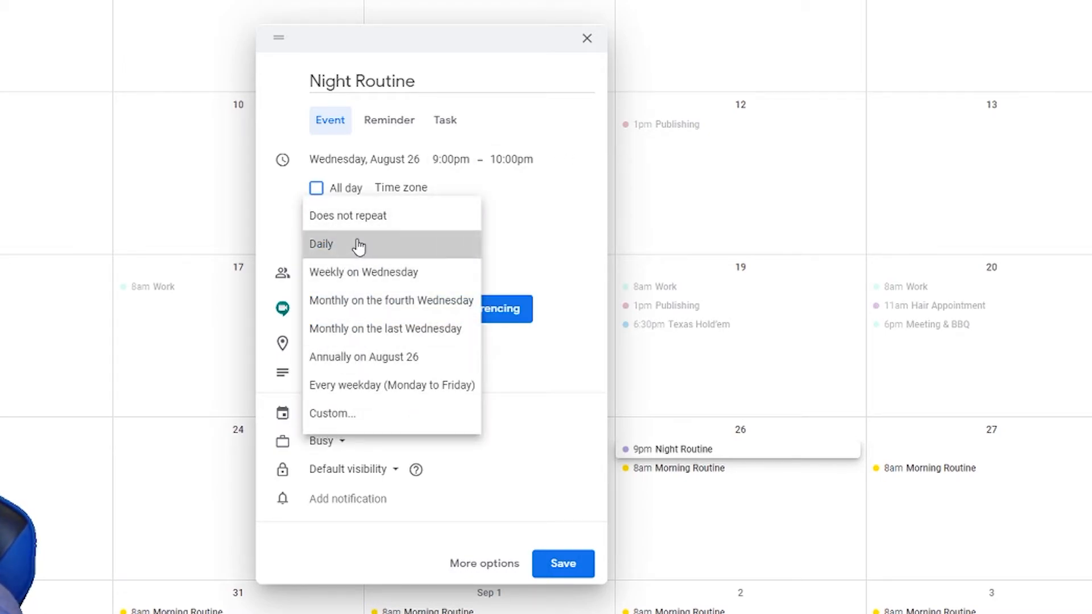
left_click(321, 244)
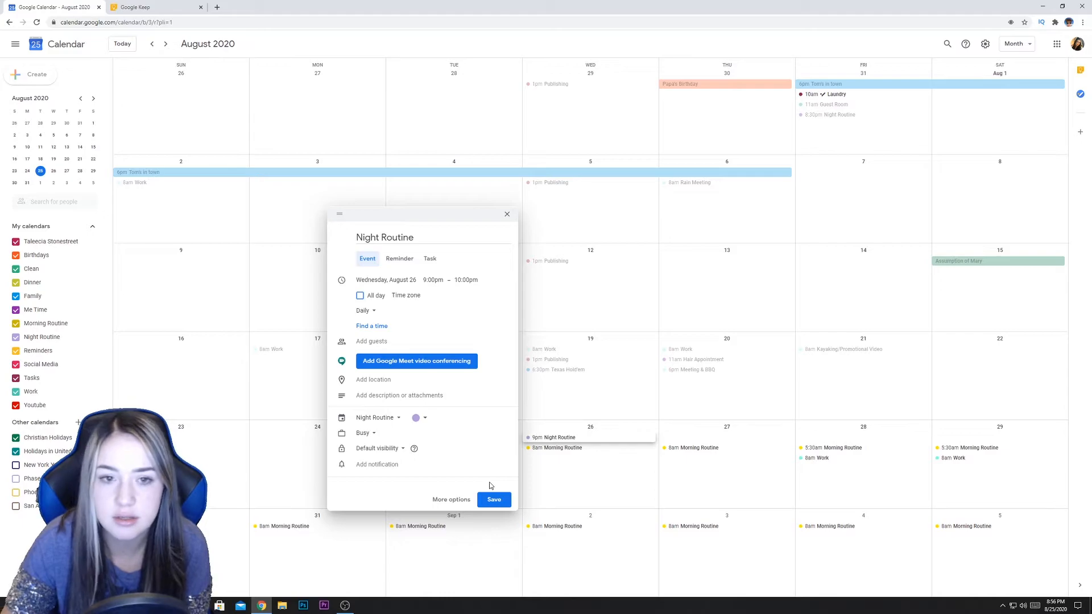
left_click(493, 499)
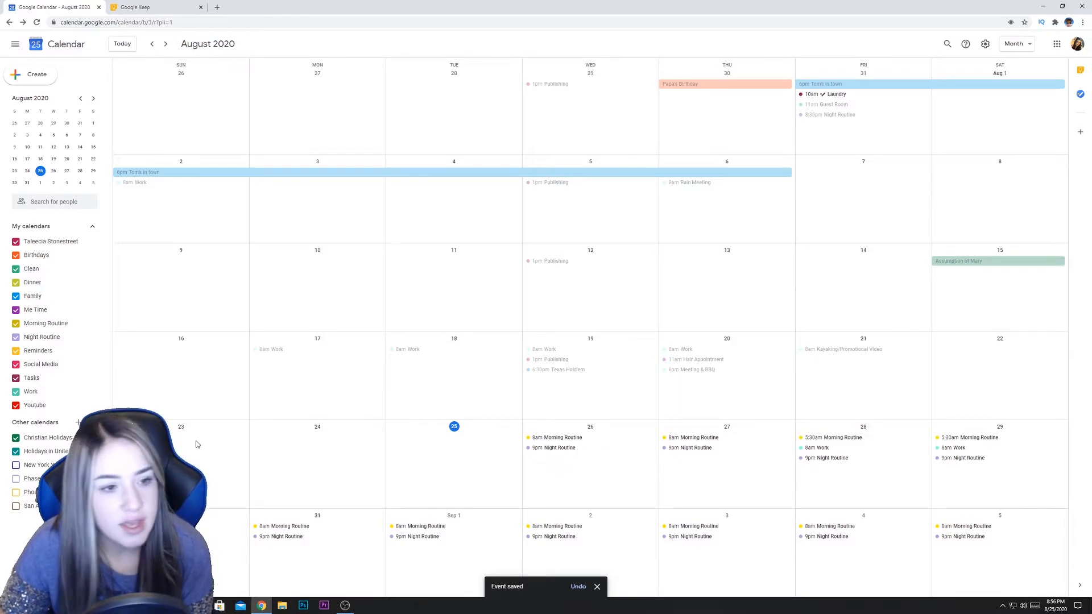
mouse_move(193, 349)
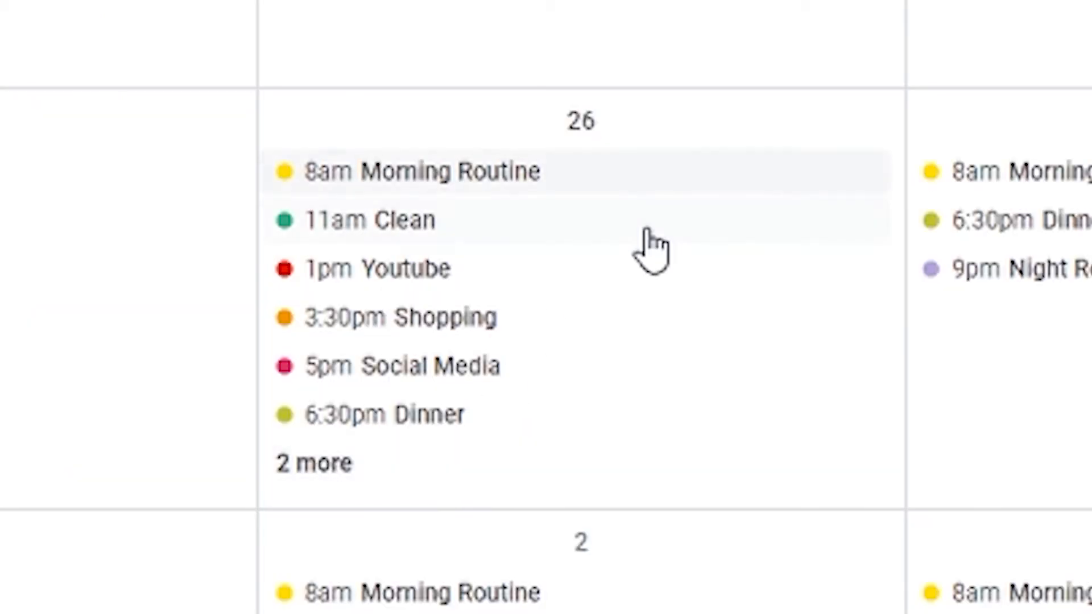
mouse_move(410, 250)
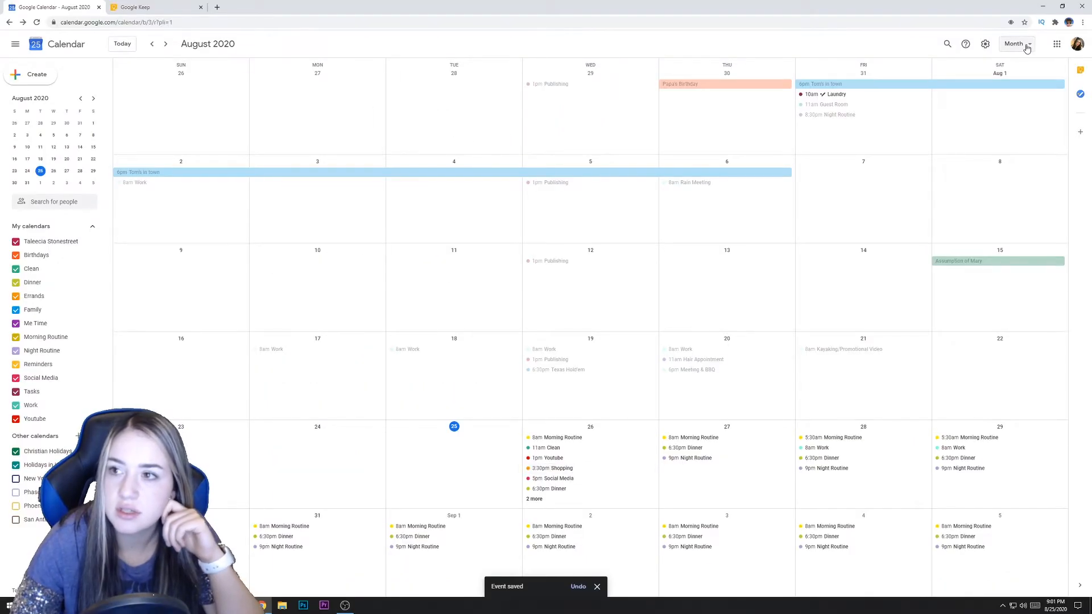
Switch the calendar from Month view to Week view for August 23–29
left_click(1013, 44)
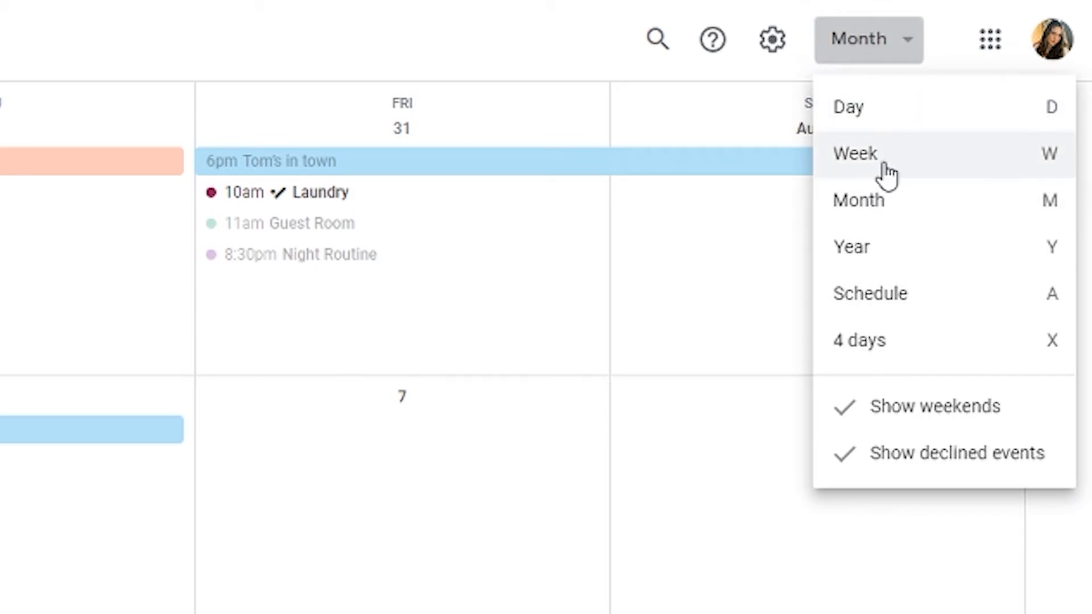
left_click(855, 154)
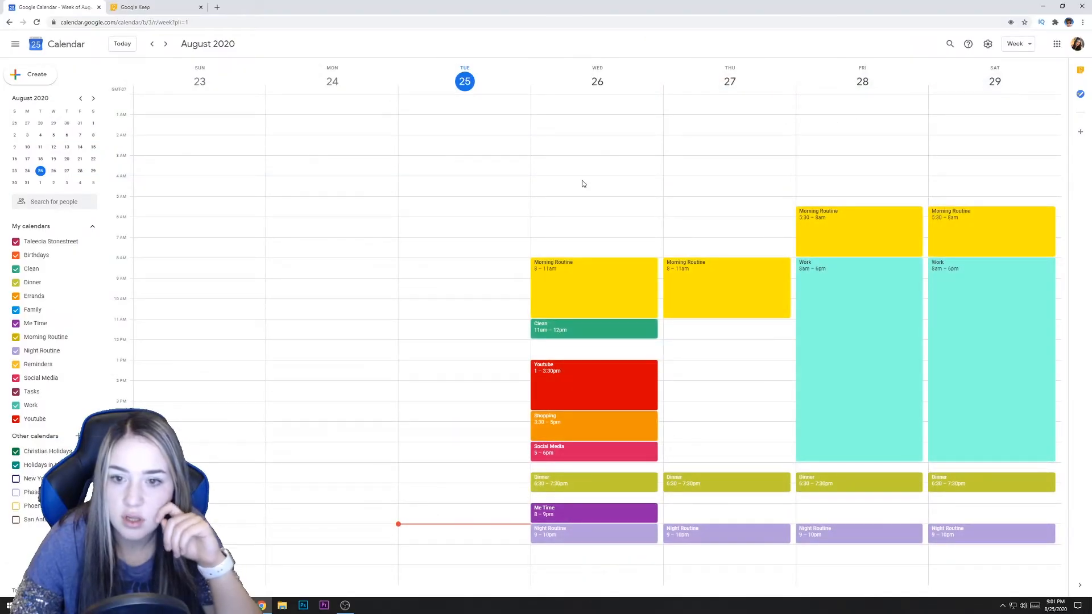
mouse_move(563, 278)
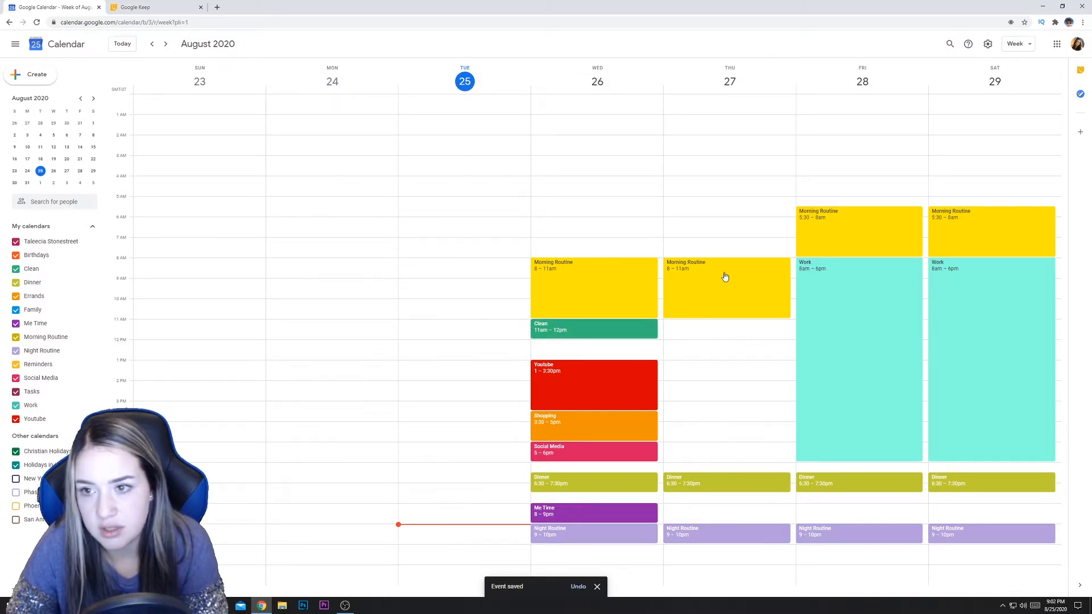
mouse_move(765, 280)
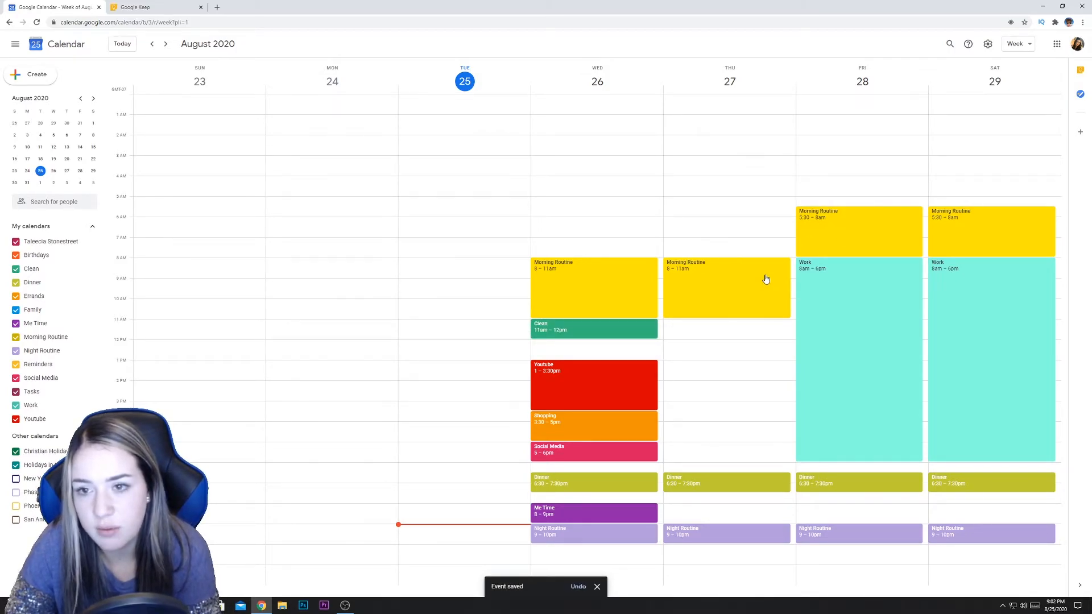
mouse_move(714, 255)
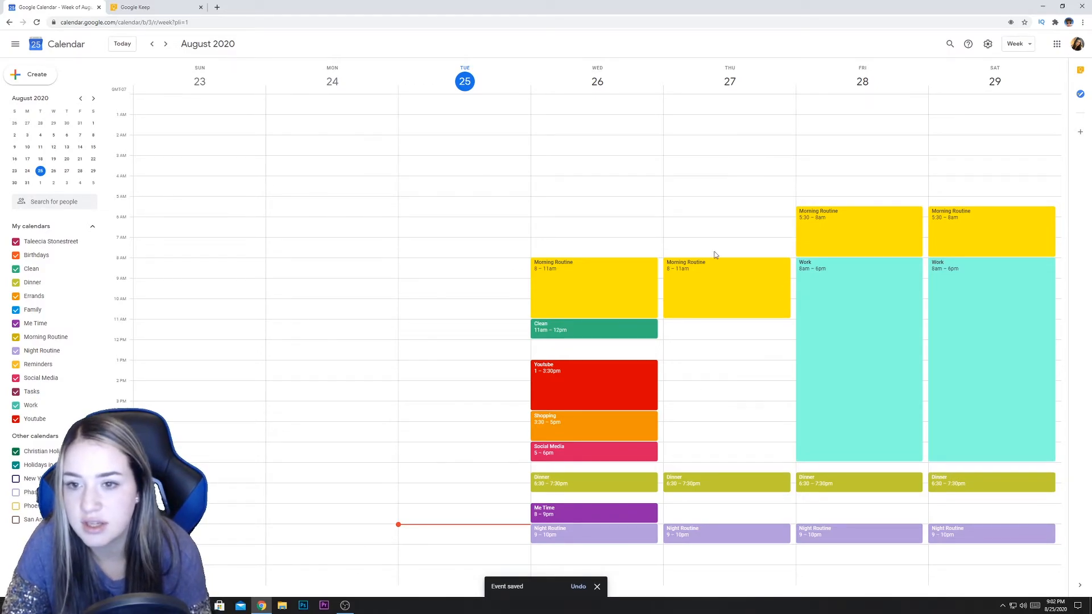
mouse_move(731, 255)
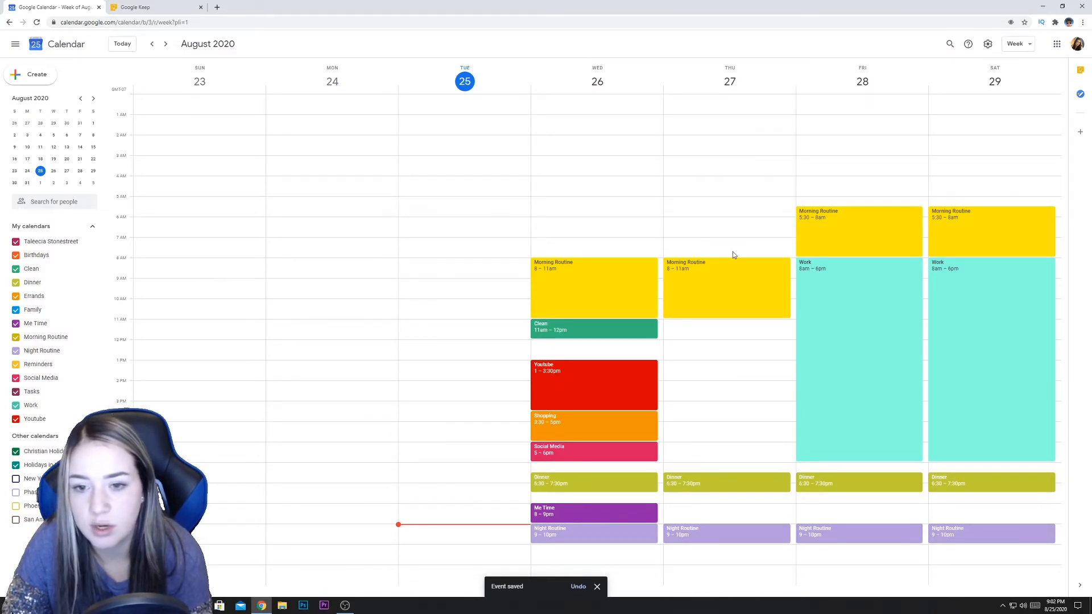
mouse_move(522, 109)
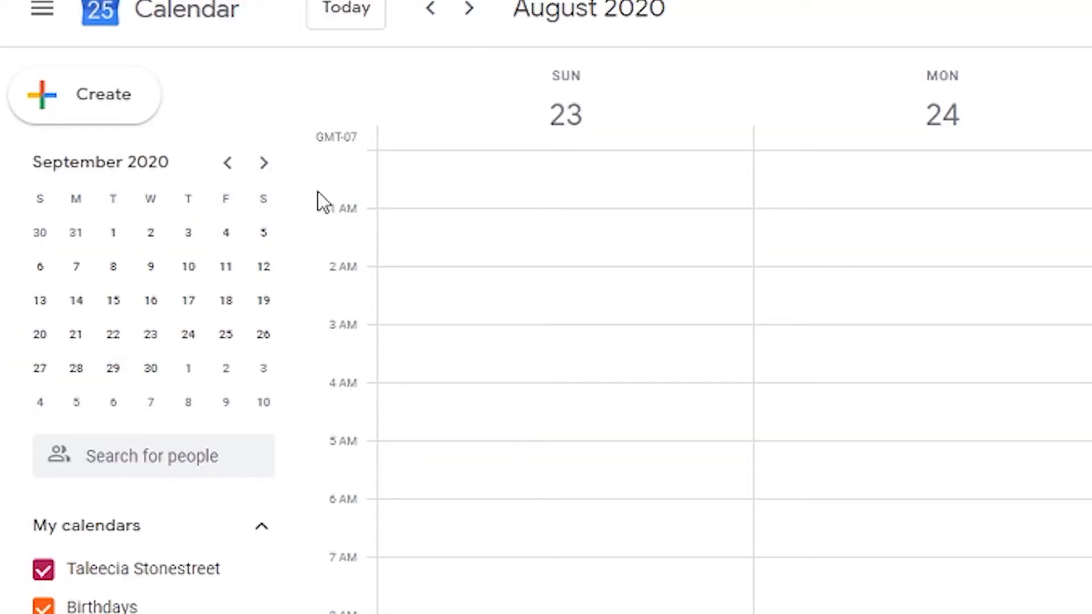
Jump to the week of August 30 and apply a change to just that occurrence
left_click(228, 162)
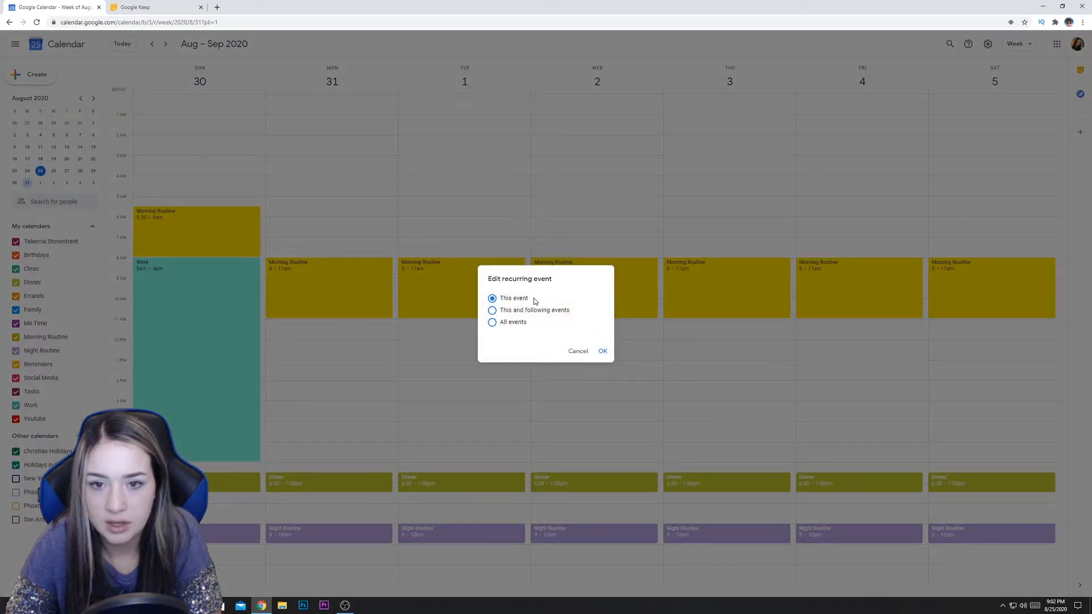
left_click(603, 350)
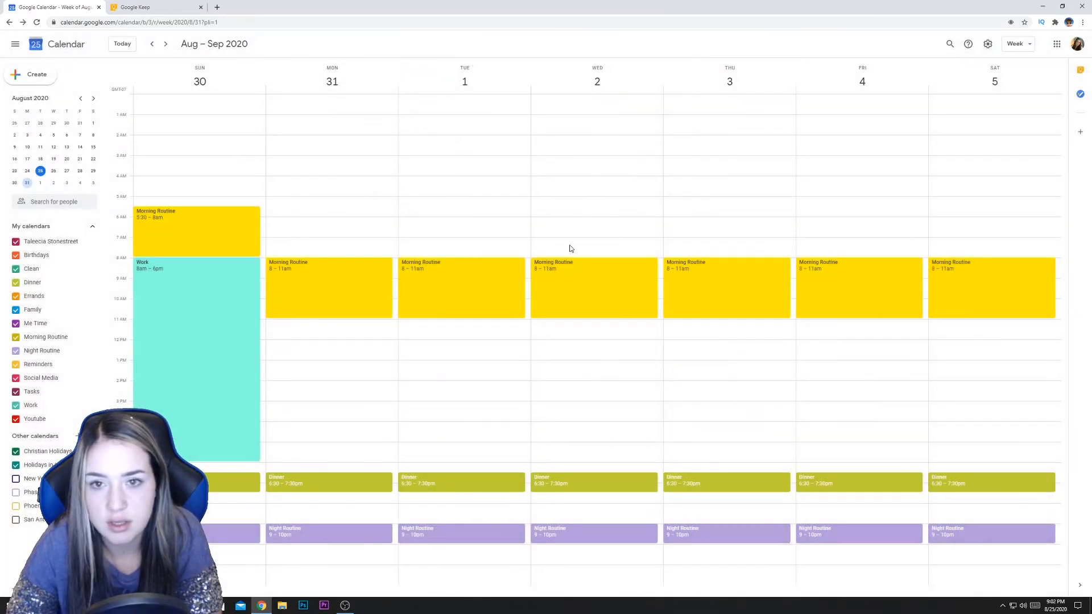
mouse_move(759, 523)
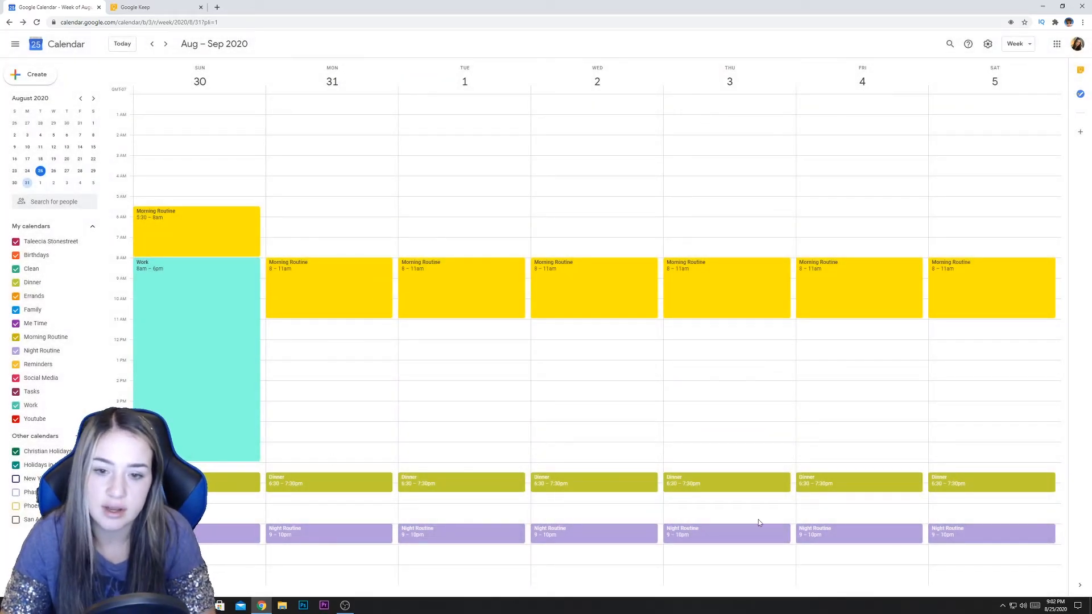
mouse_move(436, 448)
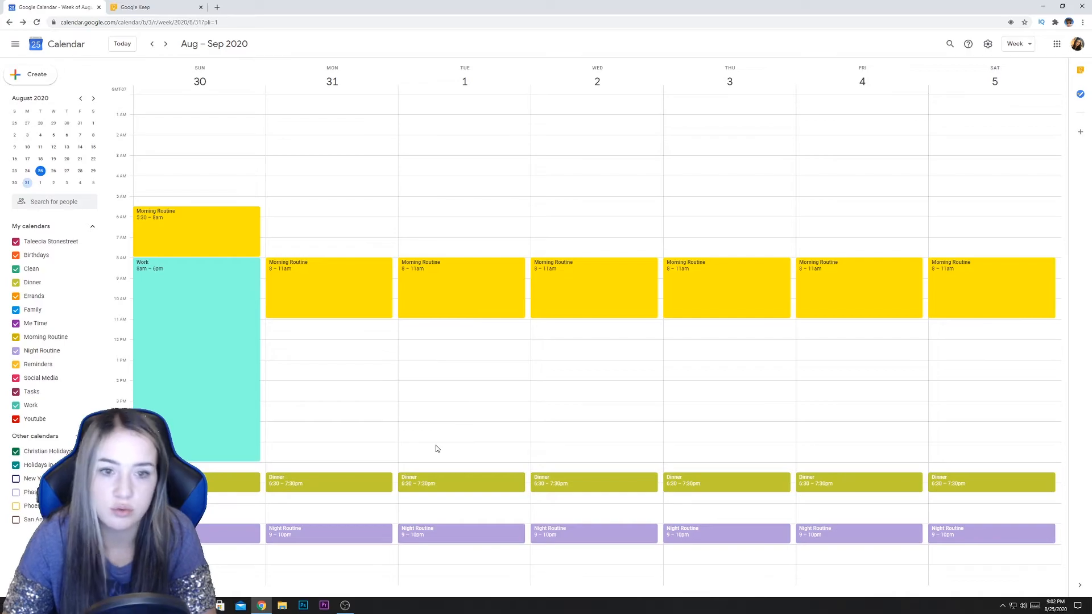
mouse_move(297, 202)
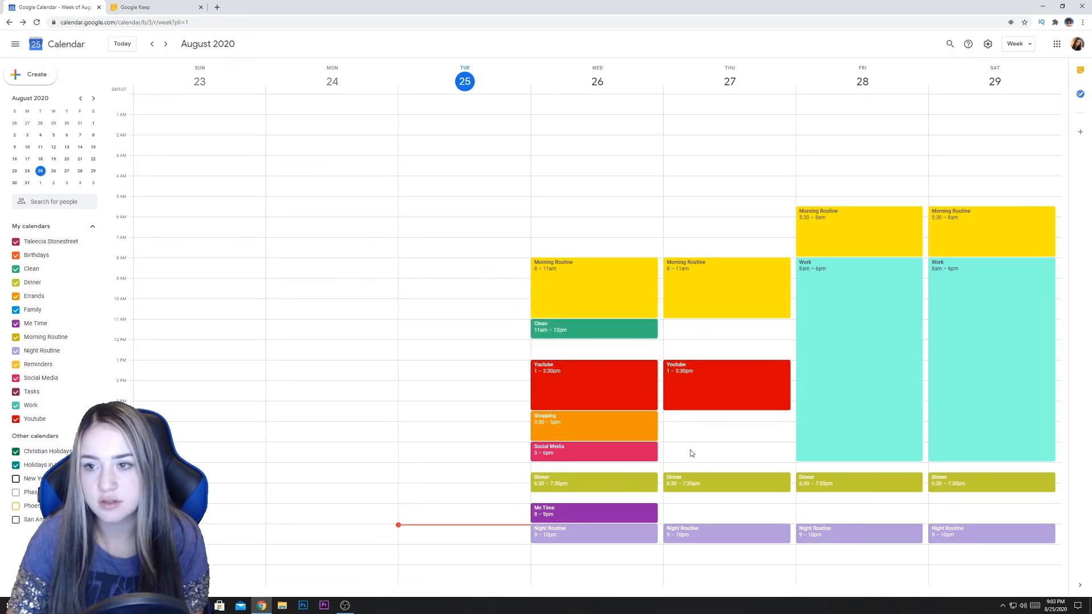
mouse_move(709, 403)
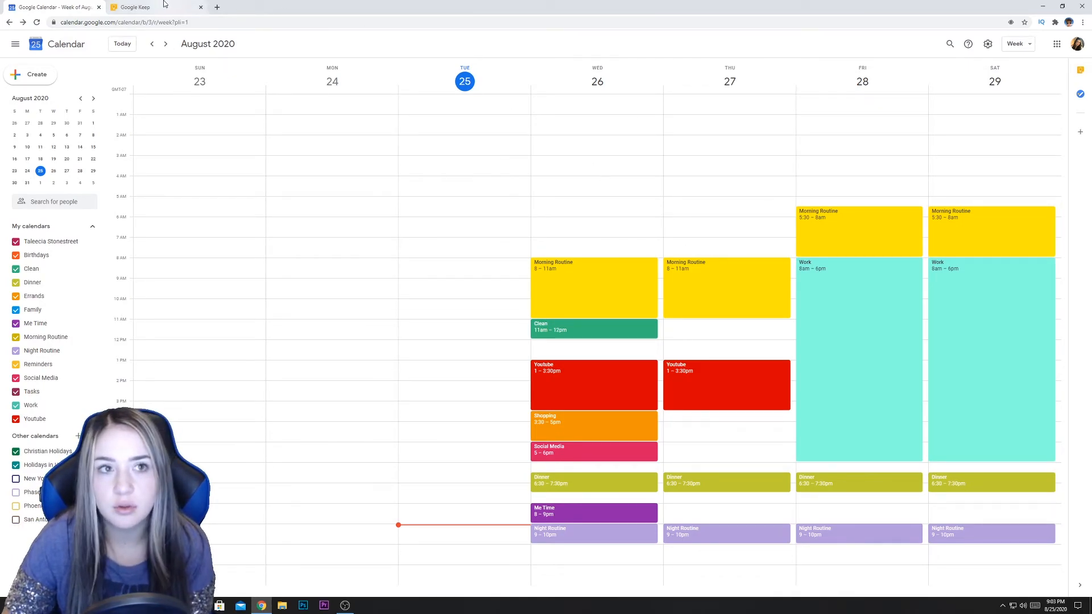
left_click(1080, 69)
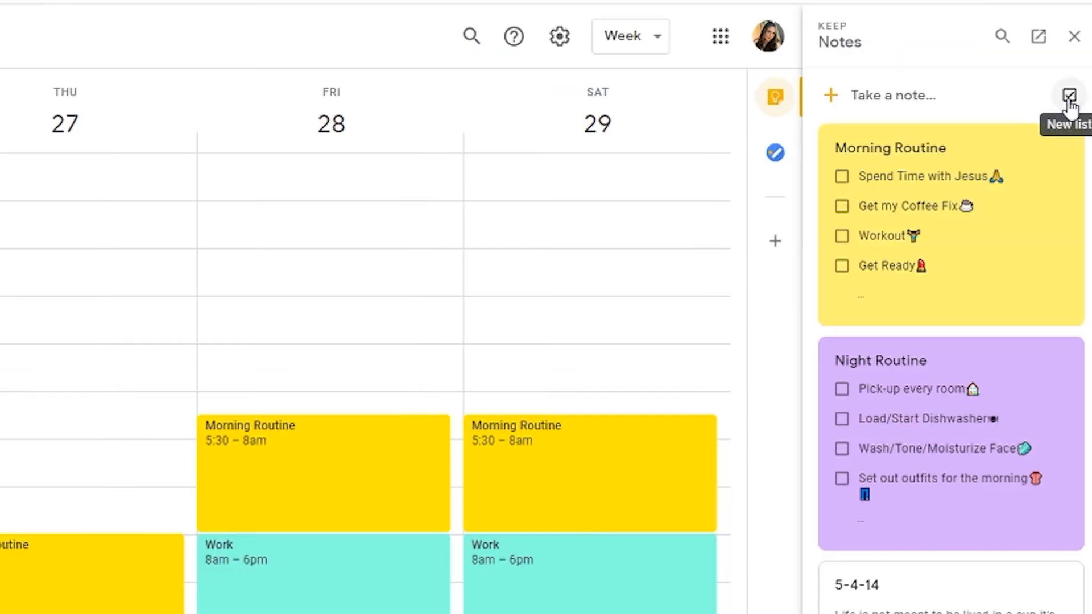
mouse_move(892, 247)
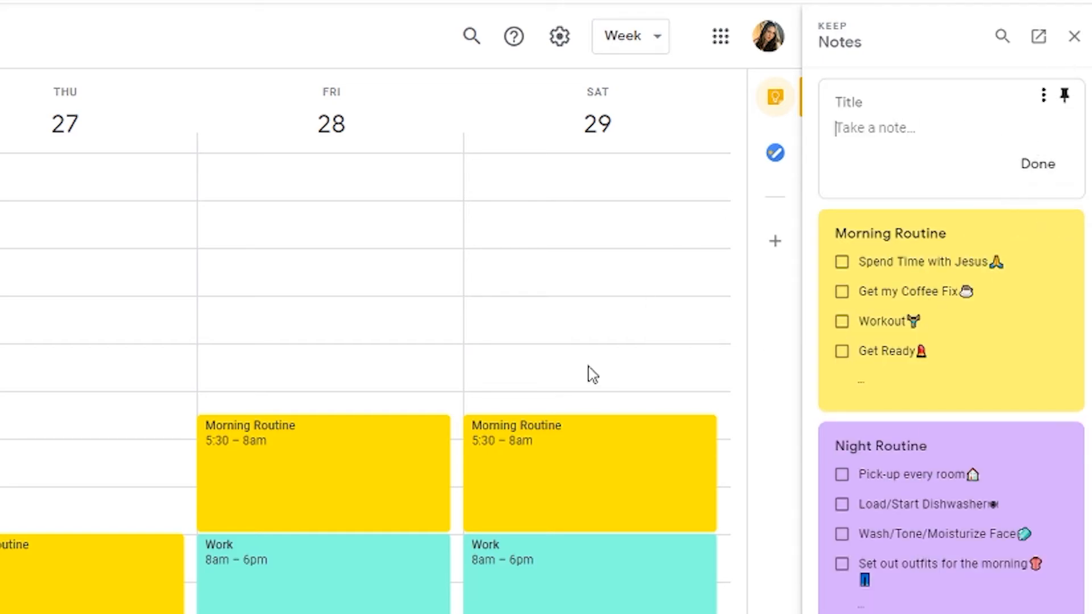
mouse_move(421, 410)
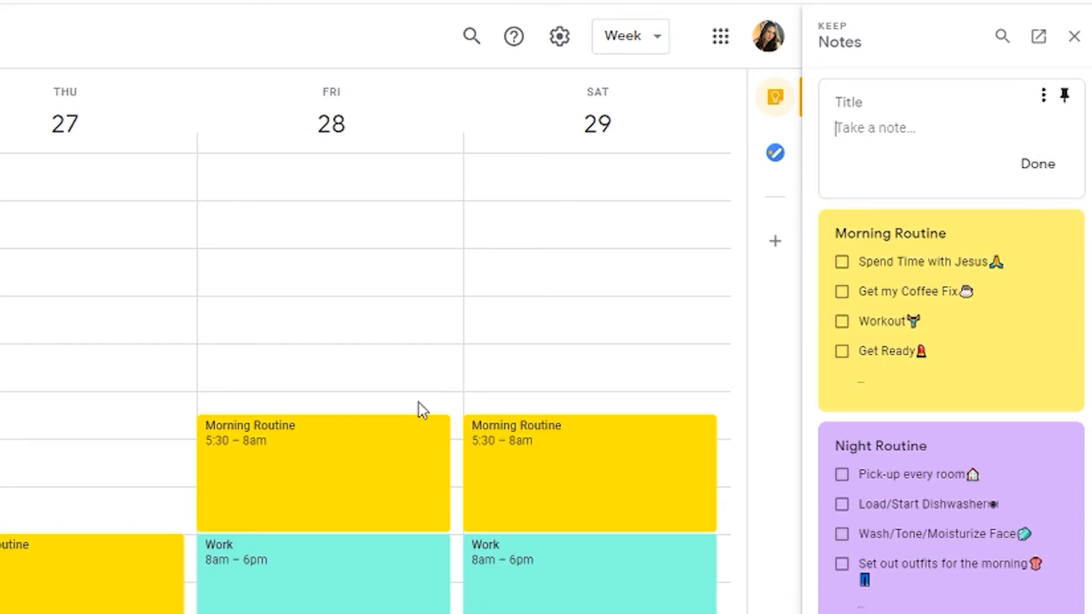
mouse_move(941, 145)
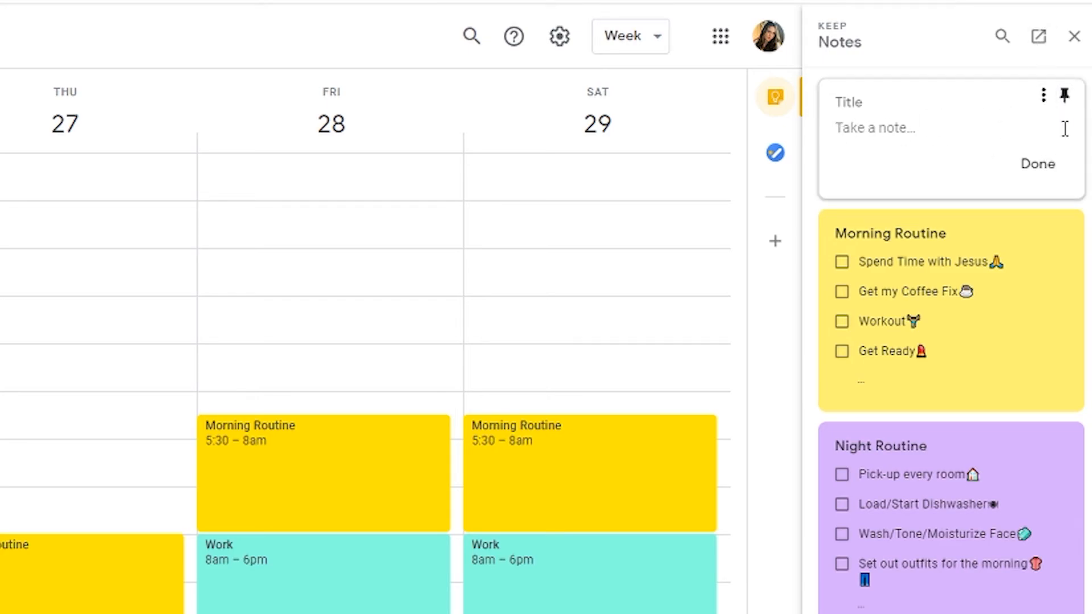
left_click(1075, 37)
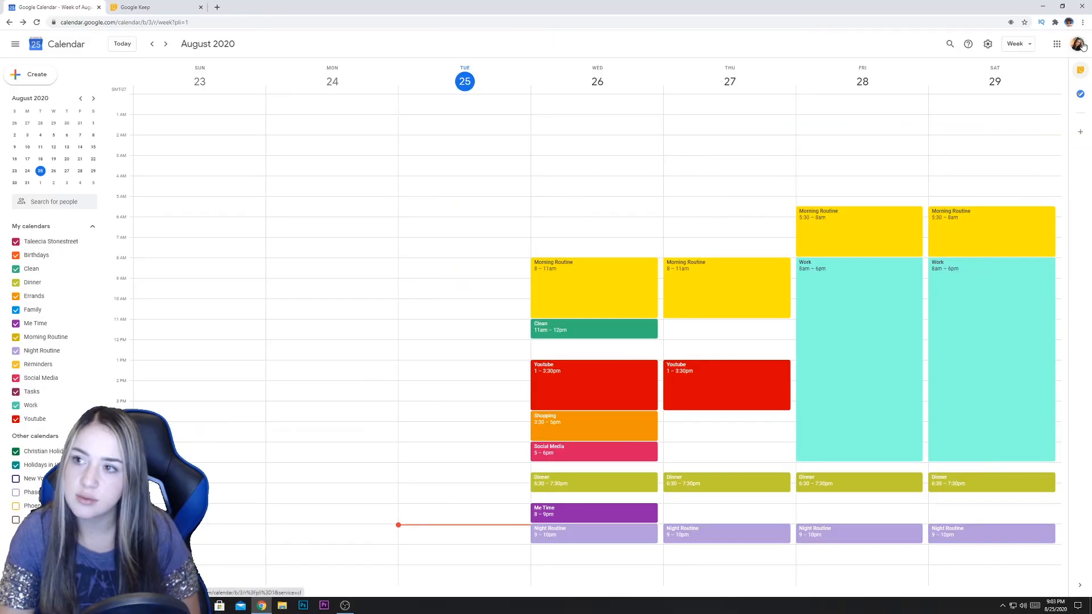